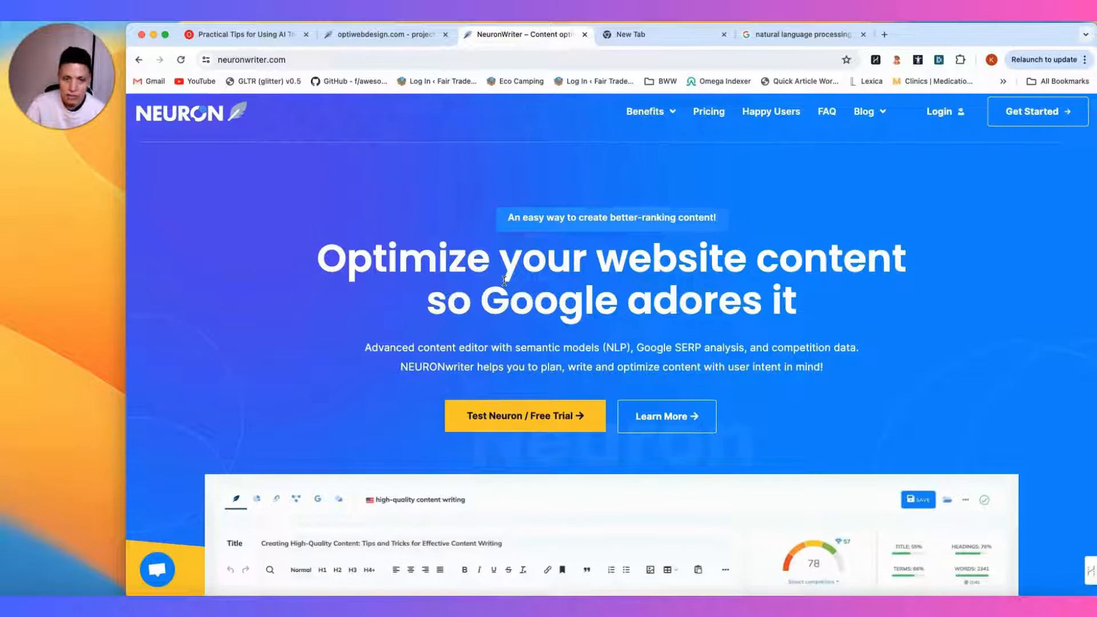
Scroll through the current page and switch browser tabs.
scroll("down", 3)
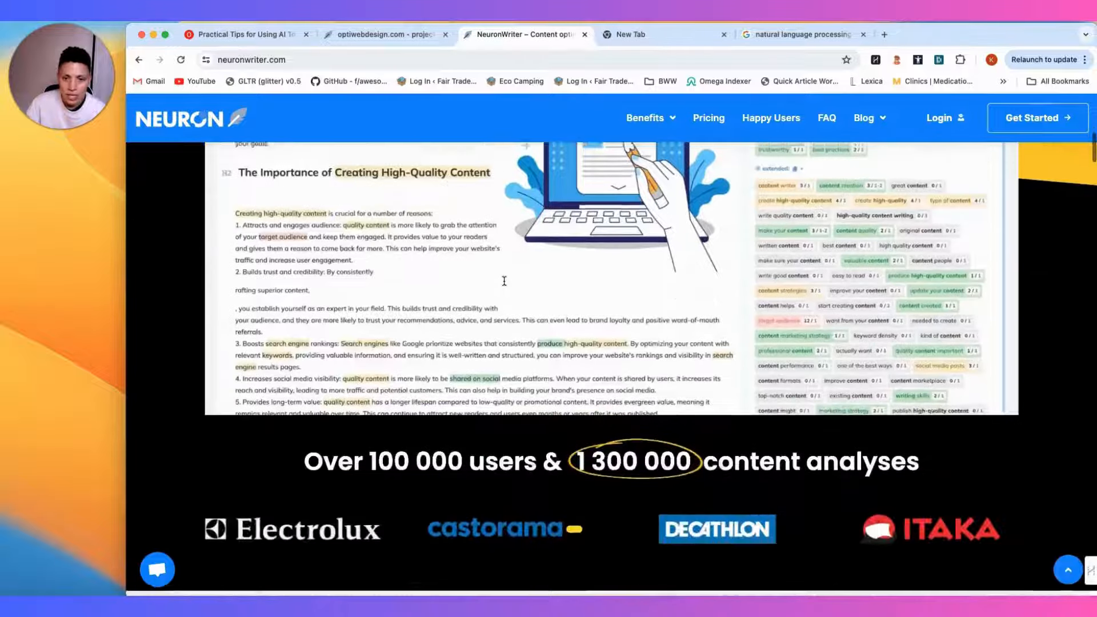
scroll("down", 3)
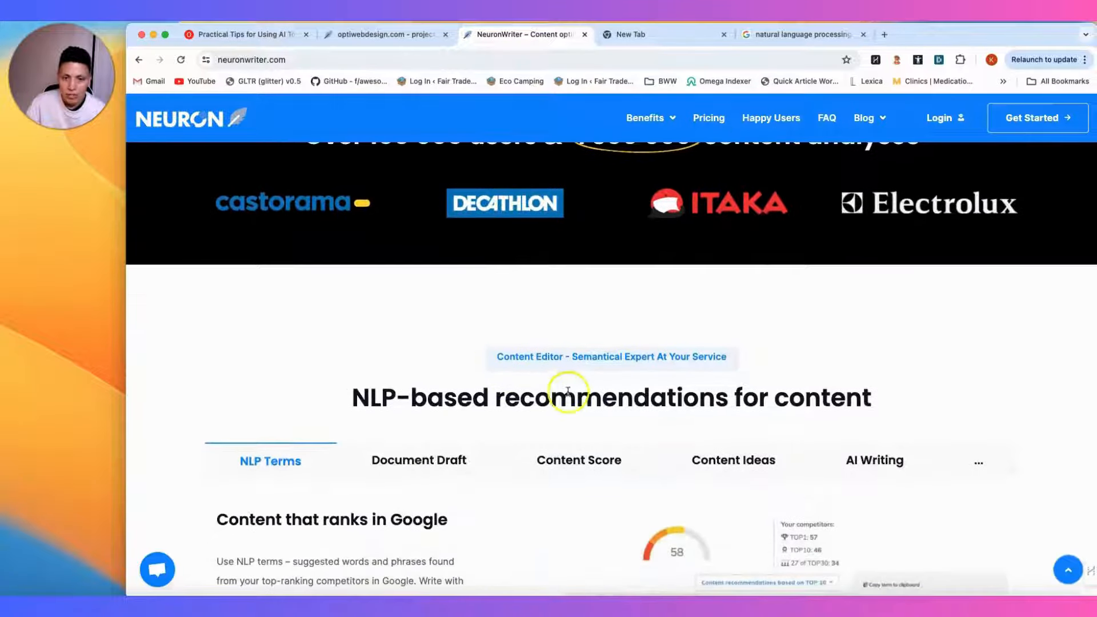
mouse_move(588, 403)
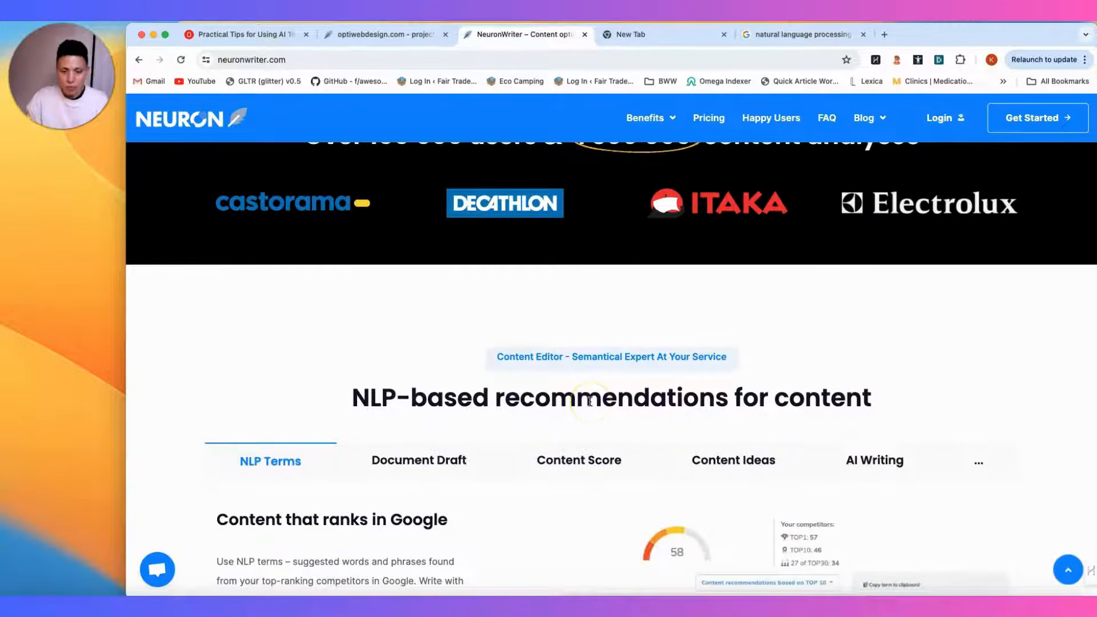
scroll("down", 3)
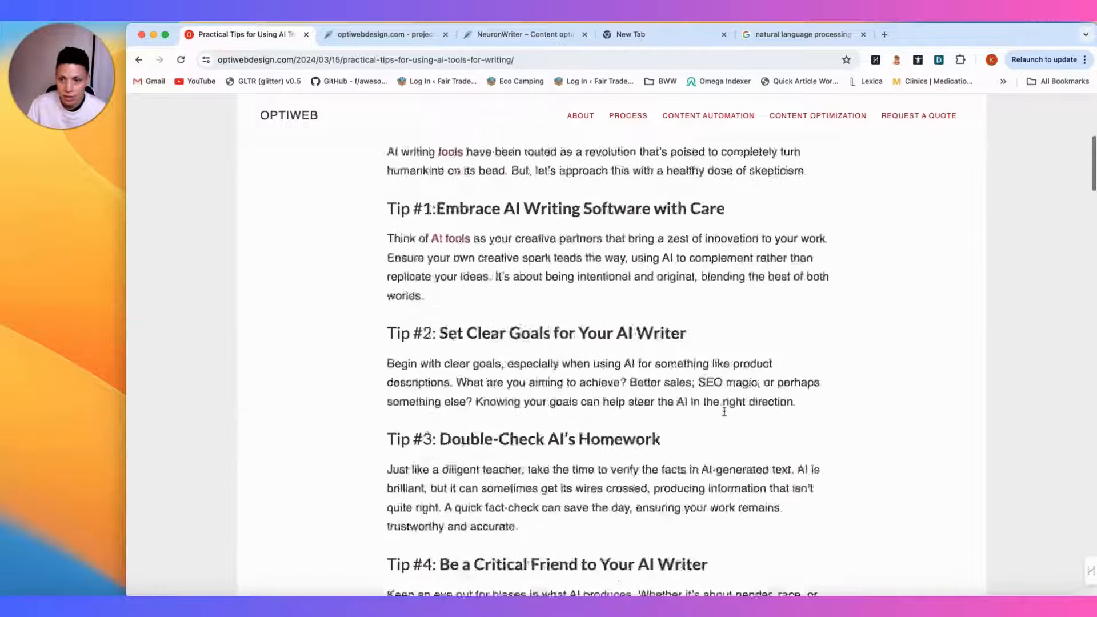
scroll("up", 3)
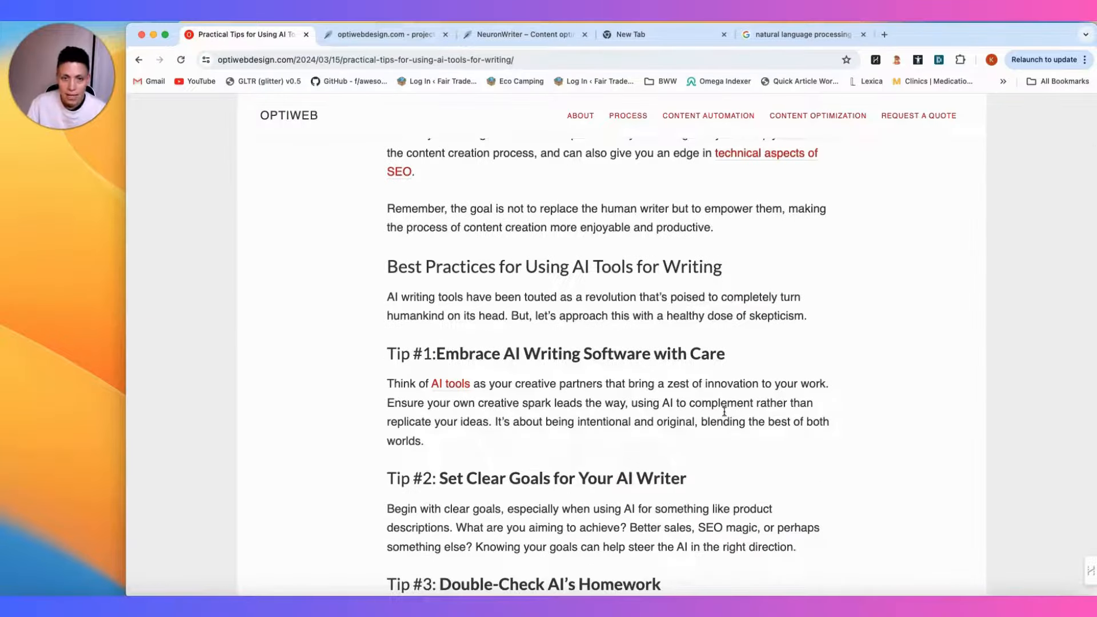
mouse_move(593, 450)
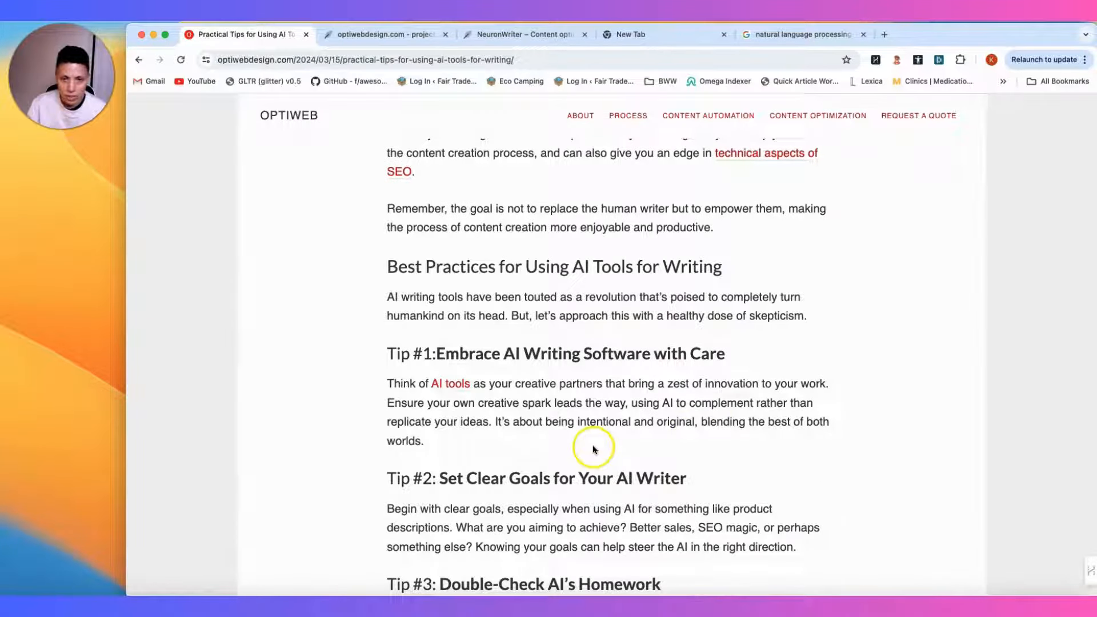
scroll("down", 3)
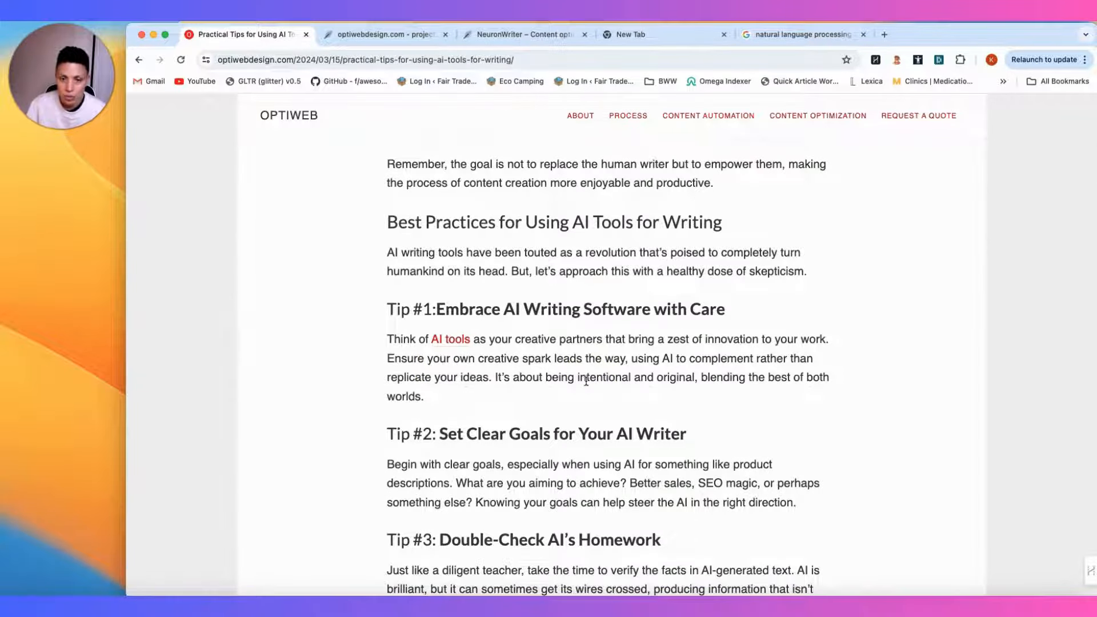
left_click(386, 34)
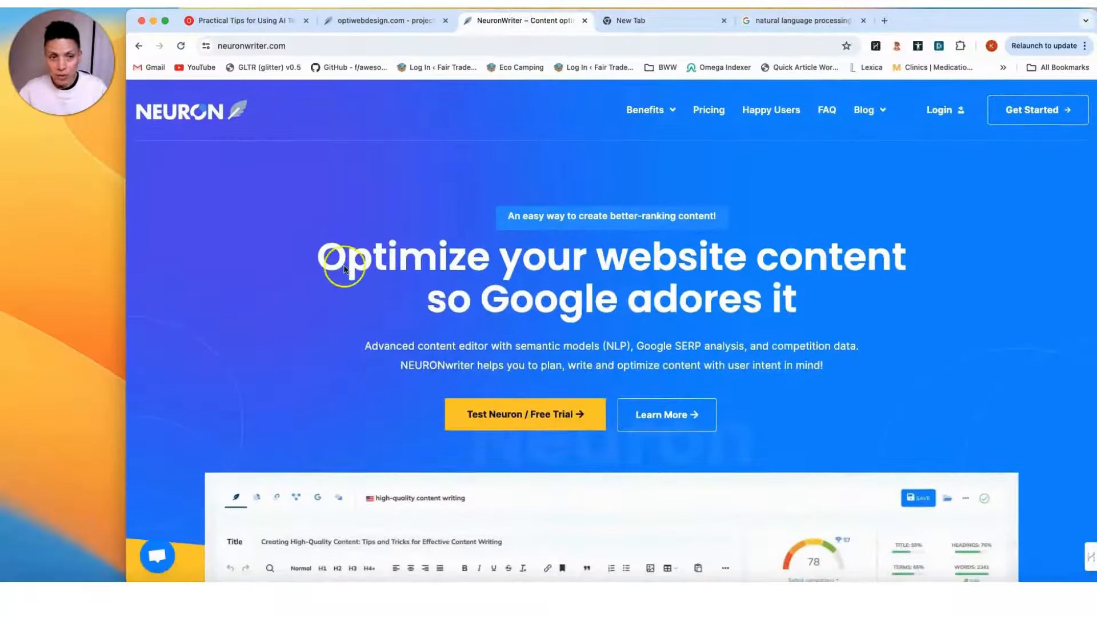
mouse_move(406, 276)
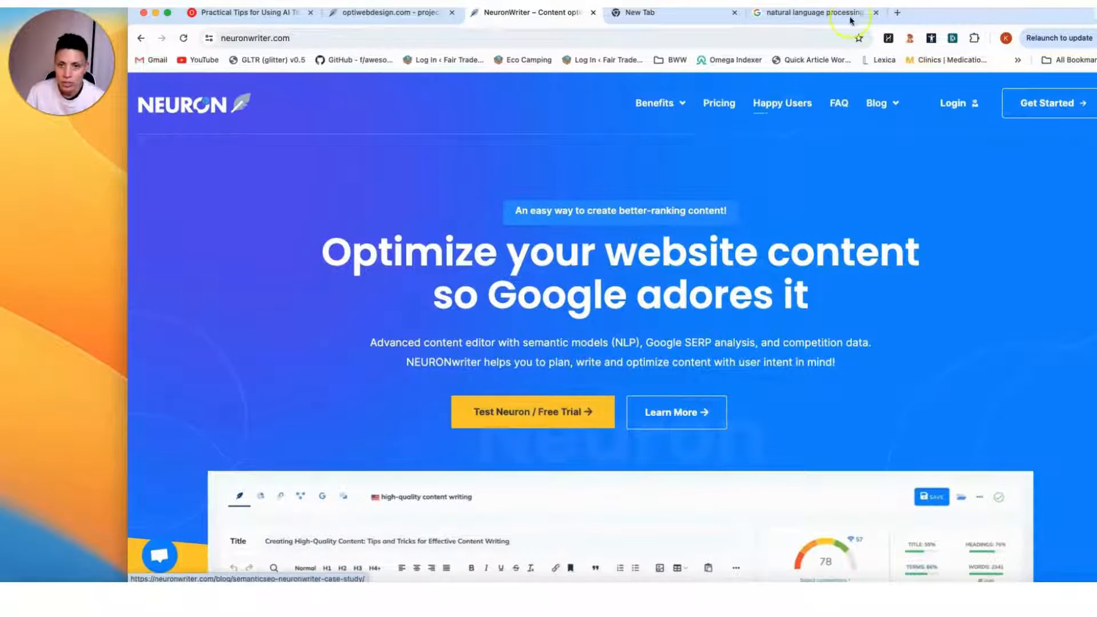
Return to NeuronWriter and navigate to the optiwebdesign.com project's content queries.
left_click(671, 12)
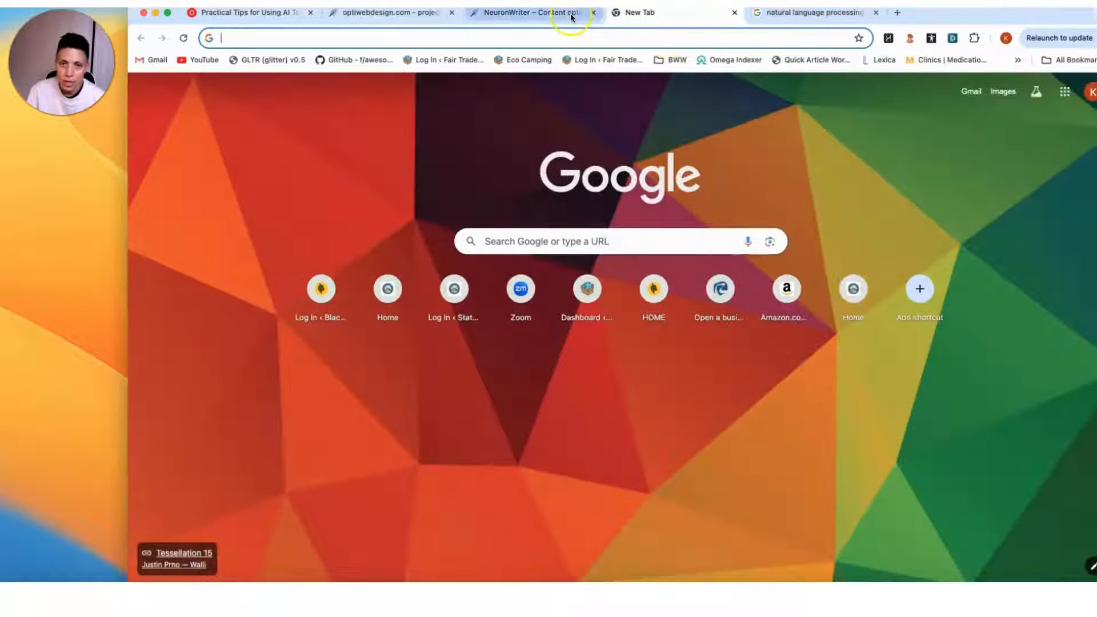
left_click(534, 12)
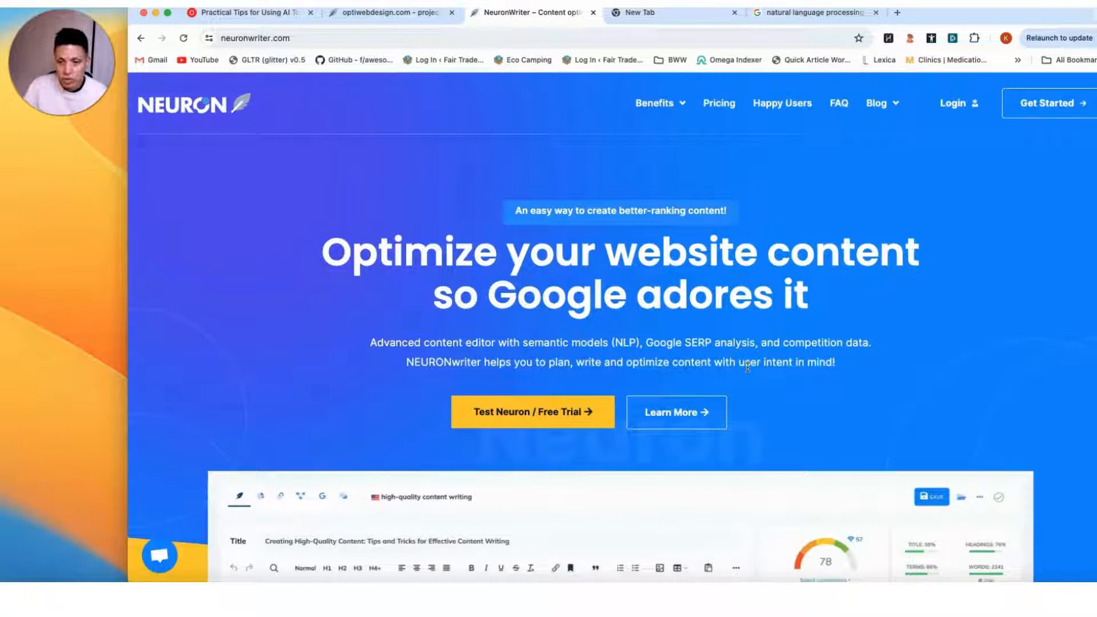
scroll("down", 3)
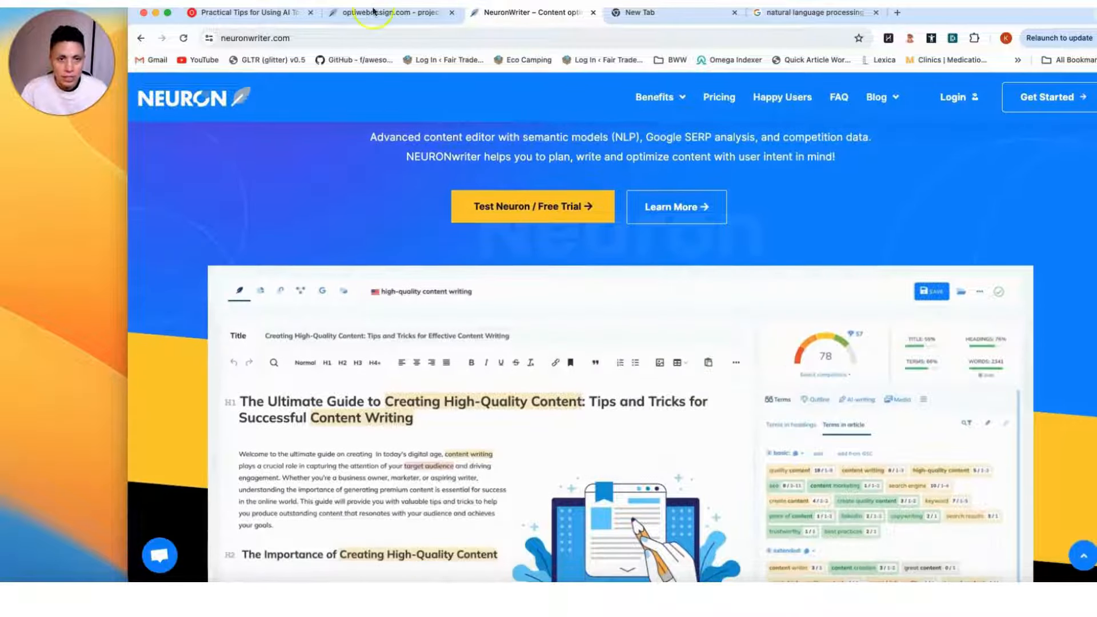
left_click(392, 13)
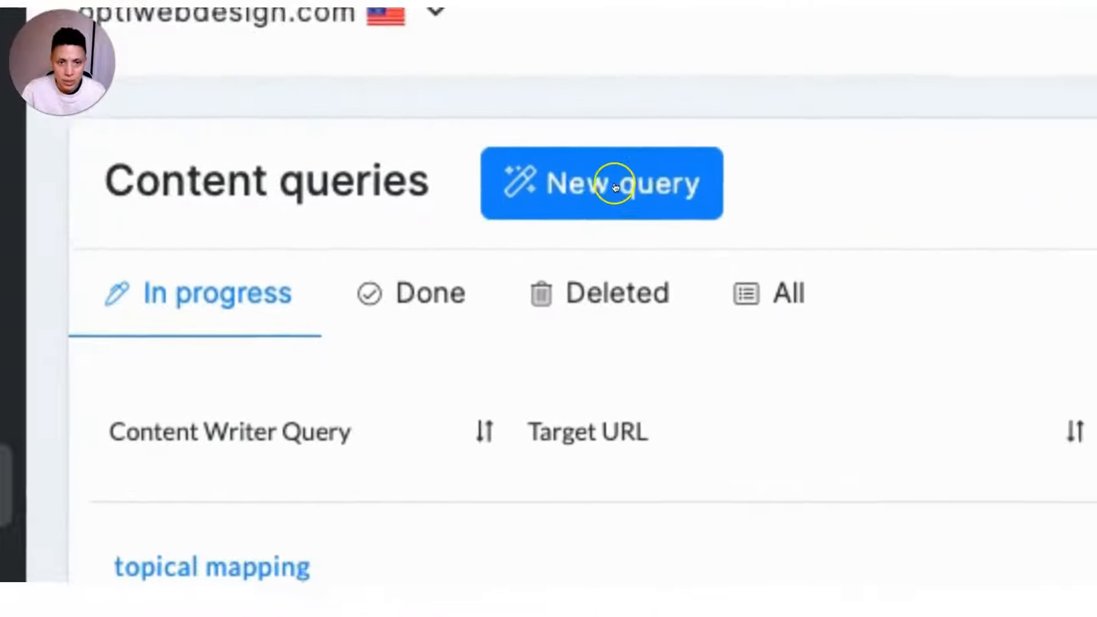
Start a new query set to optimize an existing page and focus the page URL field.
left_click(601, 183)
type("car insurance")
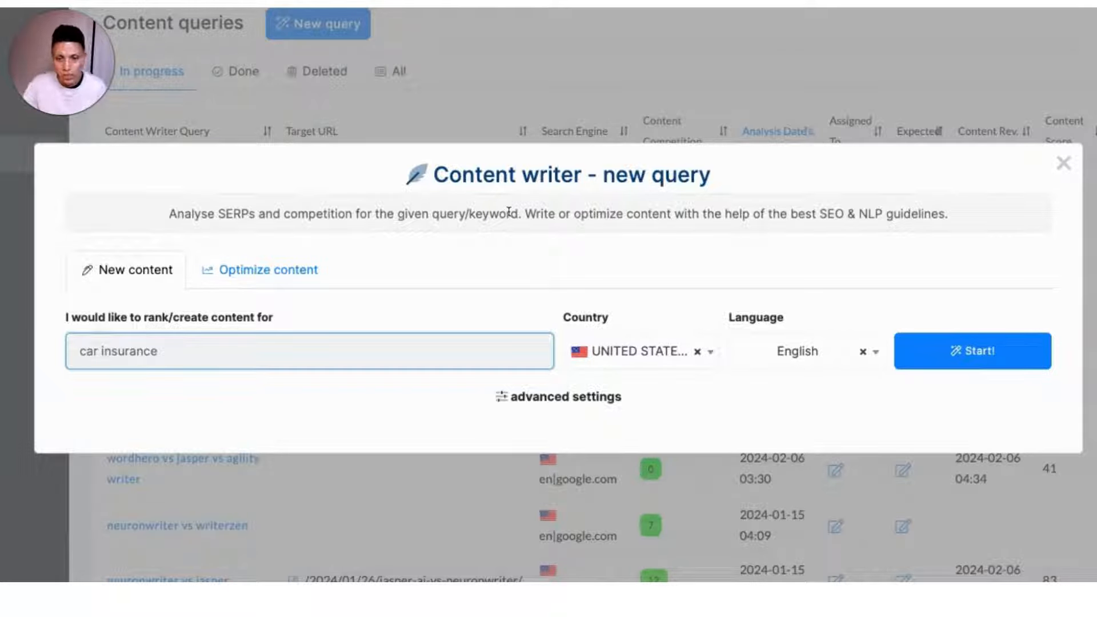
left_click(267, 270)
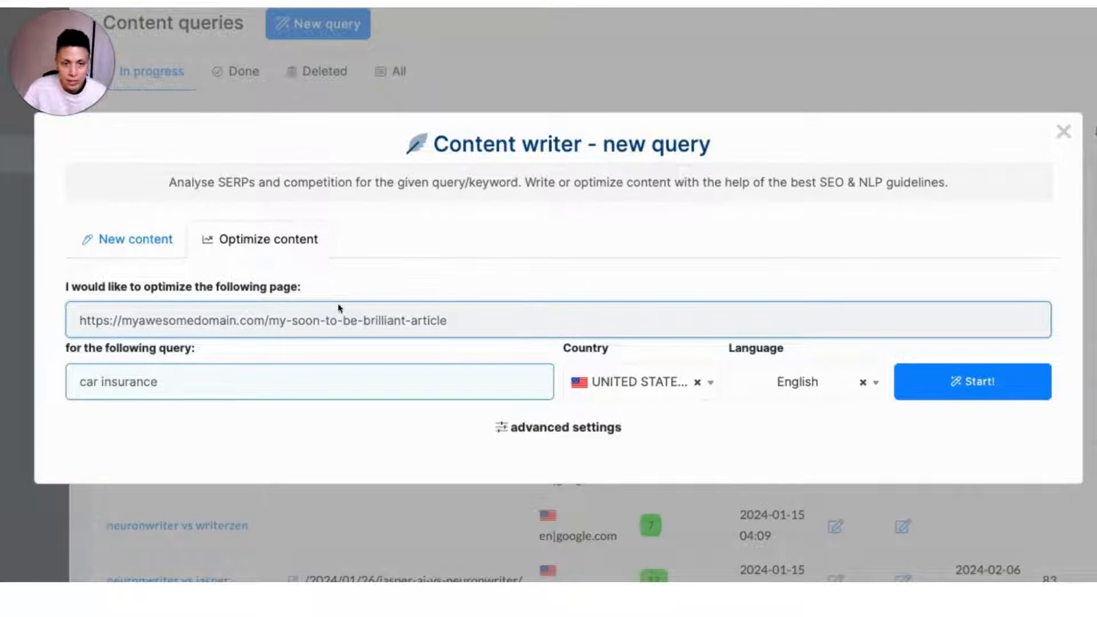
left_click(91, 320)
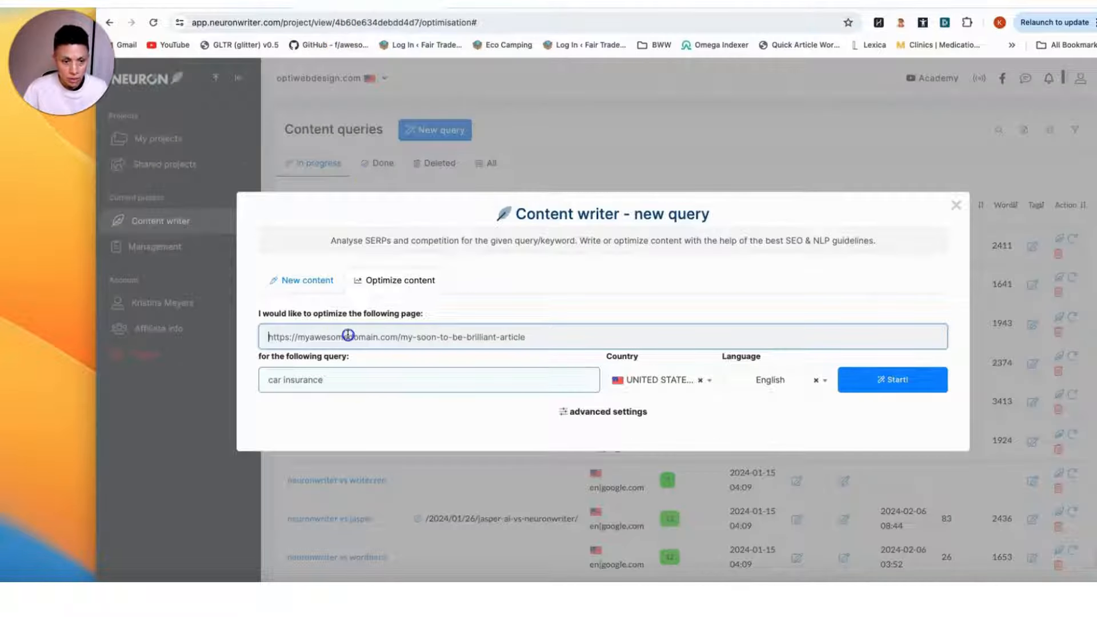
Enter the practical-tips-for-using-ai-tools-for-writing URL and the query 'AI Tools for Writing', keeping English.
type("- How Do They Compare?")
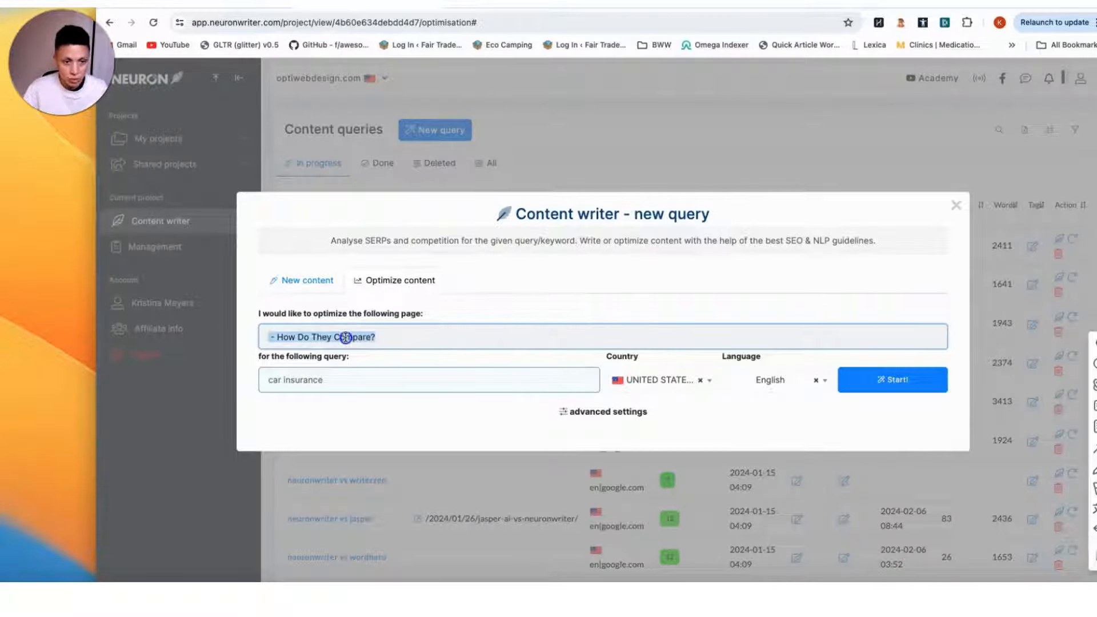
type("https://optiwebdesign.com/2024/03/15/practical-tips-for-using-ai-tools-for-writing/")
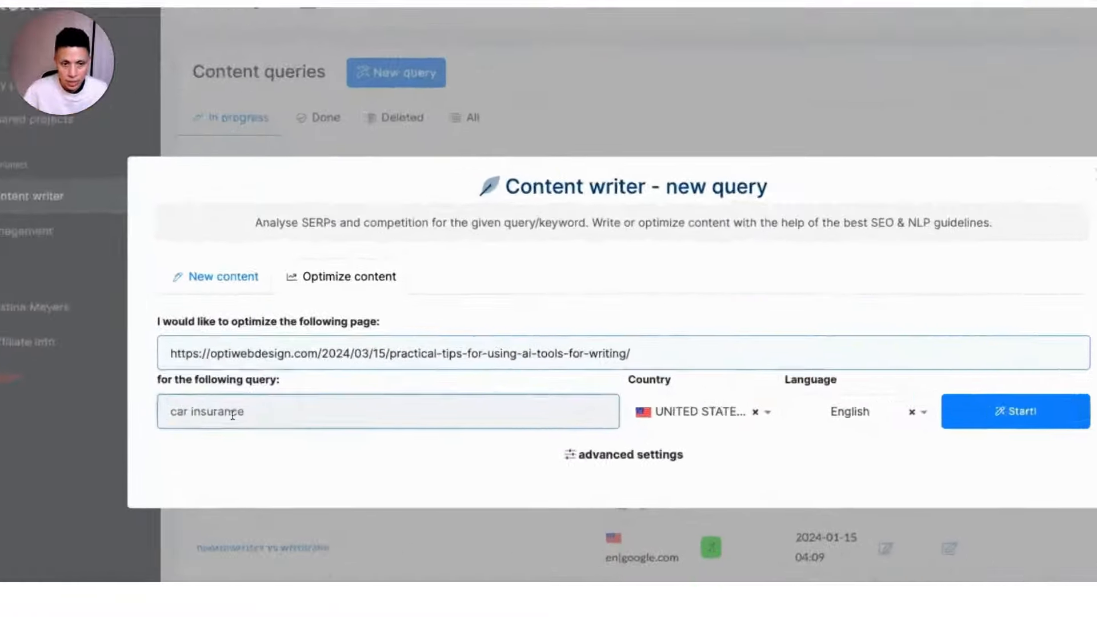
left_click(1013, 411)
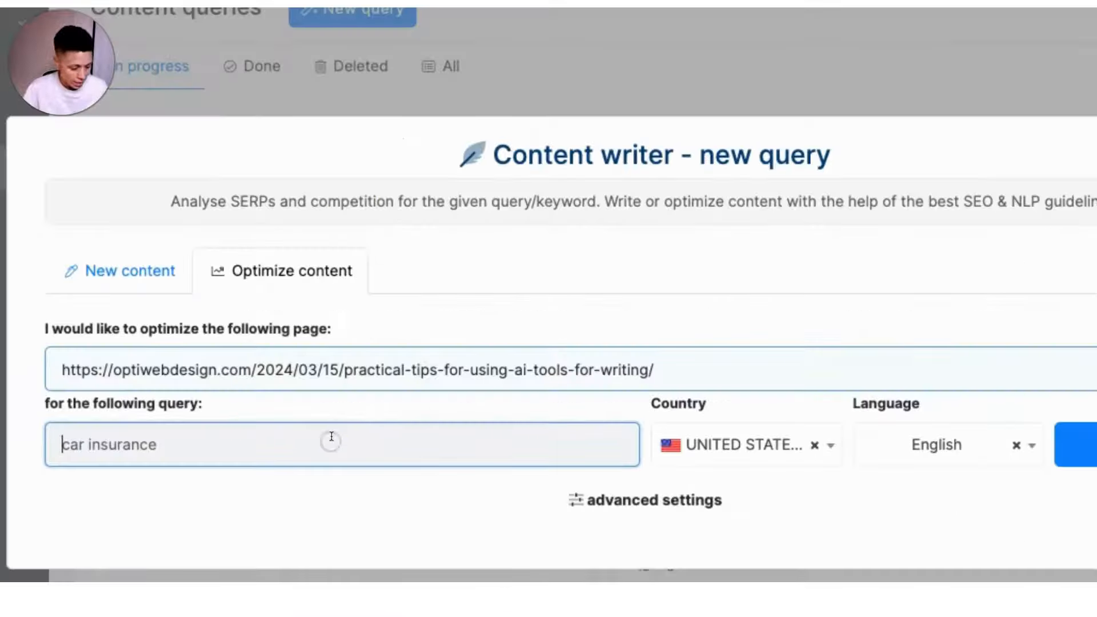
type("AI Tools for Writing")
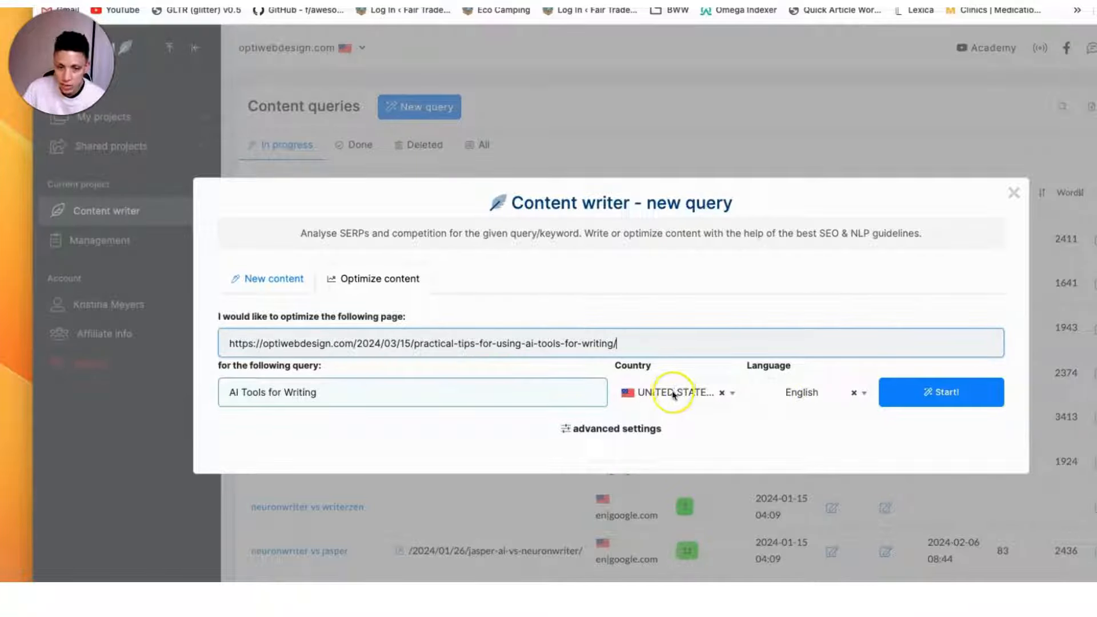
mouse_move(779, 402)
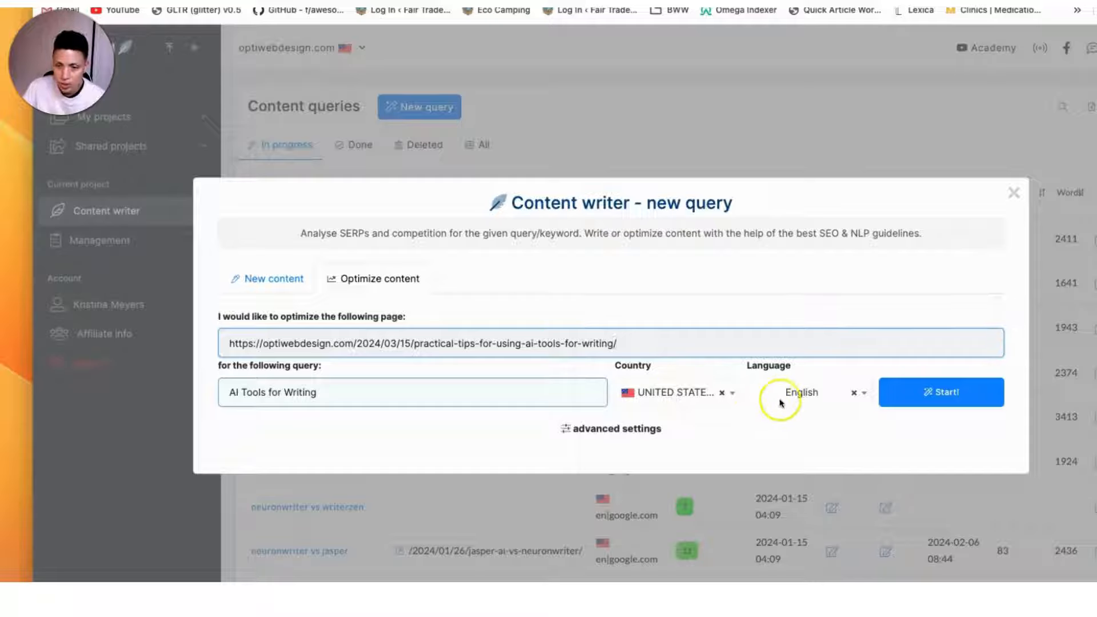
left_click(800, 392)
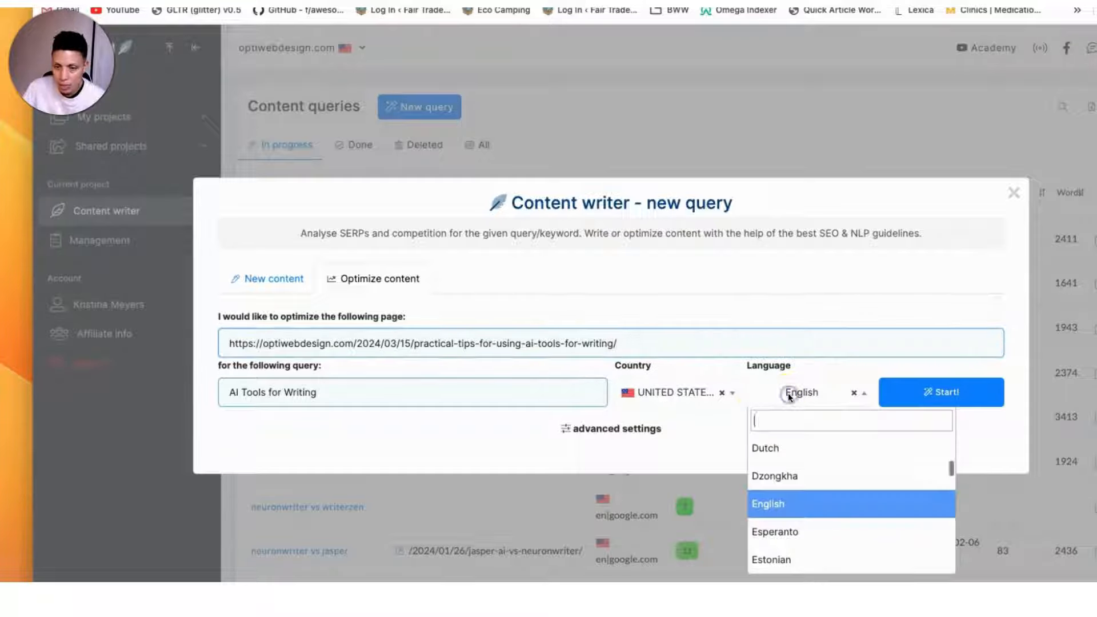
scroll("down", 3)
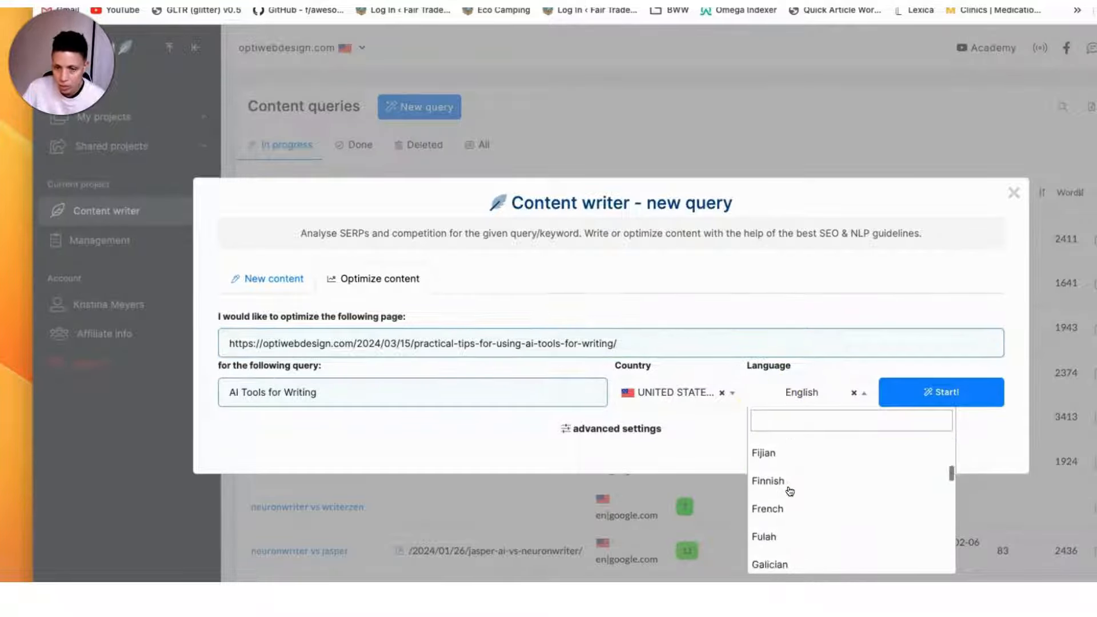
Start the analysis and open the new ai tools for writing query from the list.
left_click(1014, 193)
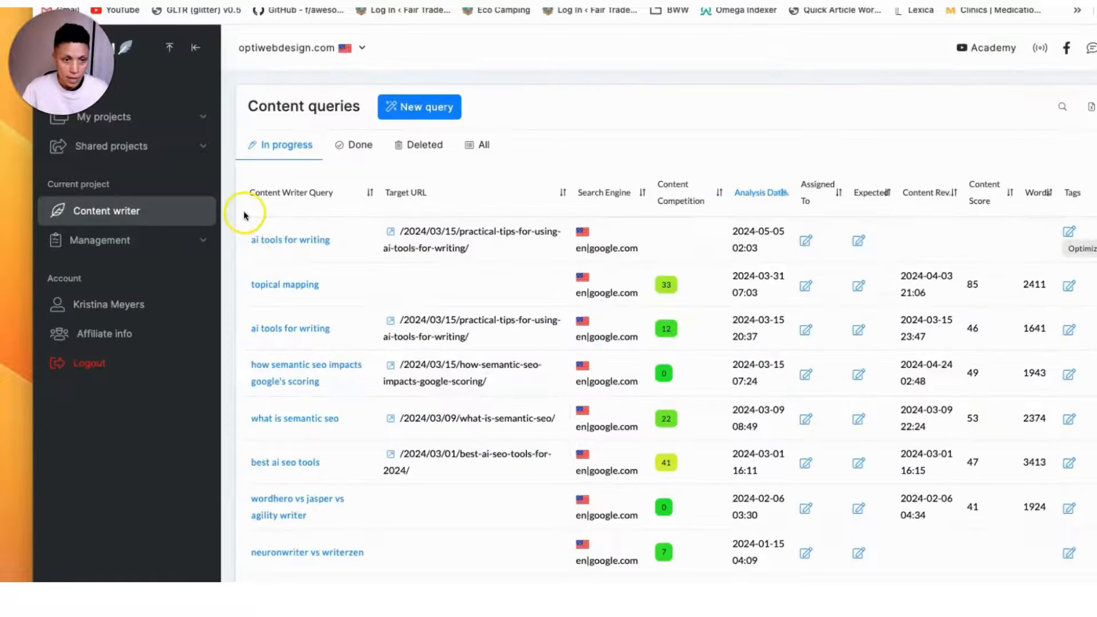
left_click(291, 192)
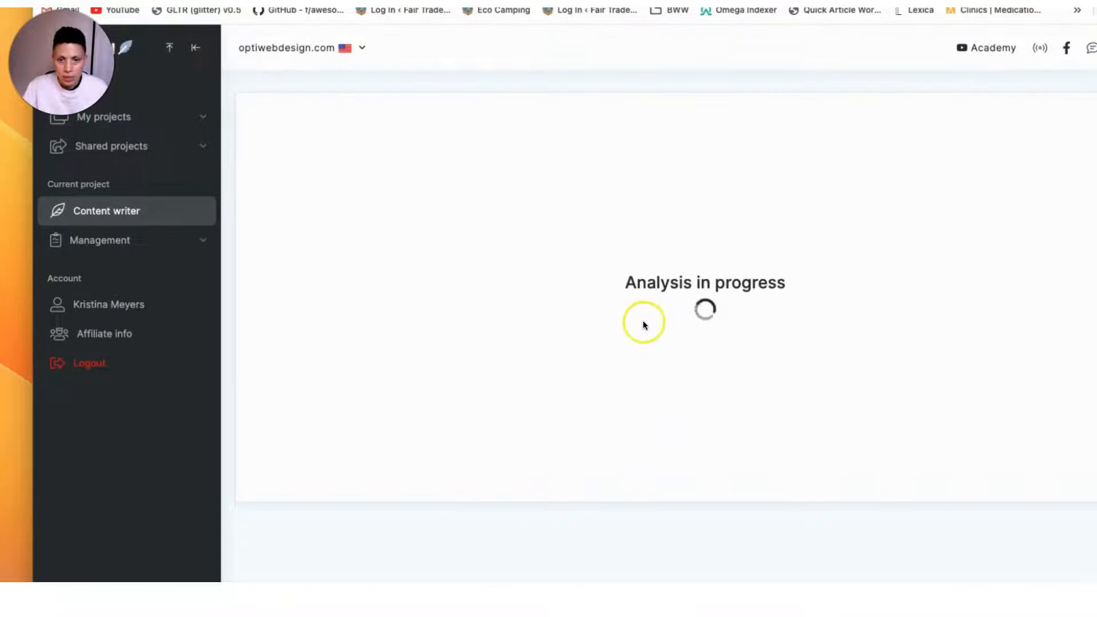
mouse_move(645, 341)
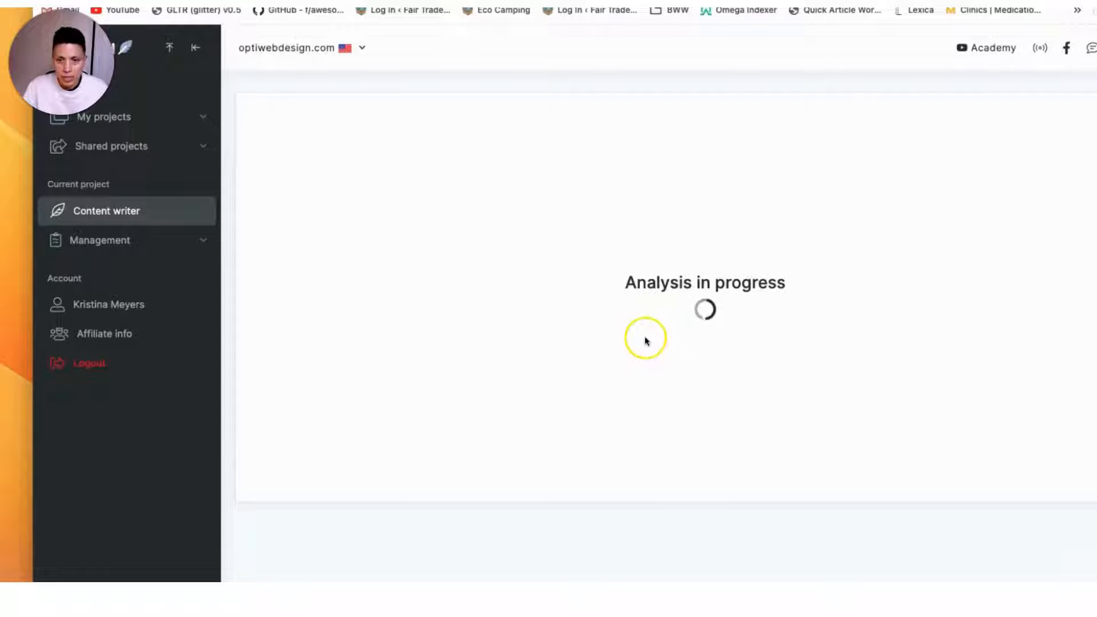
mouse_move(643, 344)
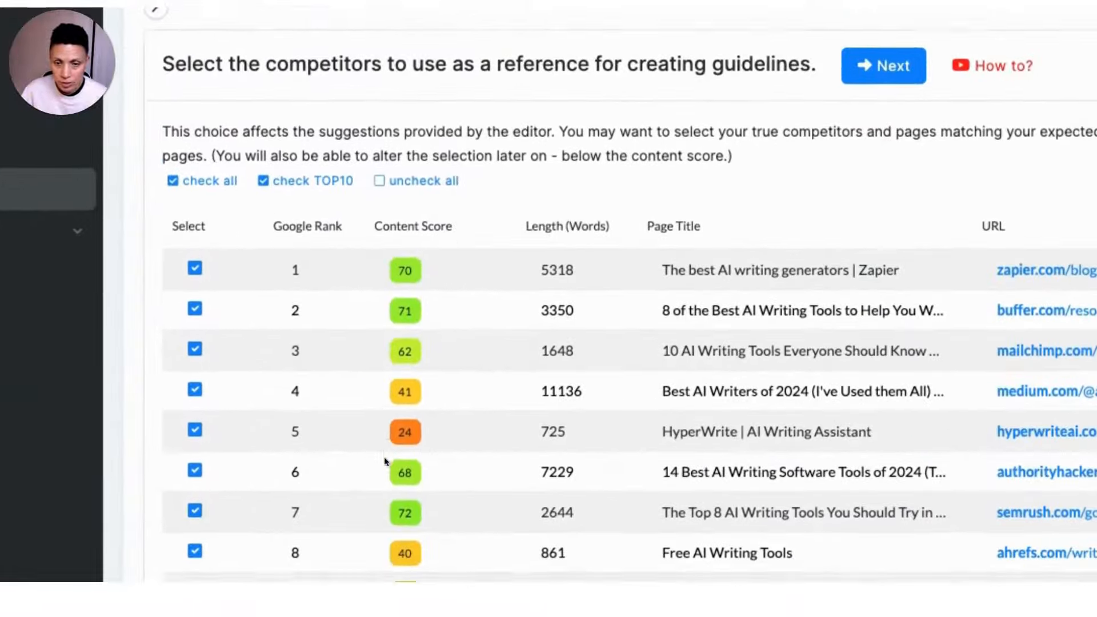
Review the competitor list, keep the TOP10 pages as references and continue with Next.
scroll("down", 3)
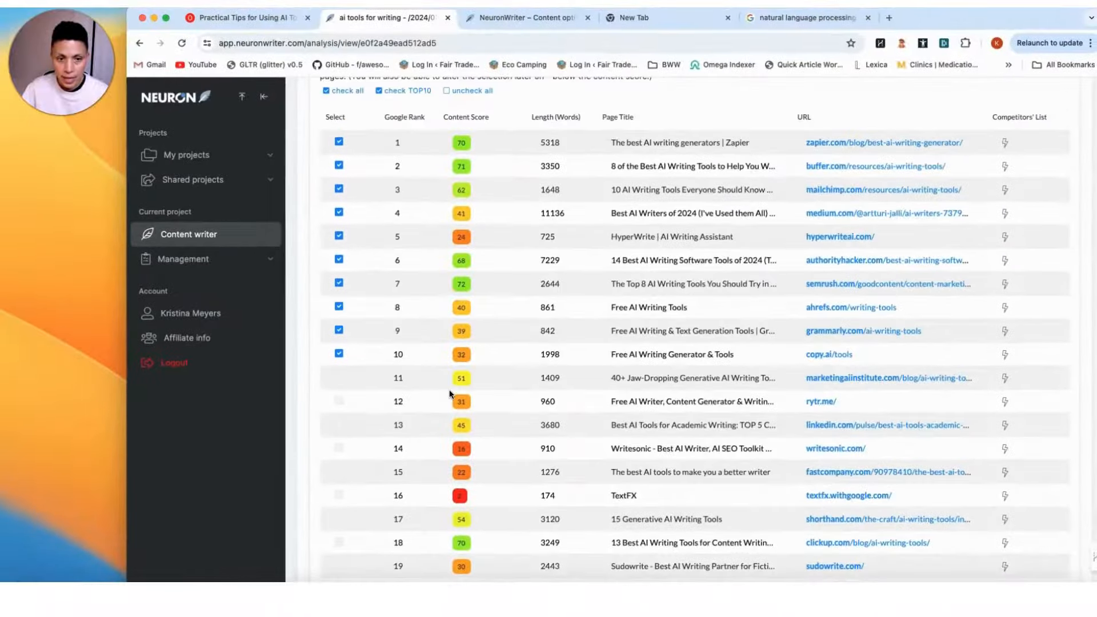
scroll("up", 3)
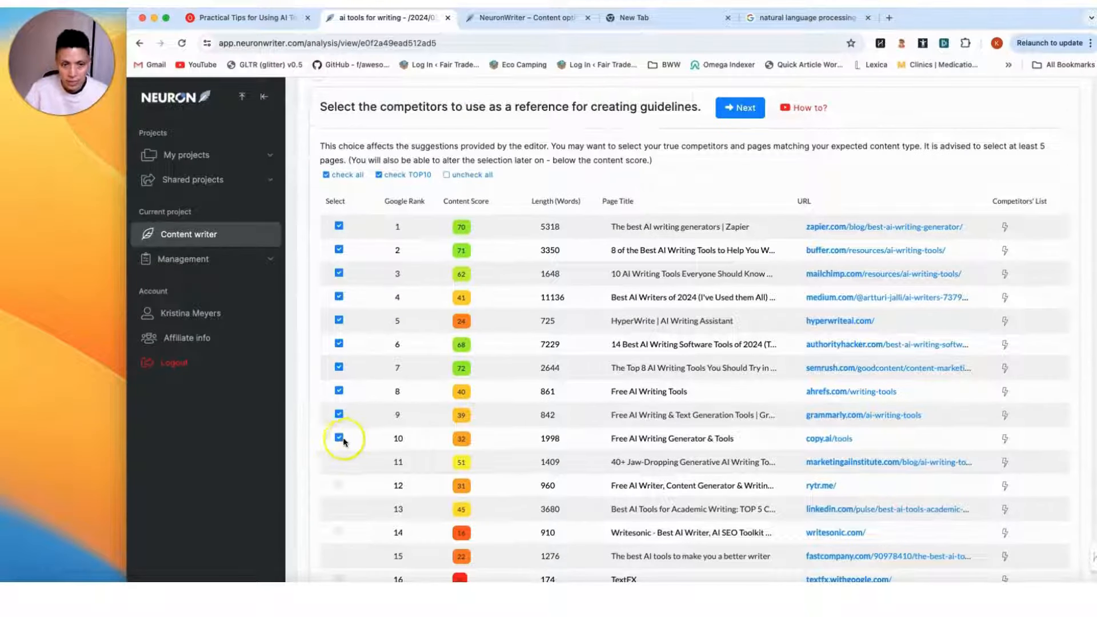
mouse_move(340, 439)
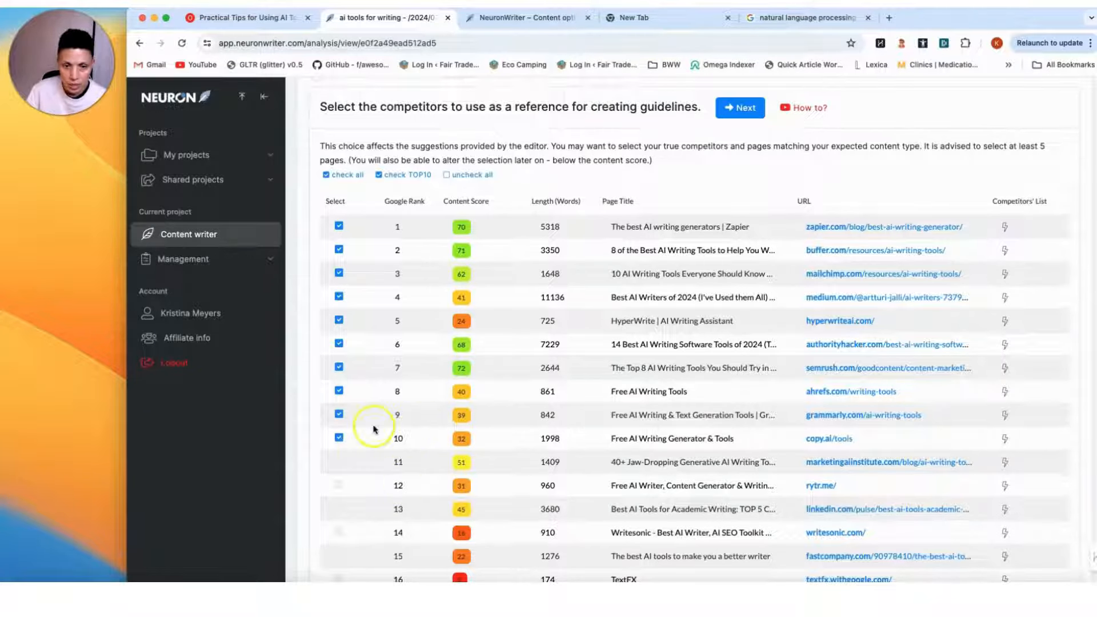
scroll("down", 3)
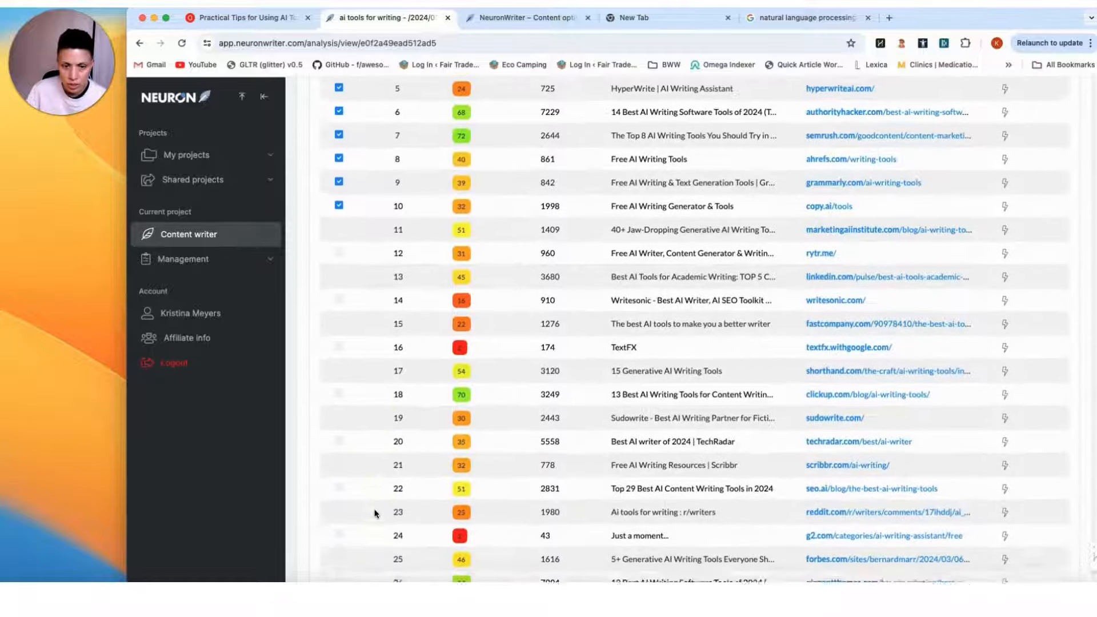
scroll("down", 3)
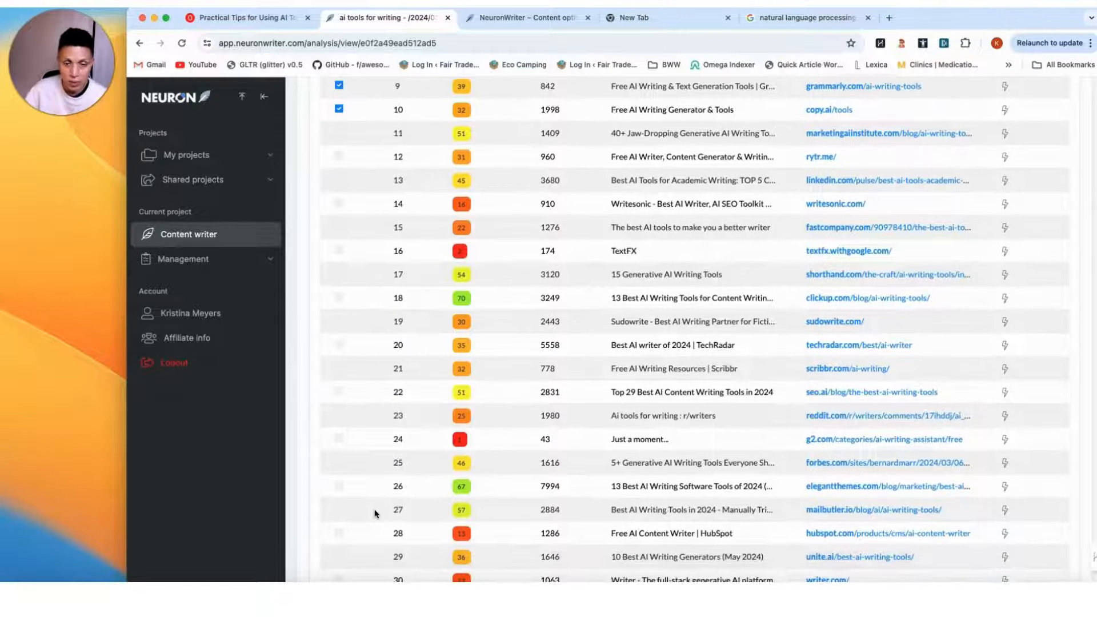
scroll("up", 3)
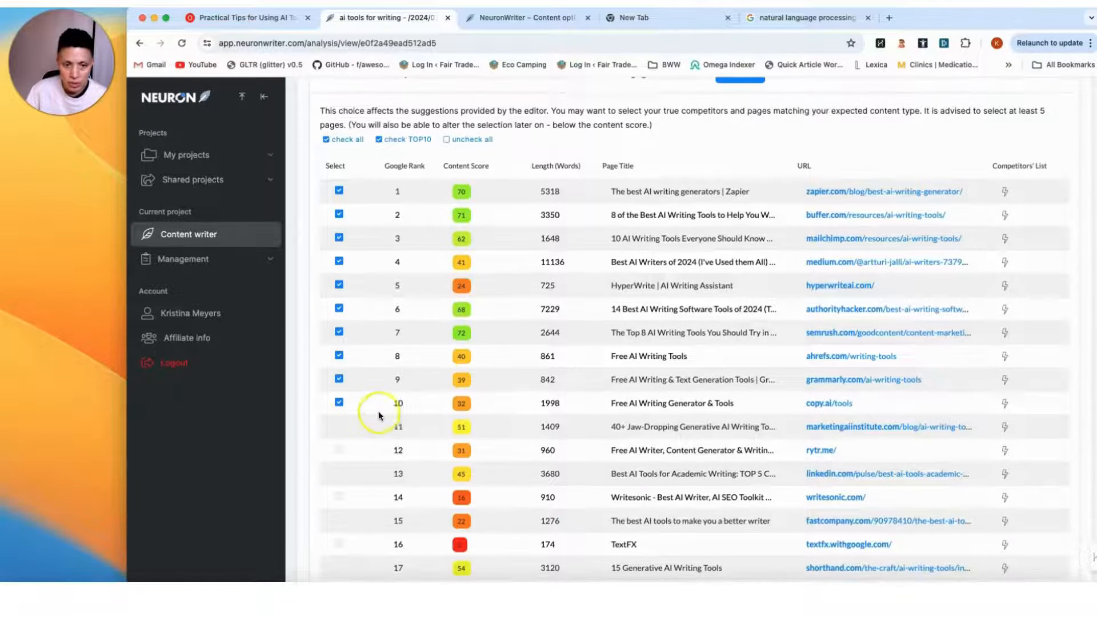
scroll("up", 3)
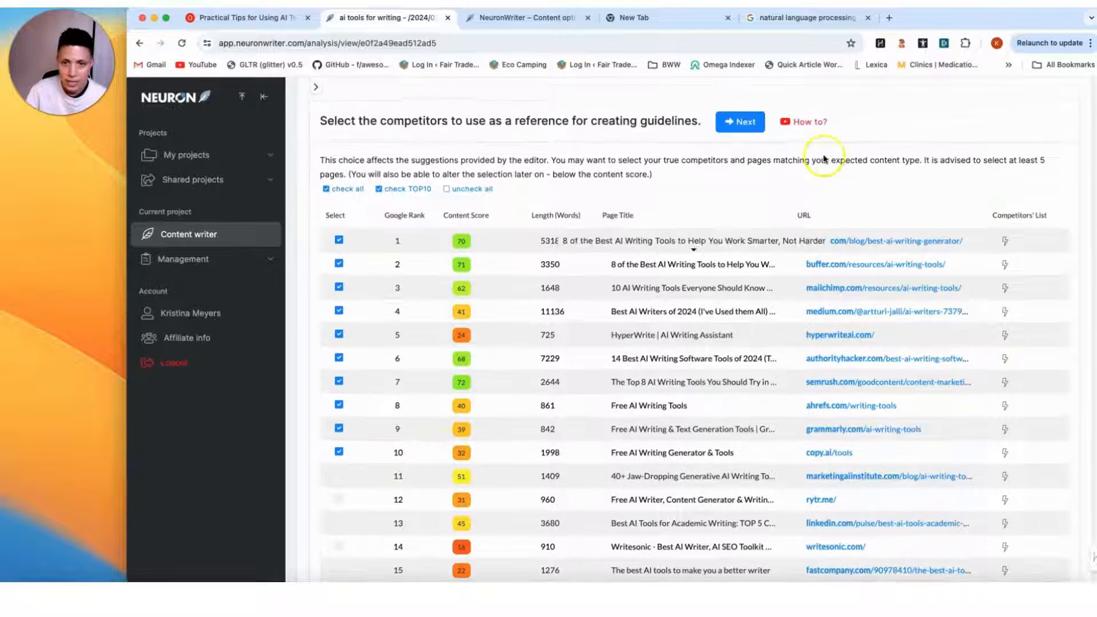
left_click(739, 121)
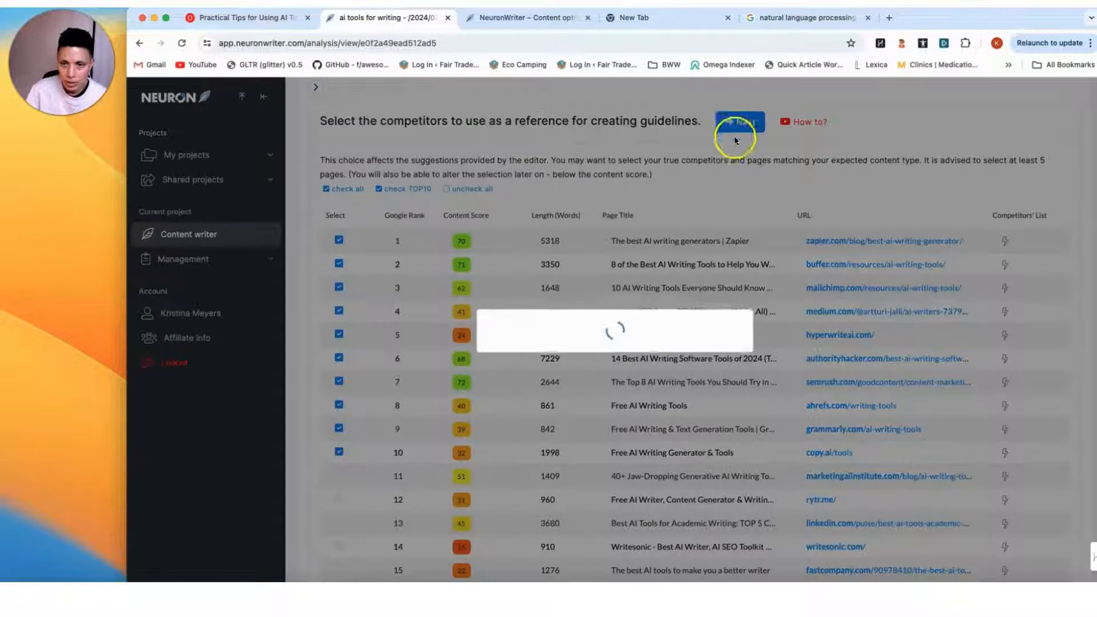
left_click(739, 121)
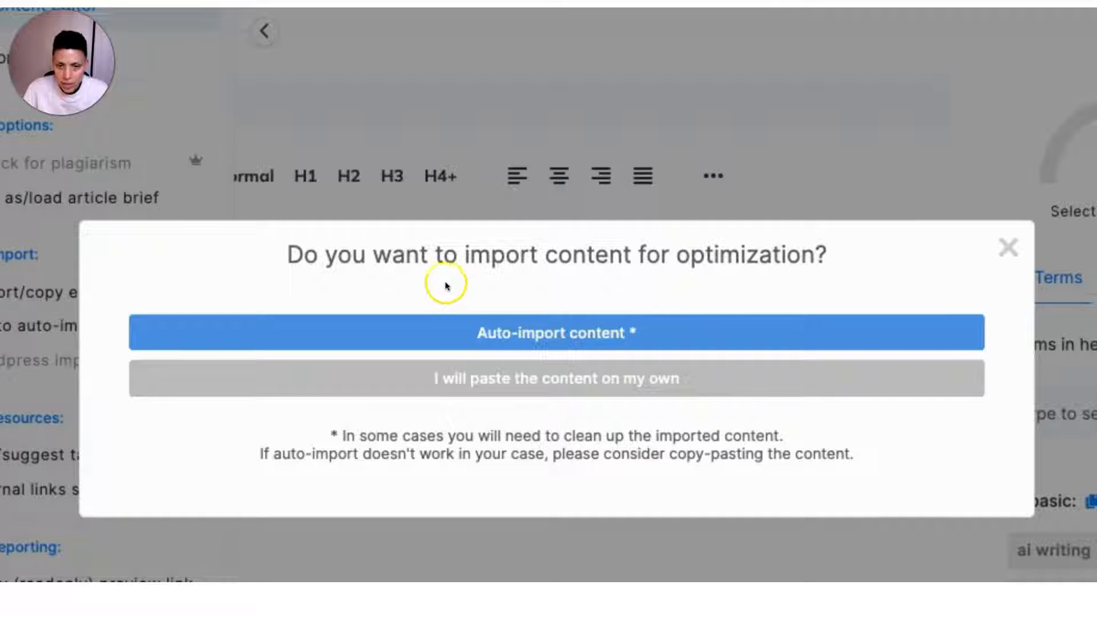
mouse_move(535, 329)
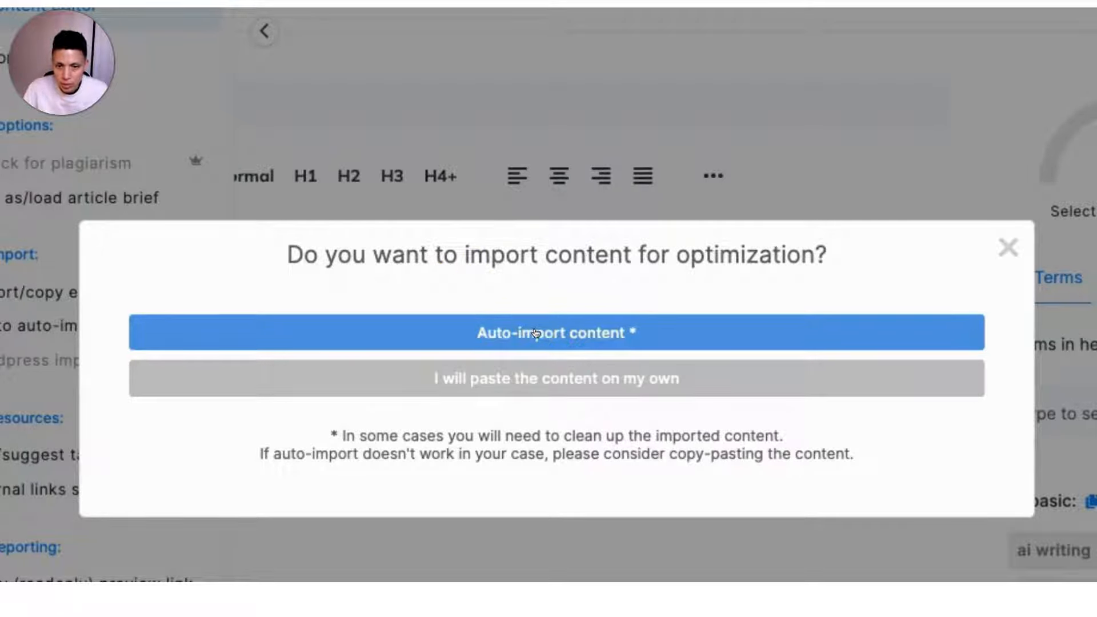
Auto-import the article from its practical-tips-for-using-ai-tools-for-writing URL into the editor.
left_click(552, 332)
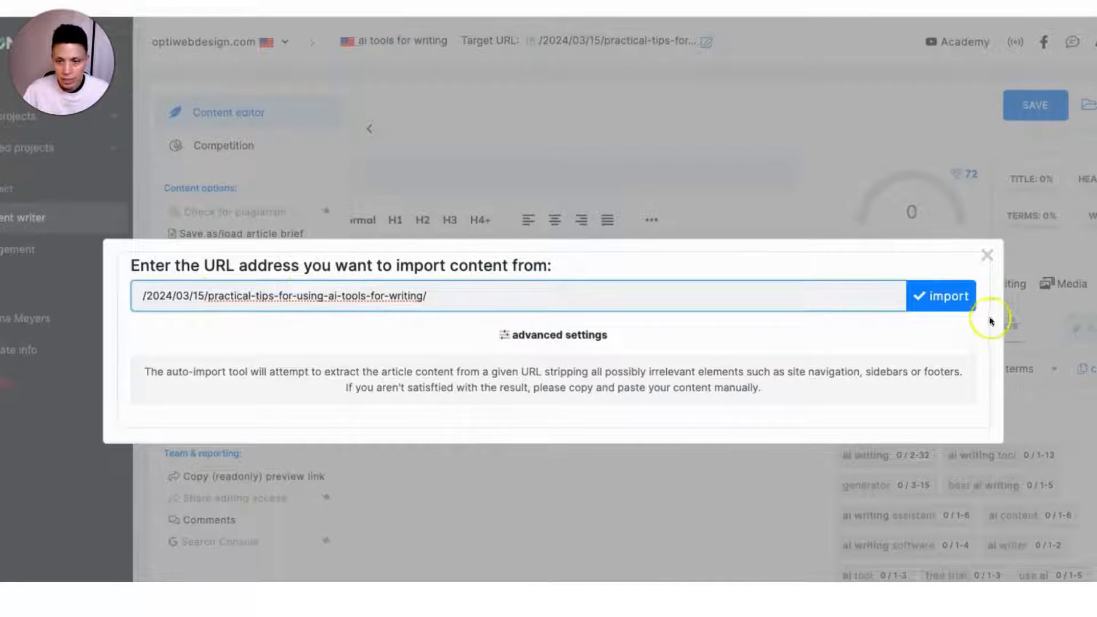
left_click(941, 296)
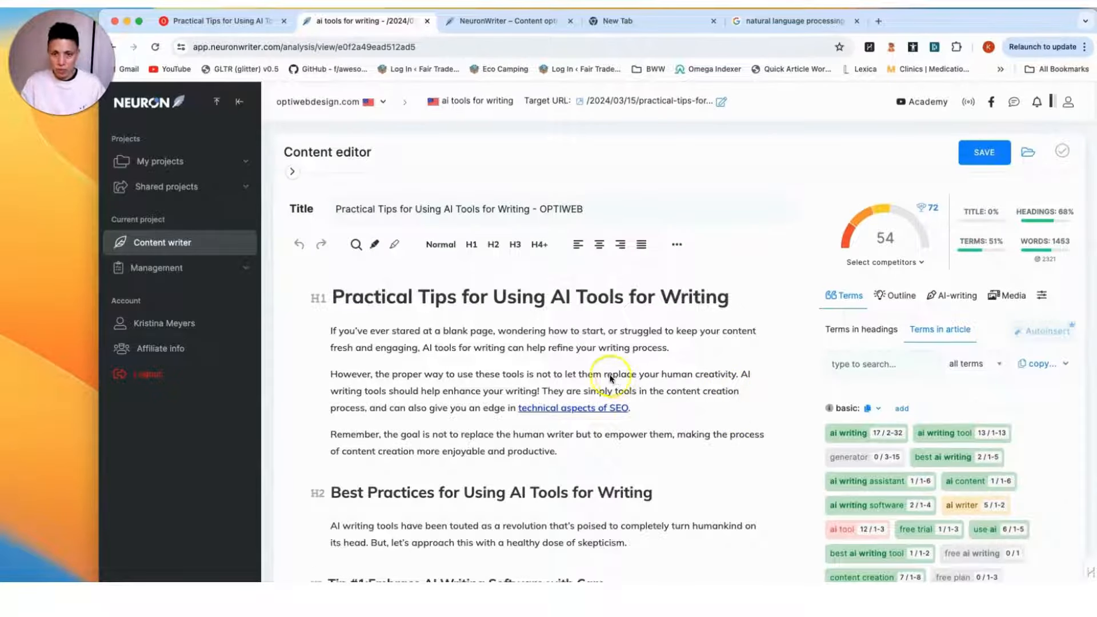
mouse_move(705, 380)
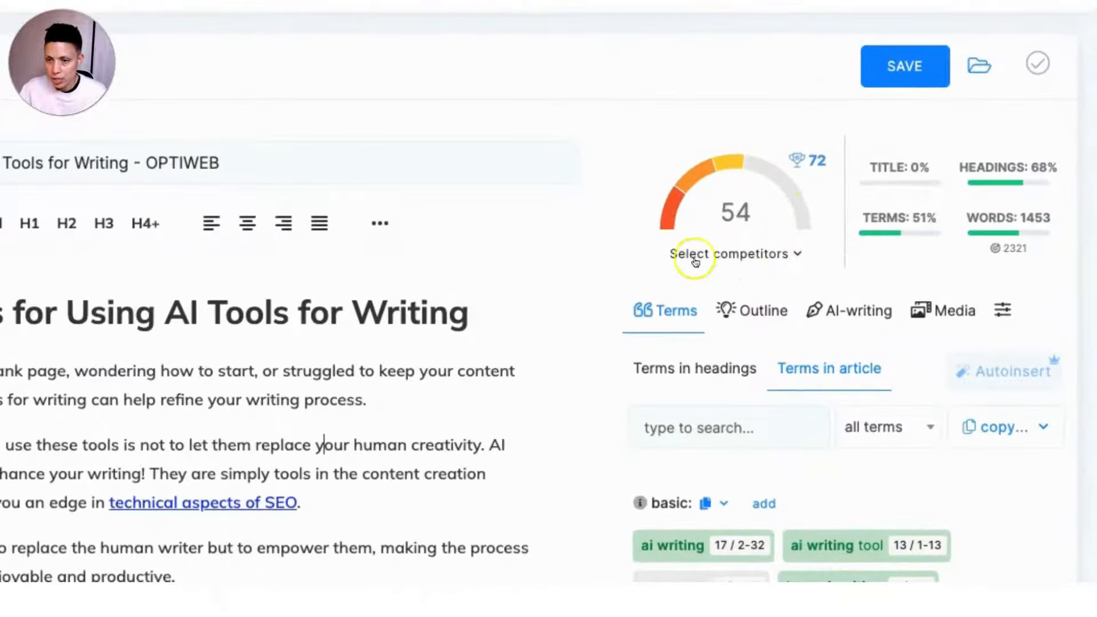
mouse_move(775, 232)
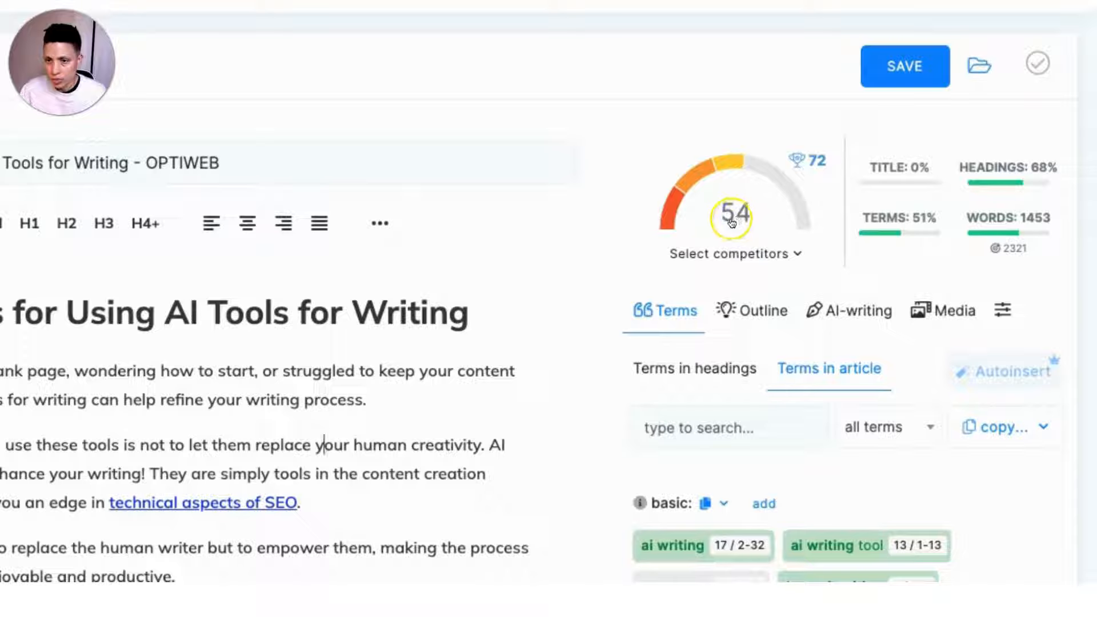
mouse_move(749, 226)
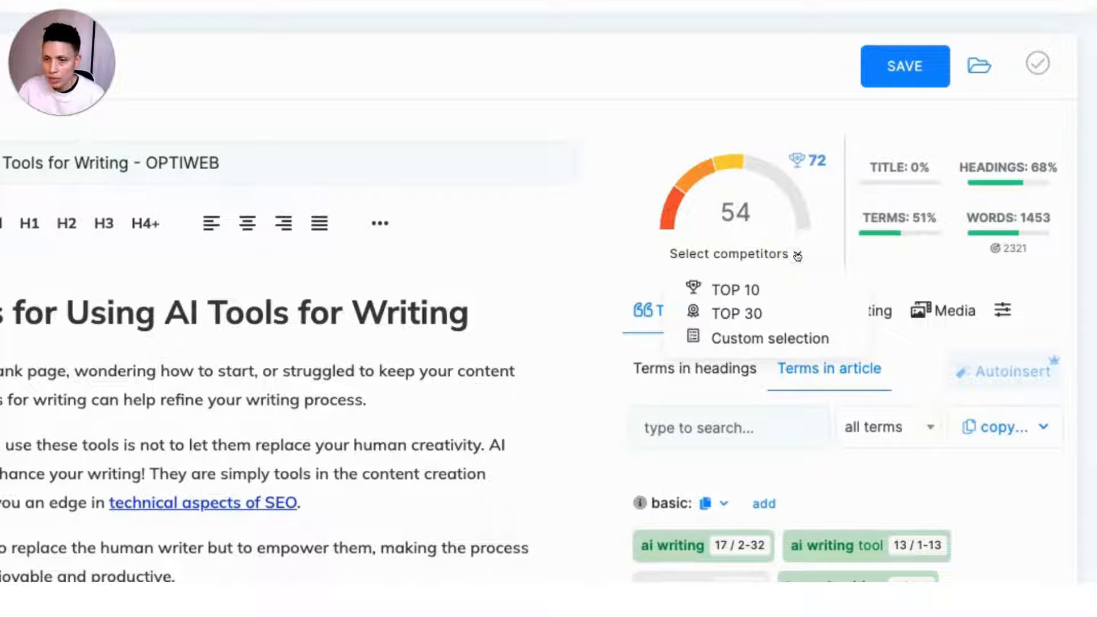
mouse_move(843, 191)
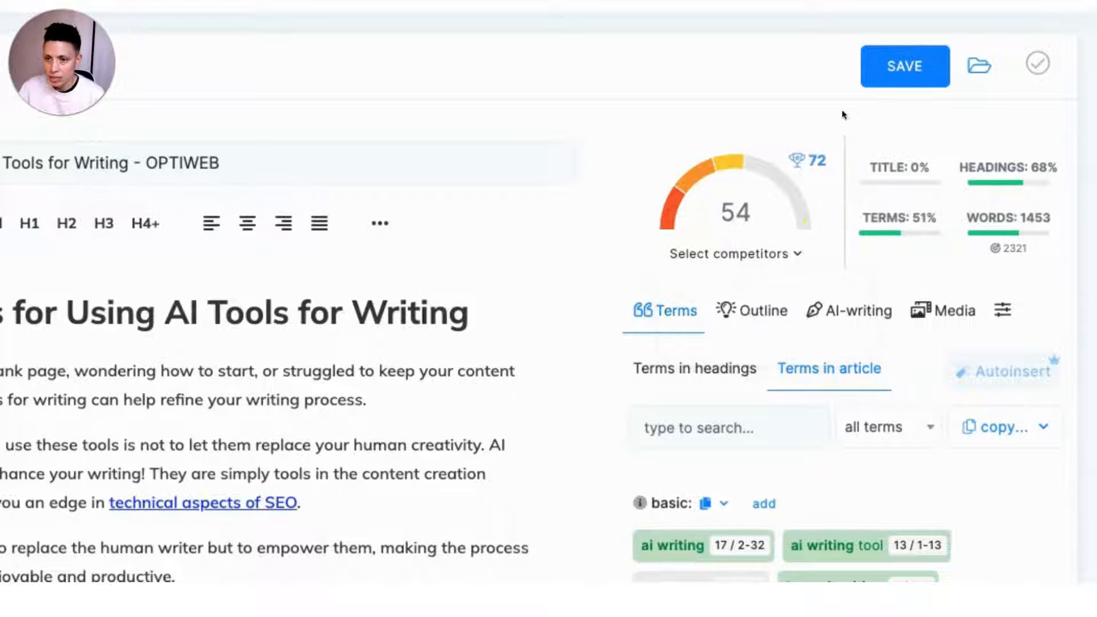
mouse_move(842, 155)
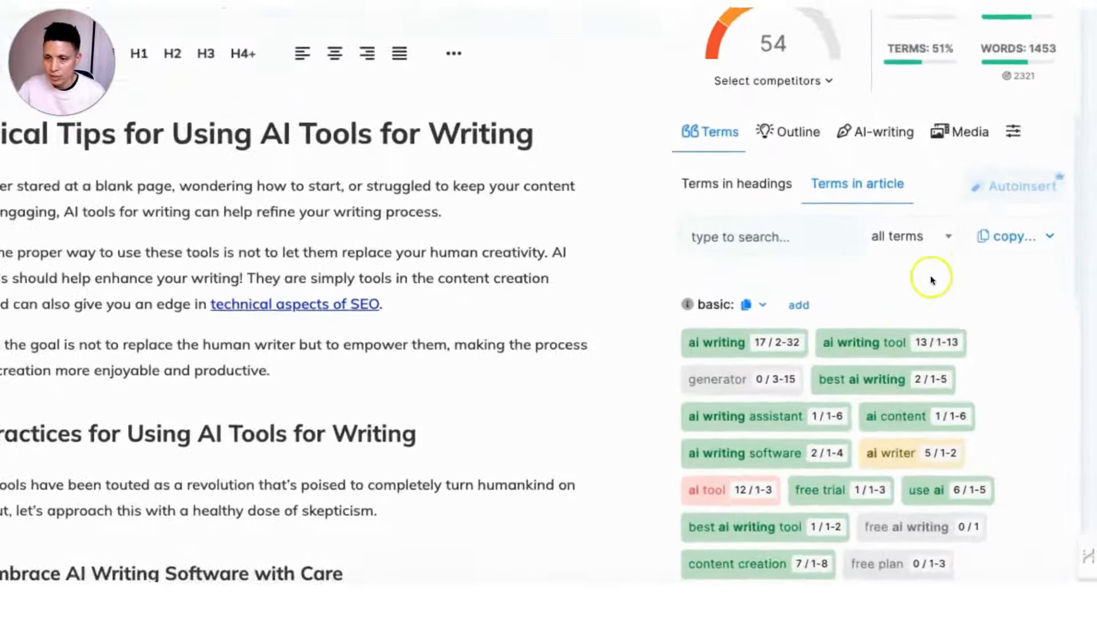
scroll("down", 3)
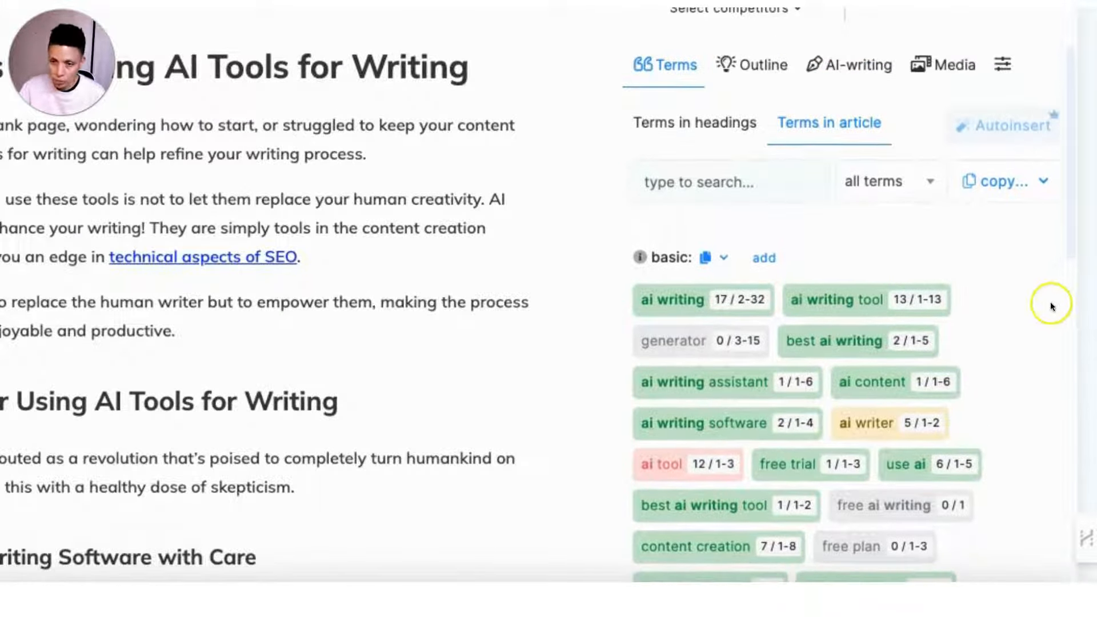
mouse_move(1055, 314)
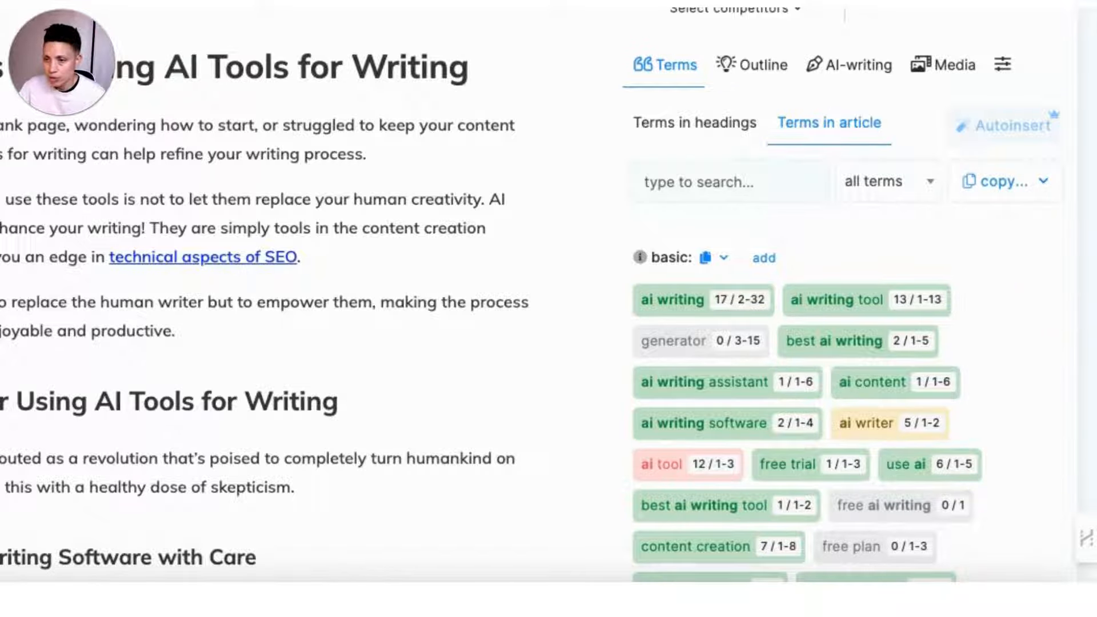
scroll("up", 3)
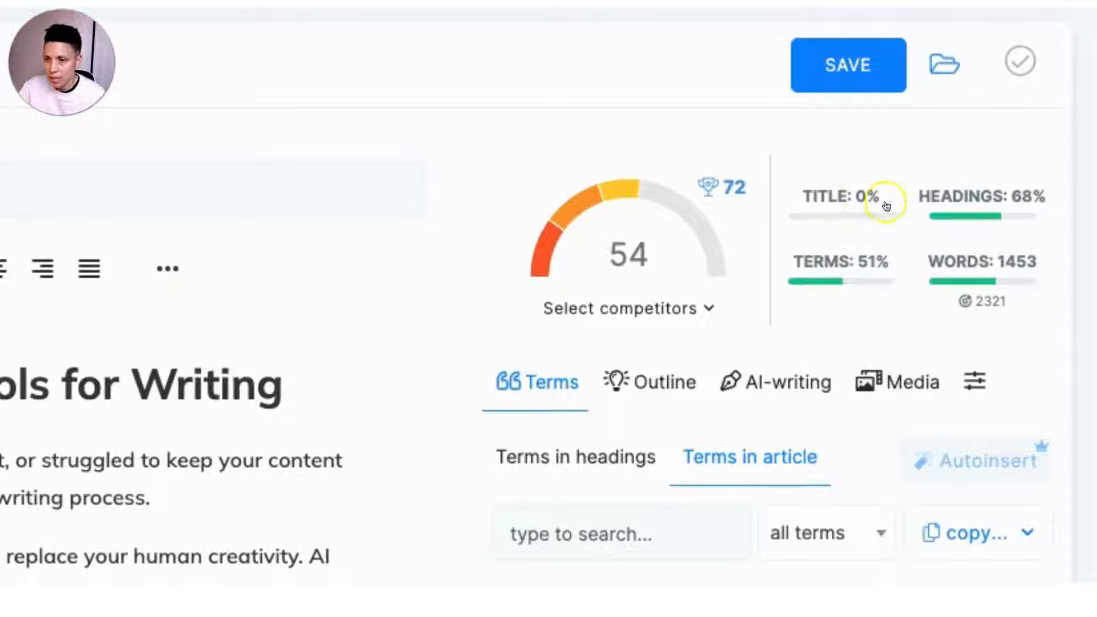
mouse_move(1022, 365)
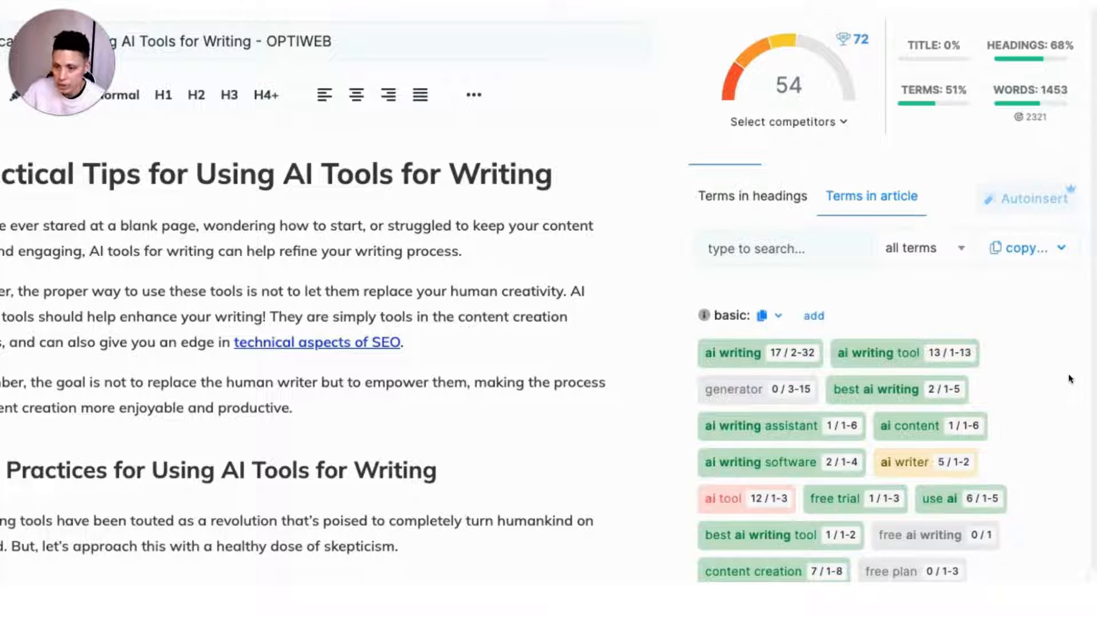
scroll("down", 3)
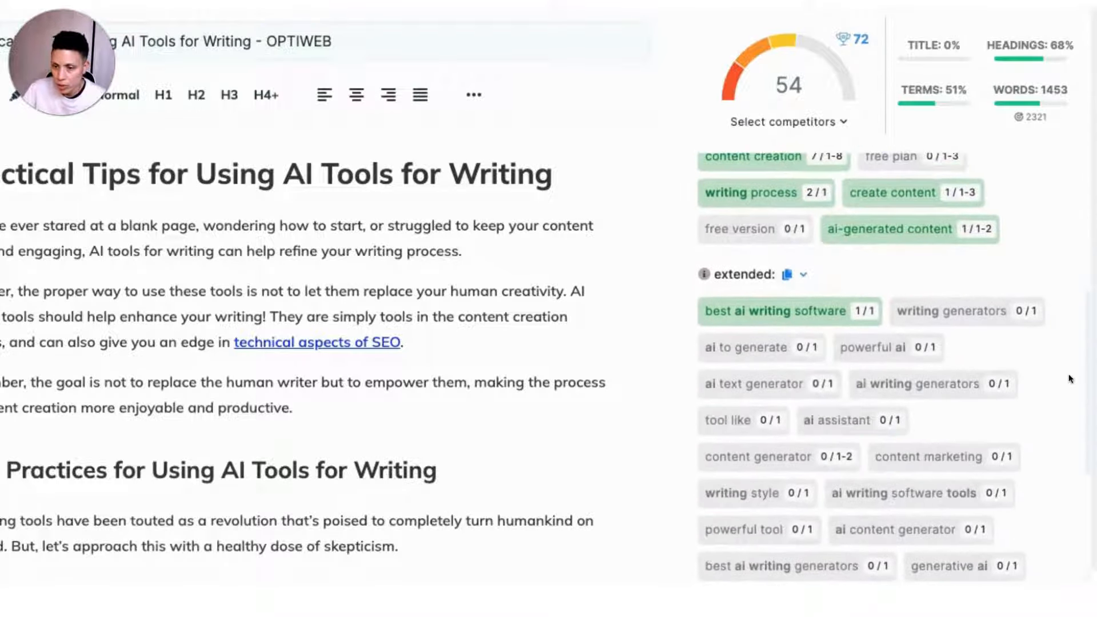
scroll("up", 3)
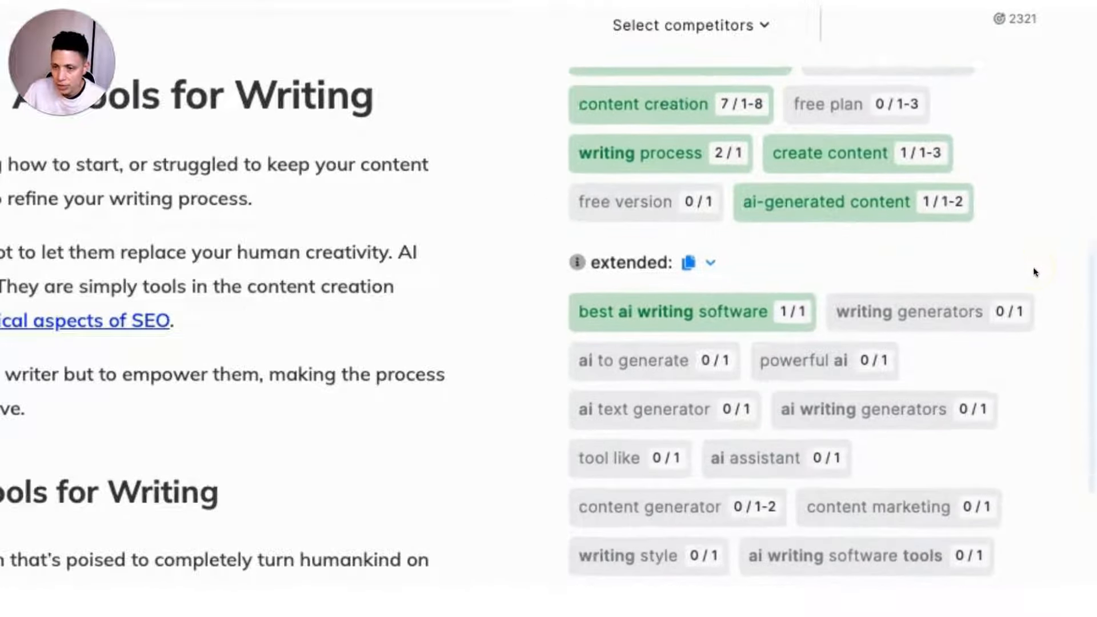
scroll("up", 3)
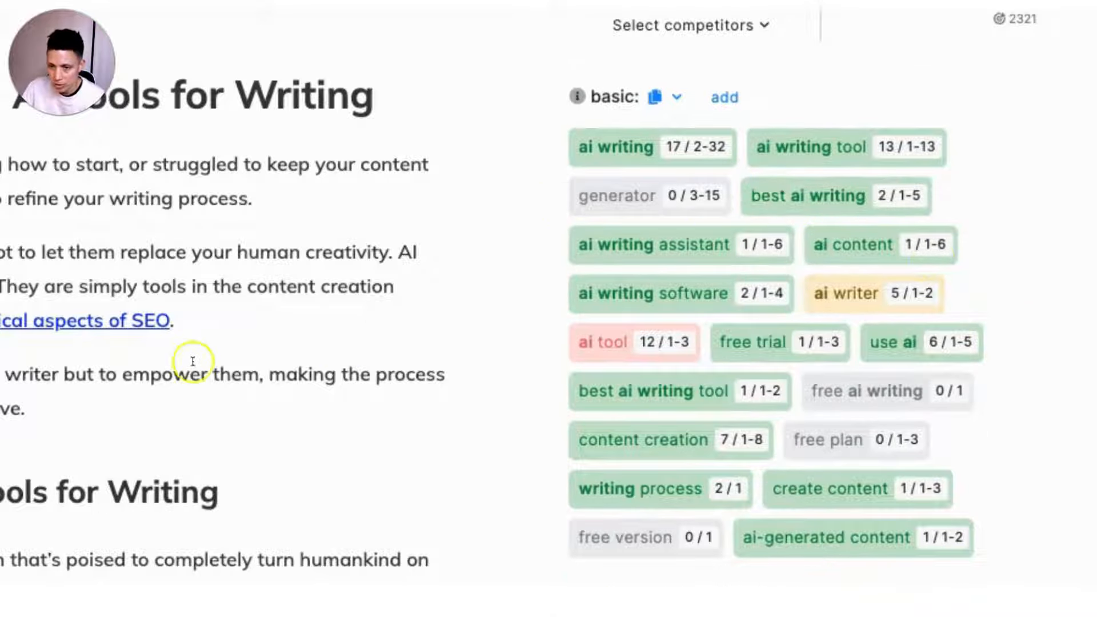
mouse_move(647, 294)
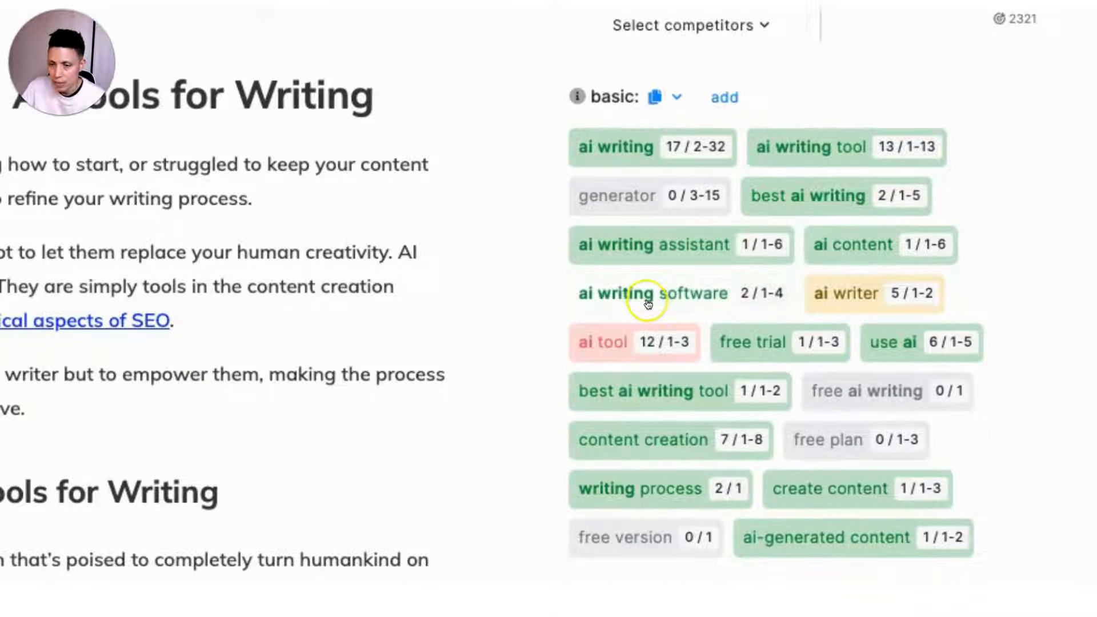
mouse_move(647, 294)
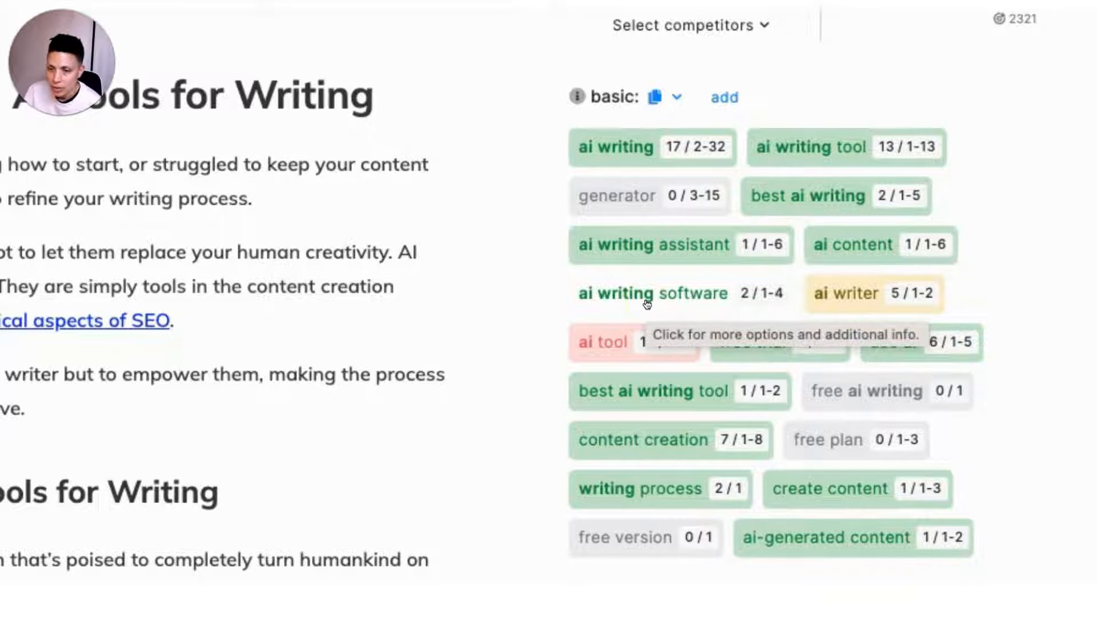
scroll("down", 3)
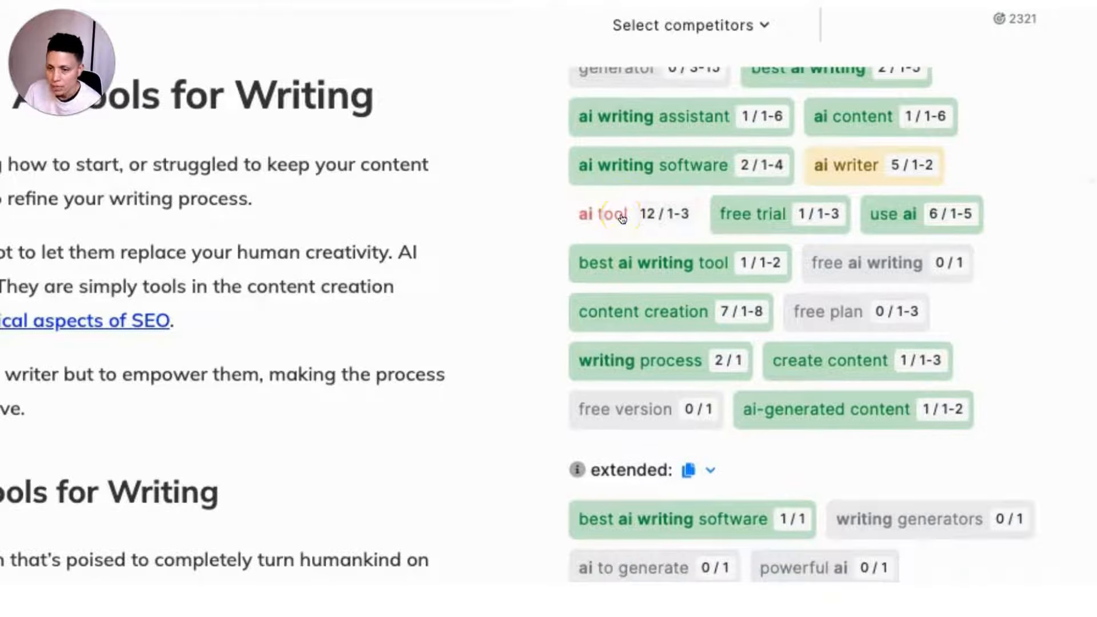
mouse_move(604, 214)
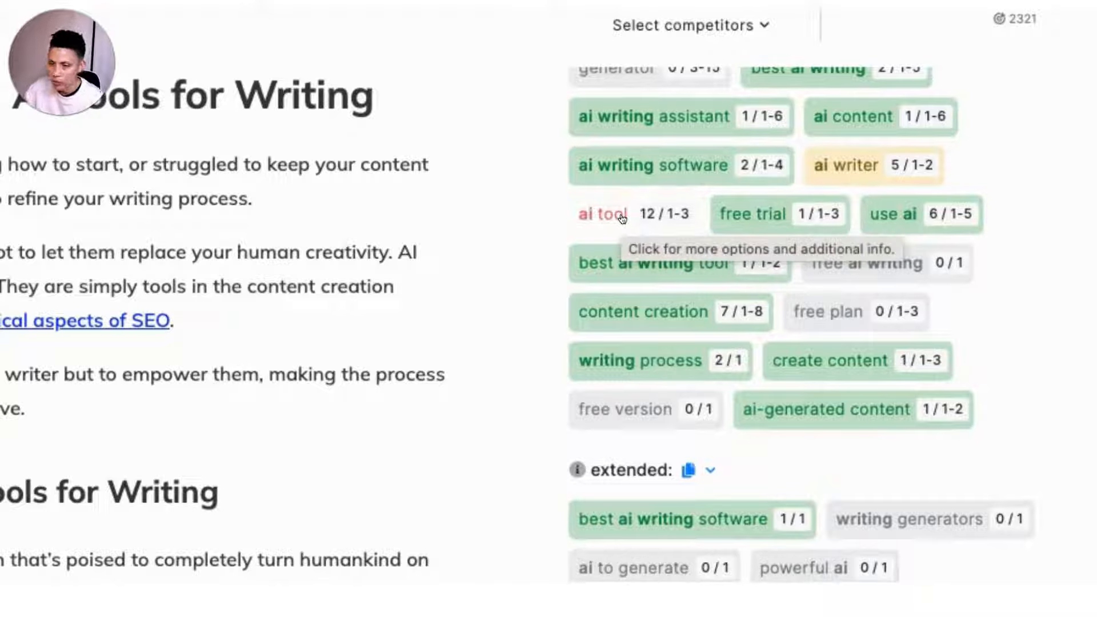
mouse_move(923, 270)
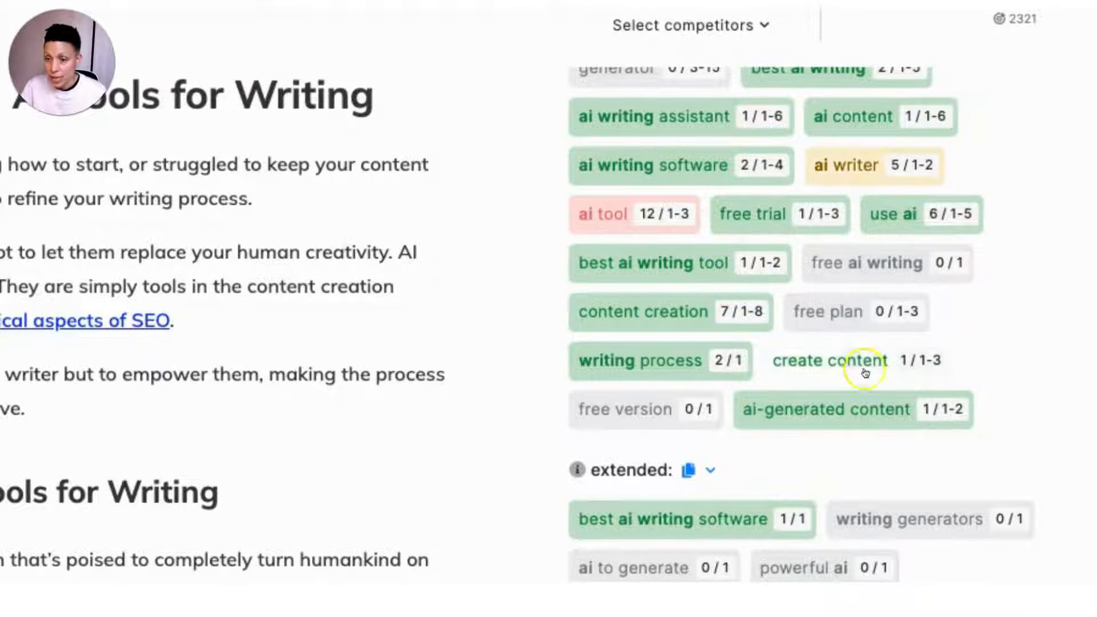
mouse_move(867, 263)
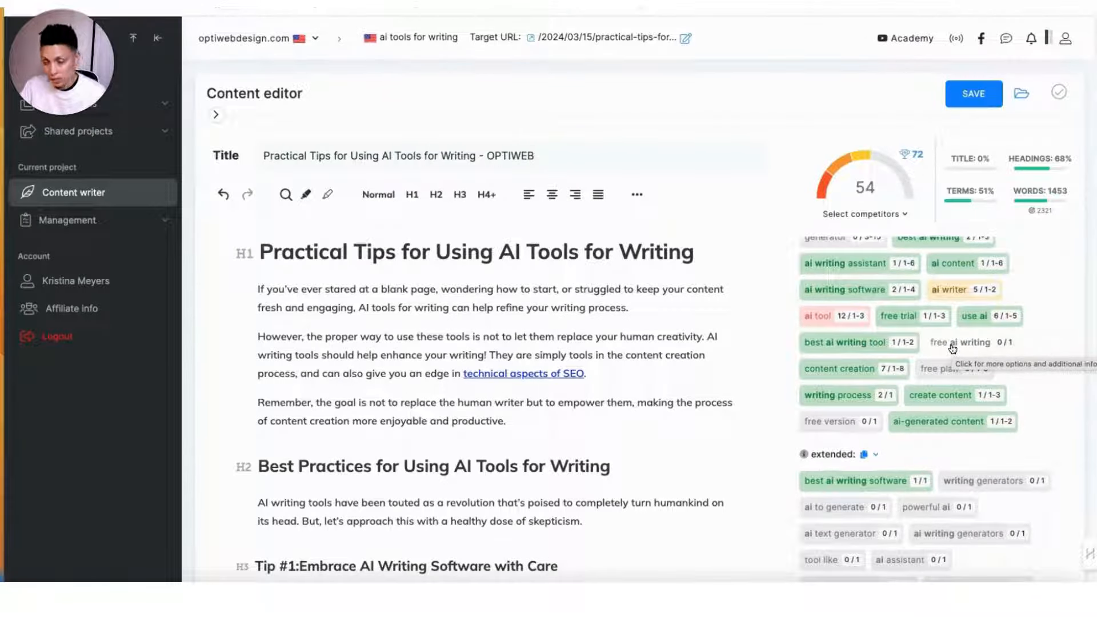
scroll("down", 3)
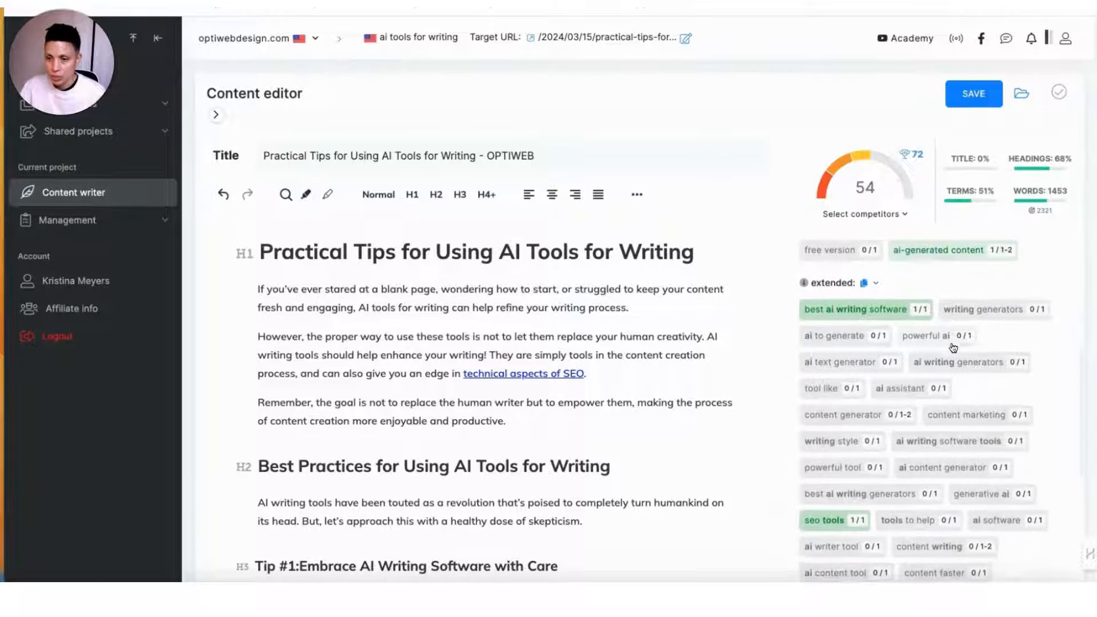
scroll("down", 3)
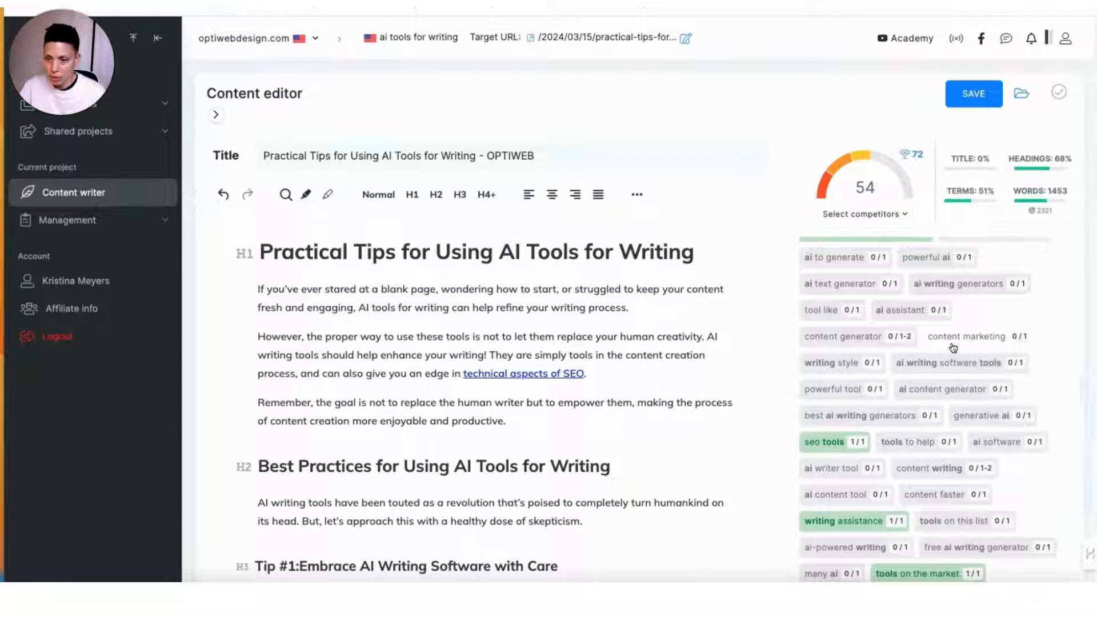
scroll("up", 3)
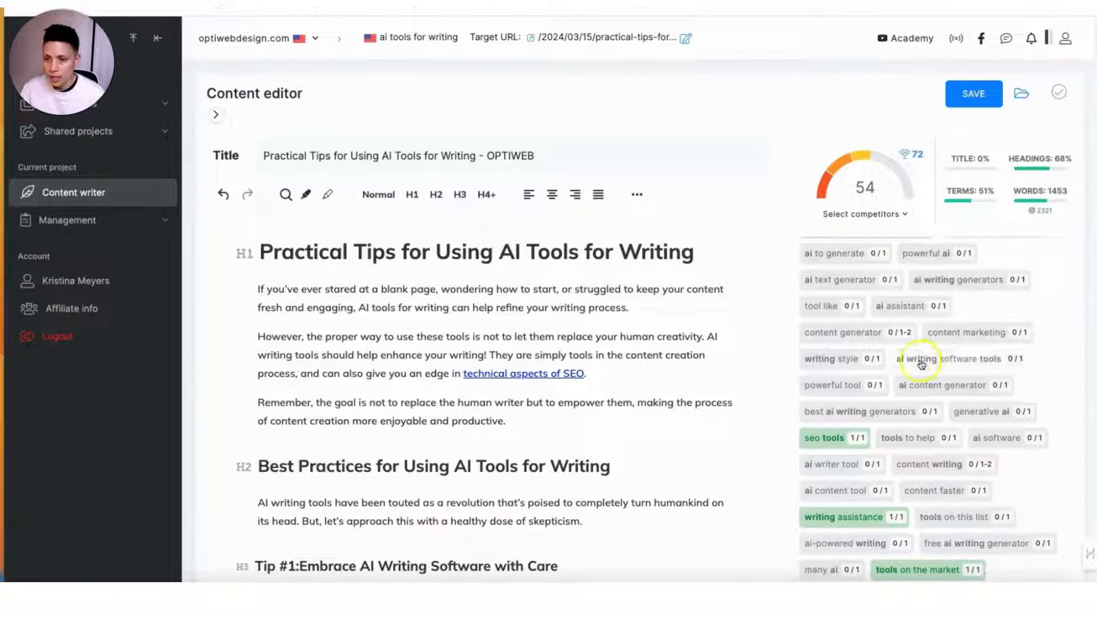
scroll("down", 3)
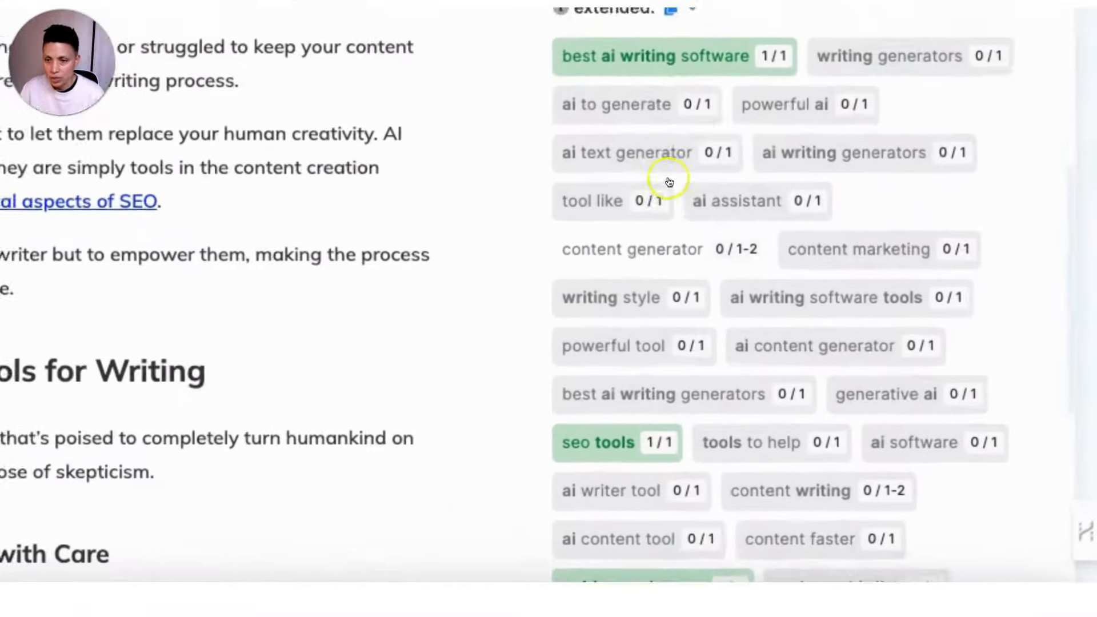
Review the ai software term's options before replacing 'AI tools' with 'AI software' in the Proofreading paragraph.
left_click(843, 297)
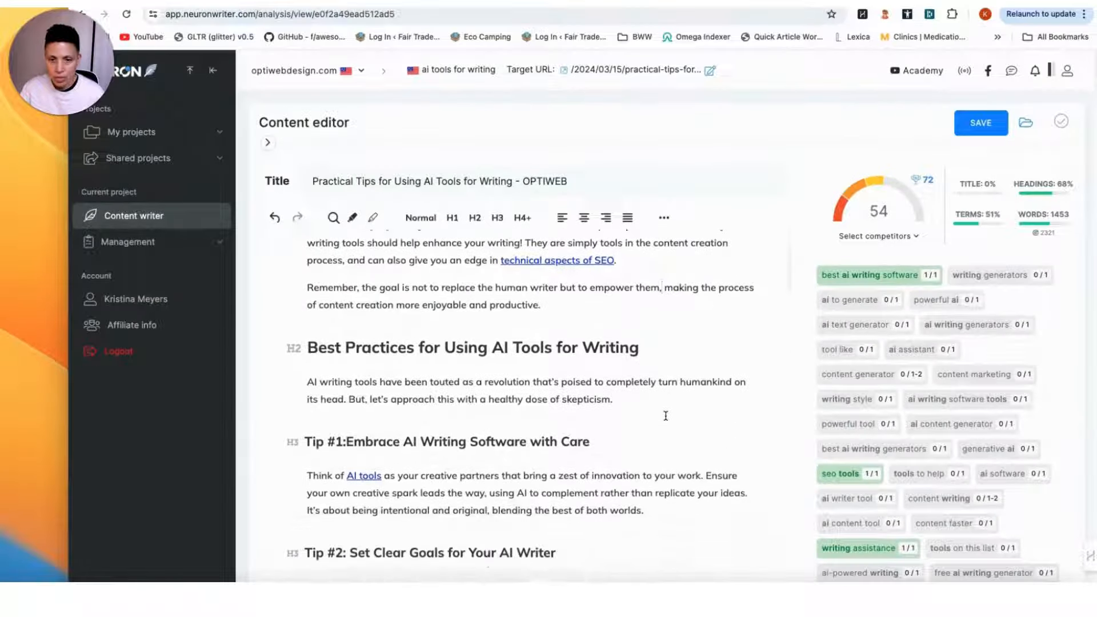
scroll("down", 3)
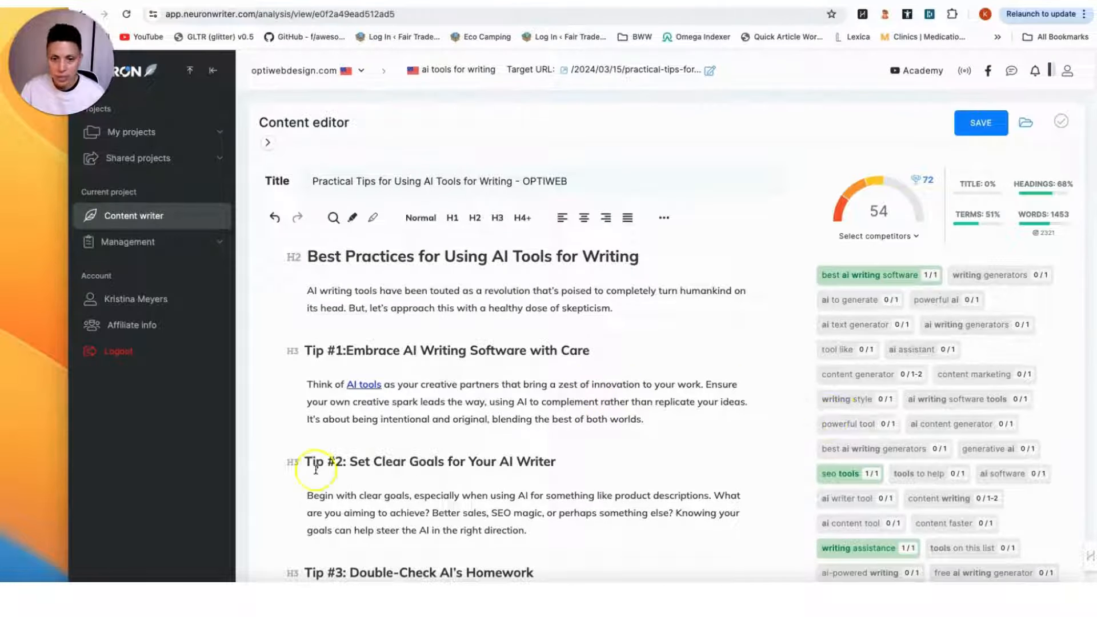
left_click(1002, 395)
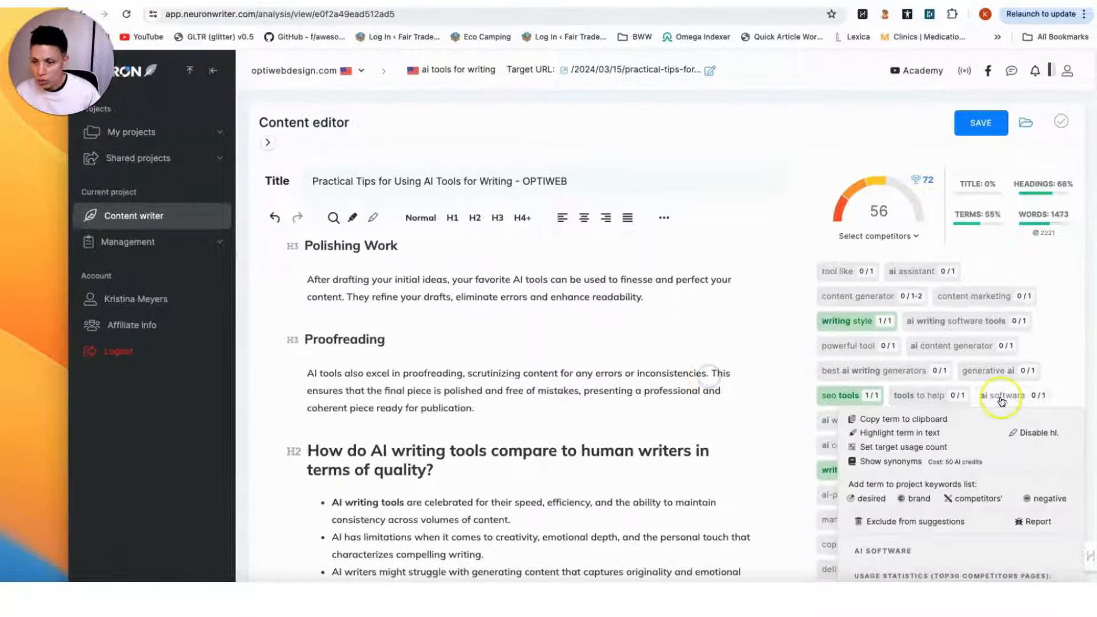
mouse_move(1002, 401)
type("software")
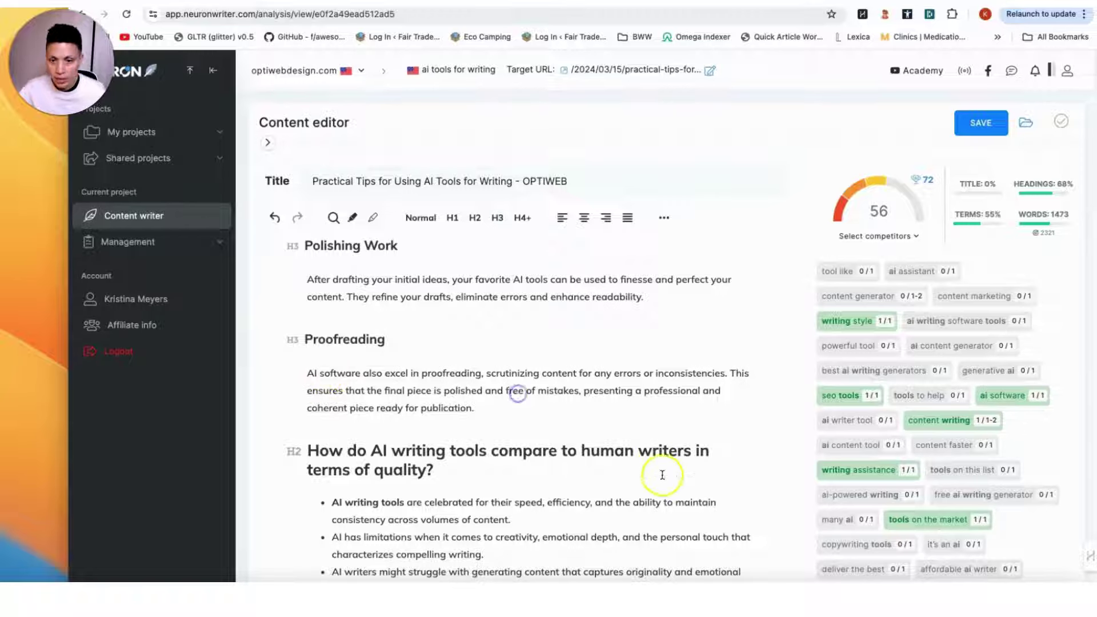
mouse_move(877, 465)
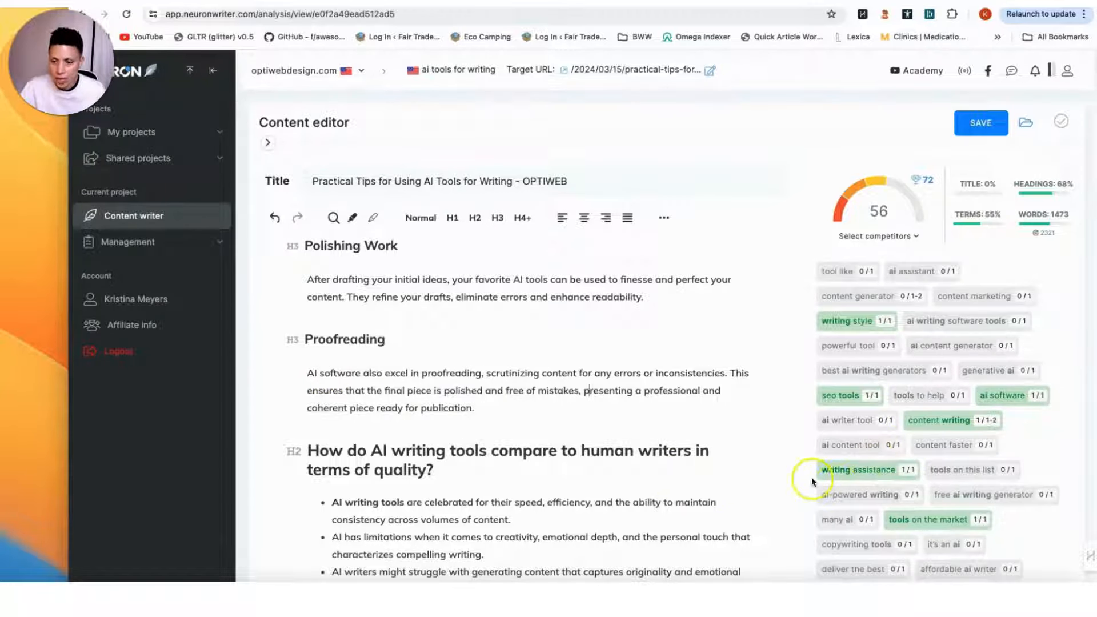
mouse_move(759, 482)
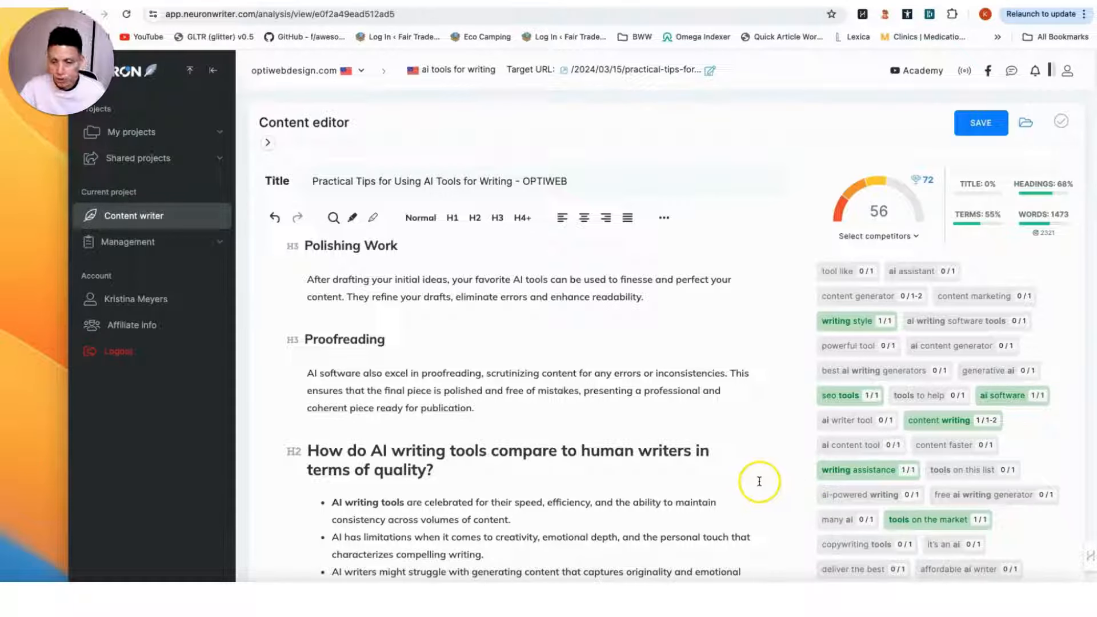
mouse_move(917, 458)
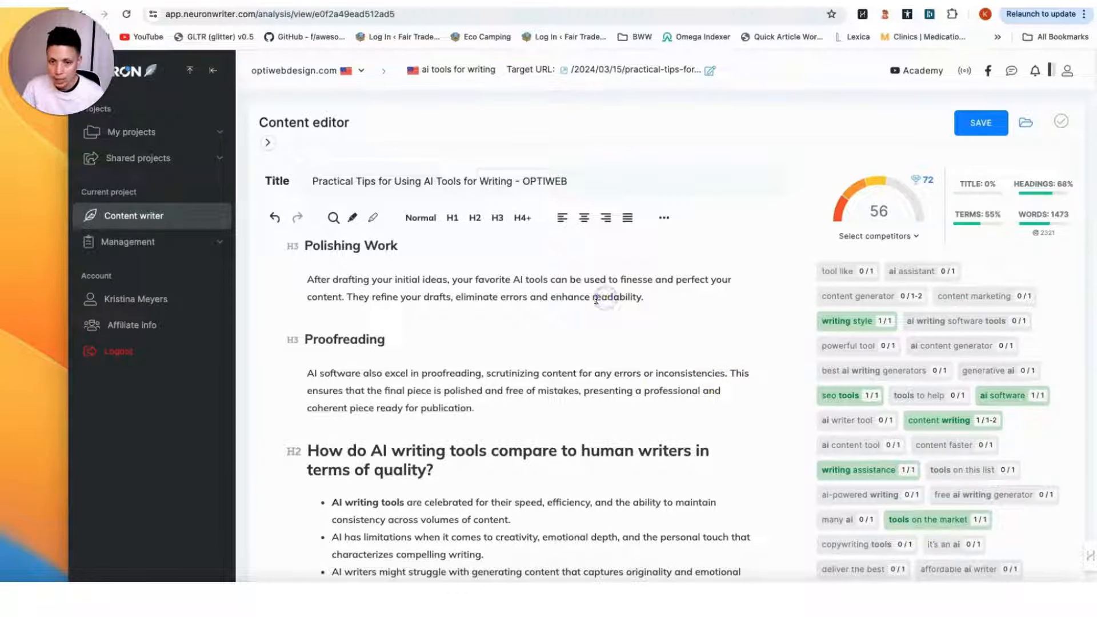
mouse_move(691, 426)
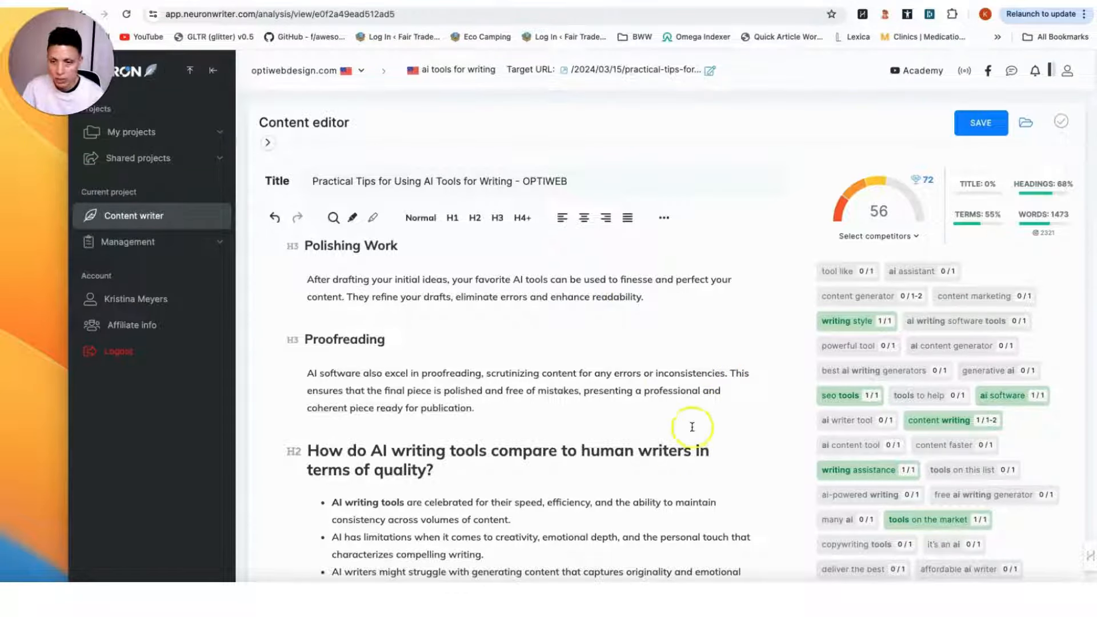
Highlight every occurrence of the term ai tool throughout the article.
scroll("down", 3)
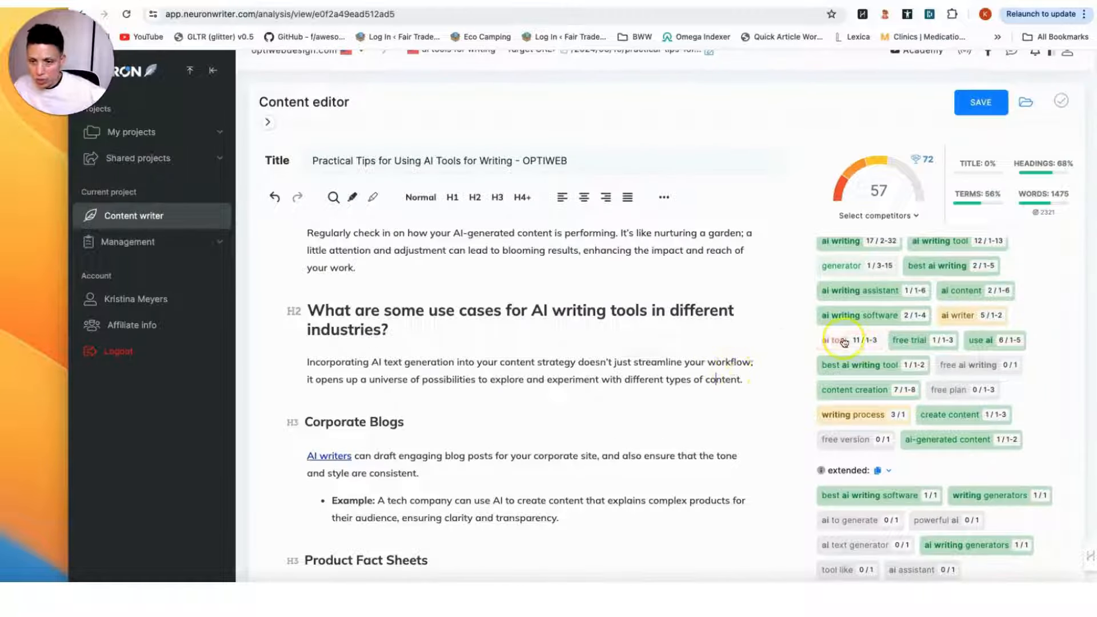
left_click(838, 341)
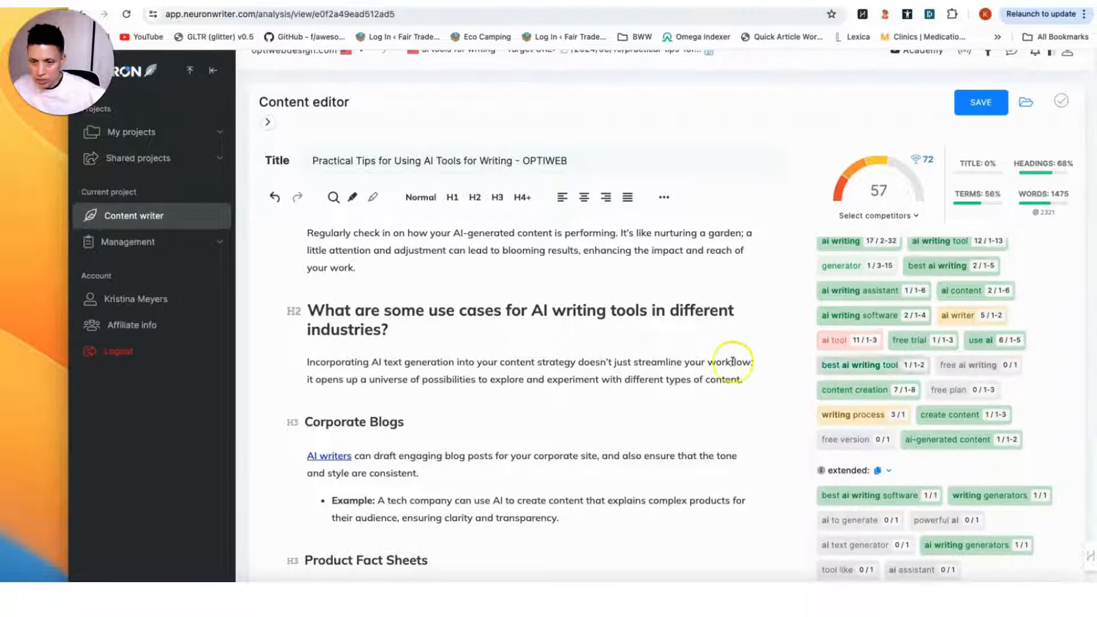
scroll("down", 3)
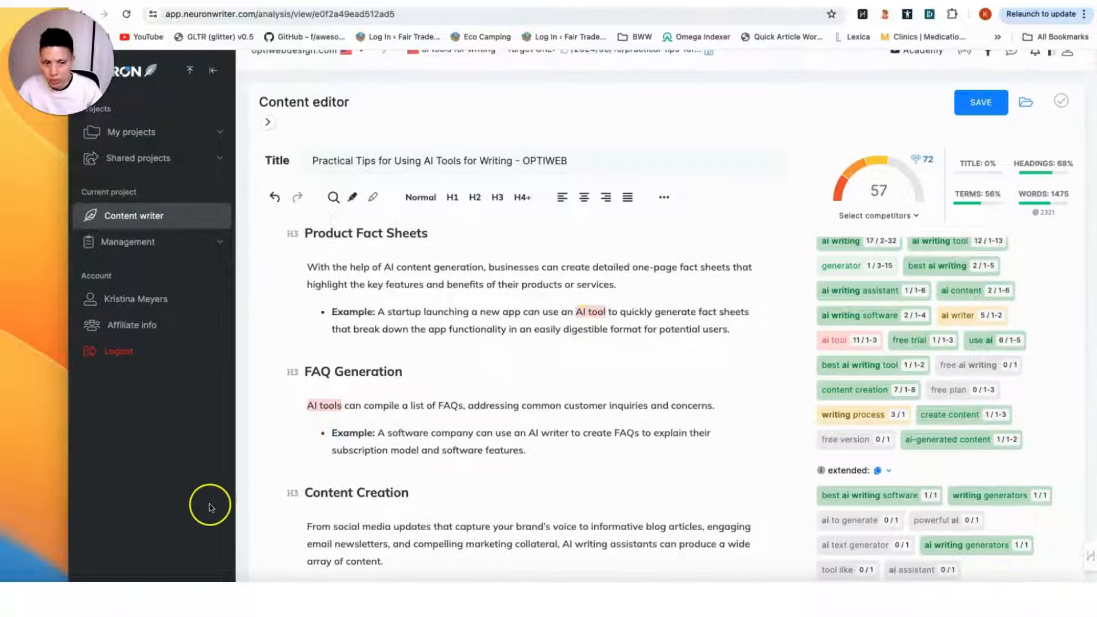
scroll("down", 3)
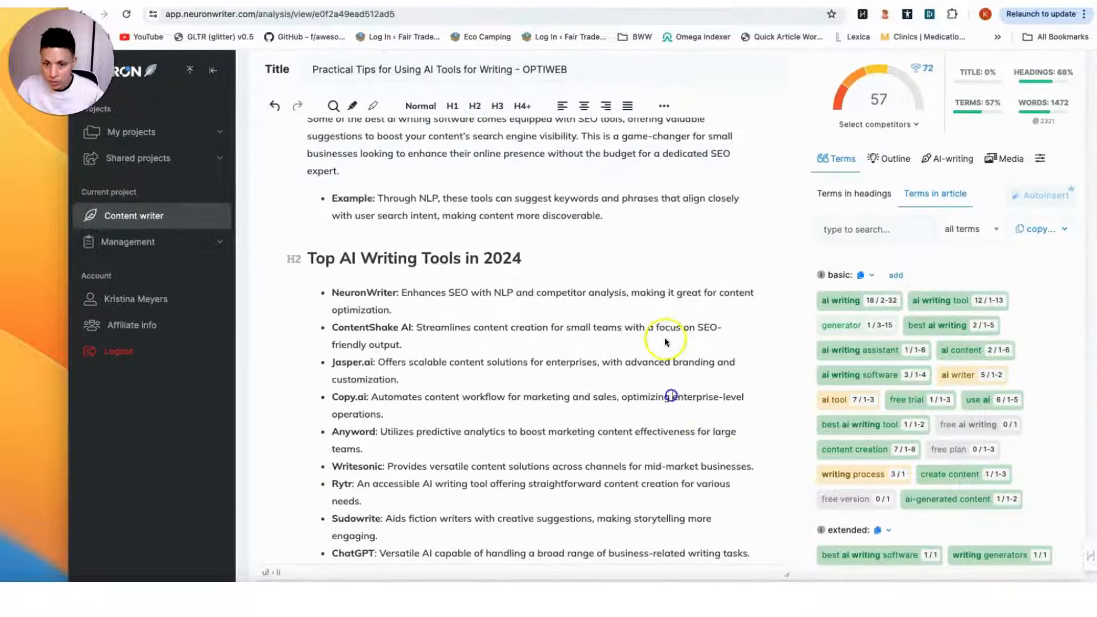
Show the Terms in headings suggestions and review the H2 and H3 headings against them.
scroll("up", 3)
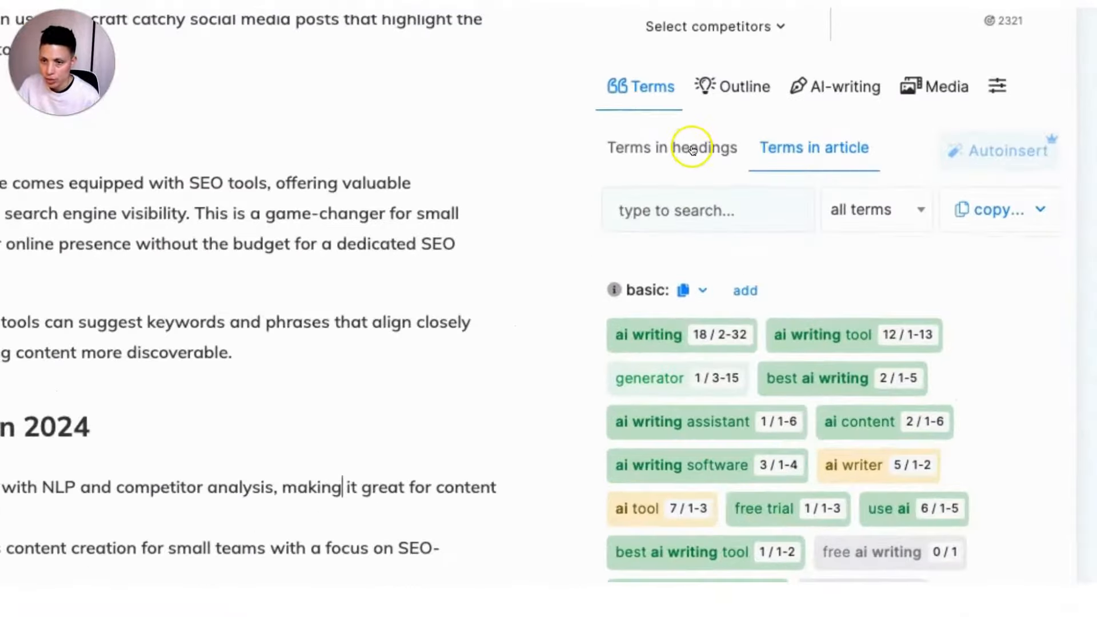
scroll("up", 3)
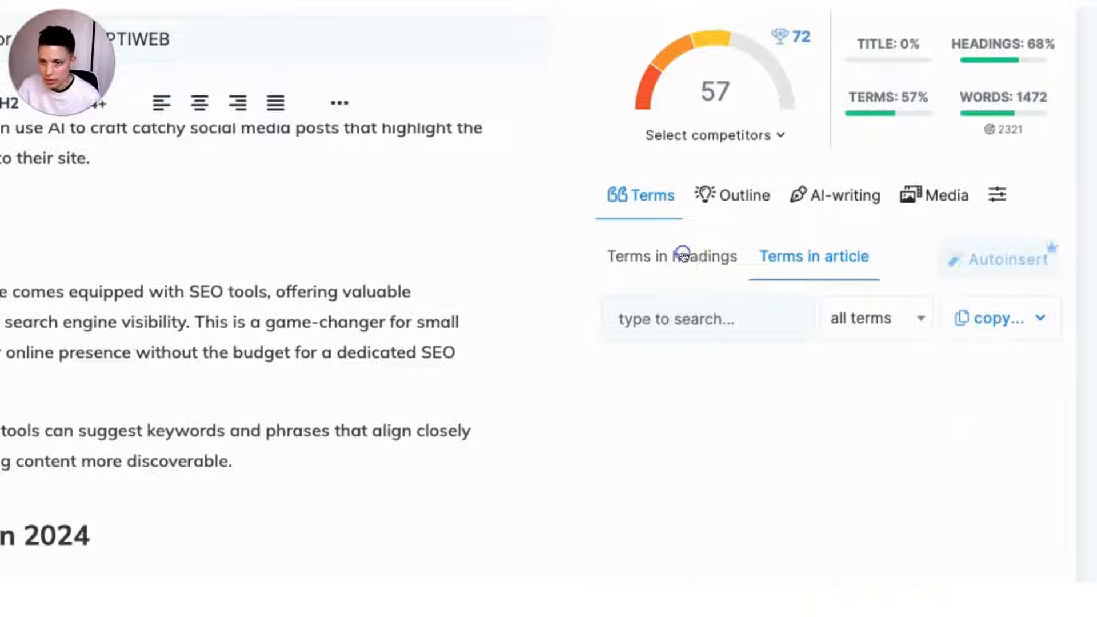
left_click(671, 256)
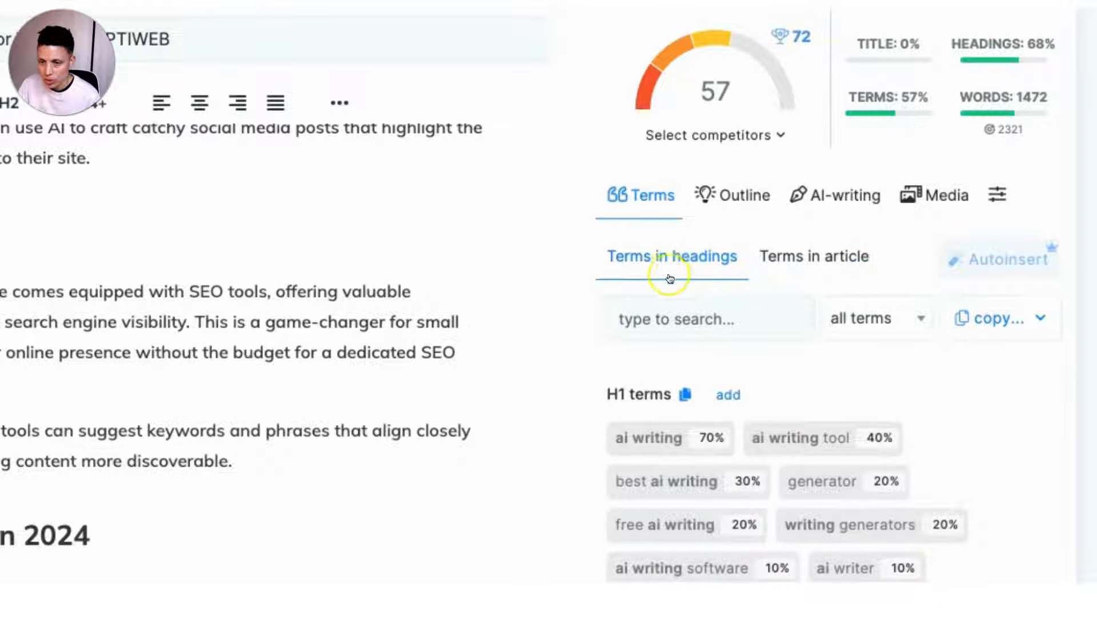
scroll("down", 3)
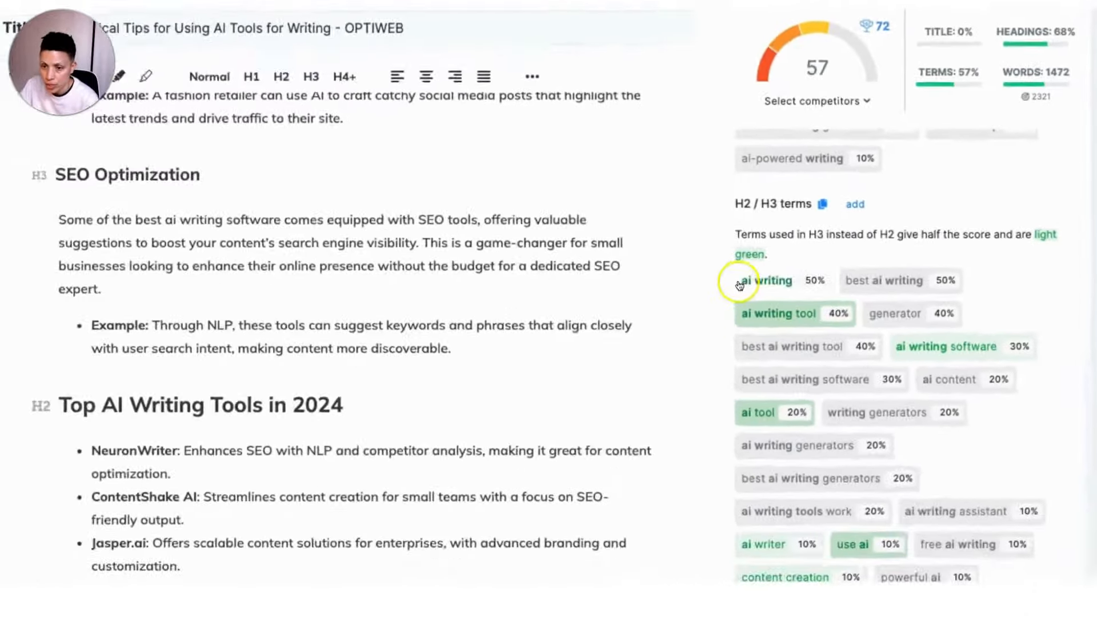
scroll("down", 3)
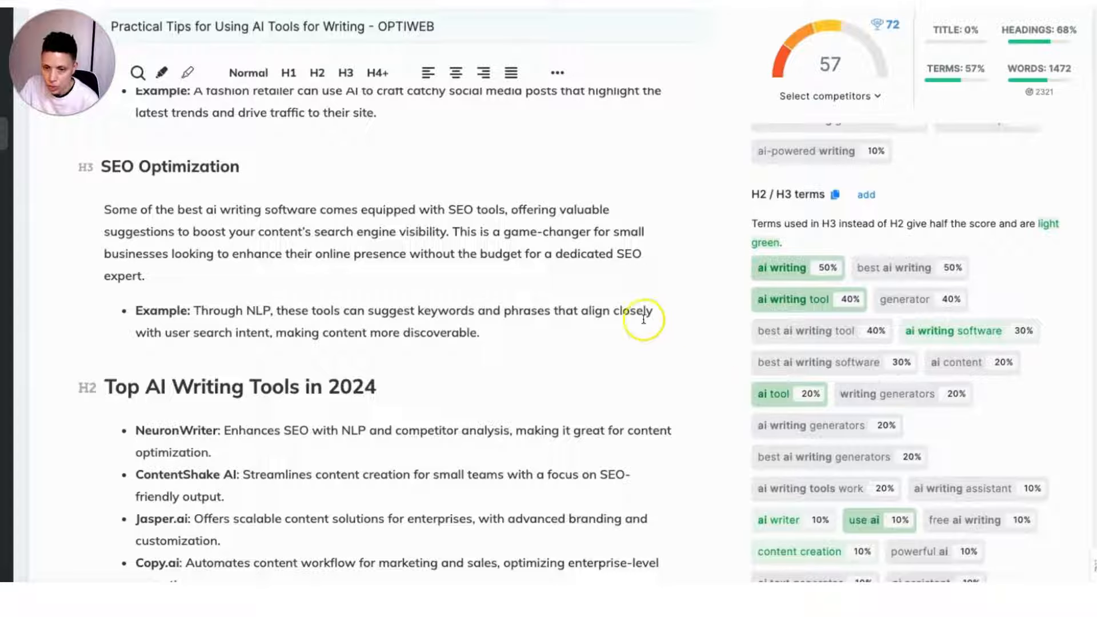
mouse_move(577, 315)
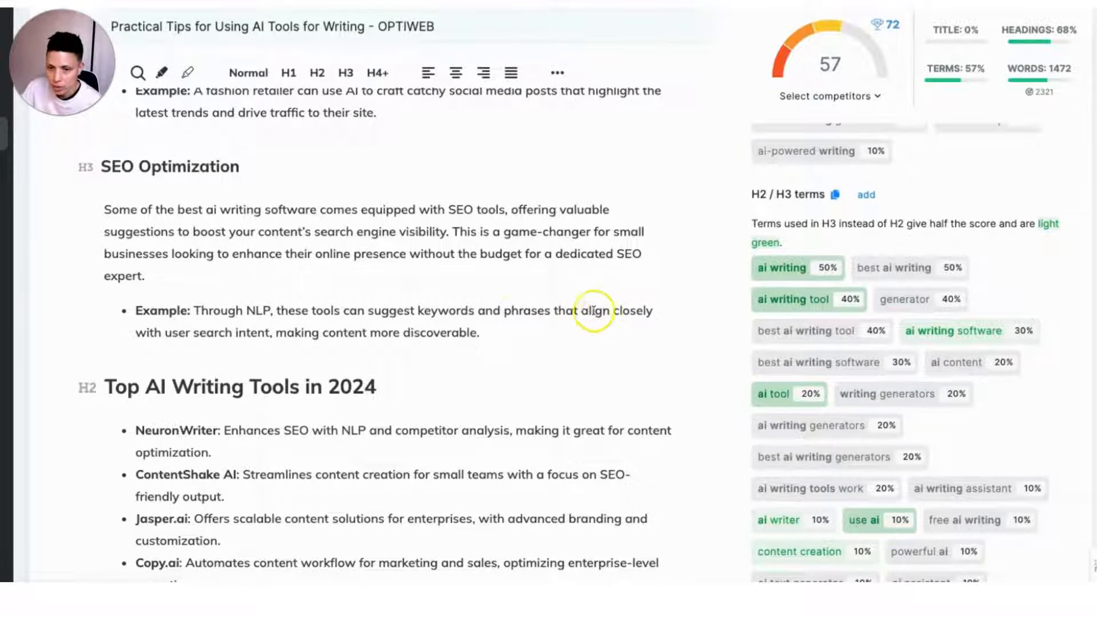
mouse_move(488, 430)
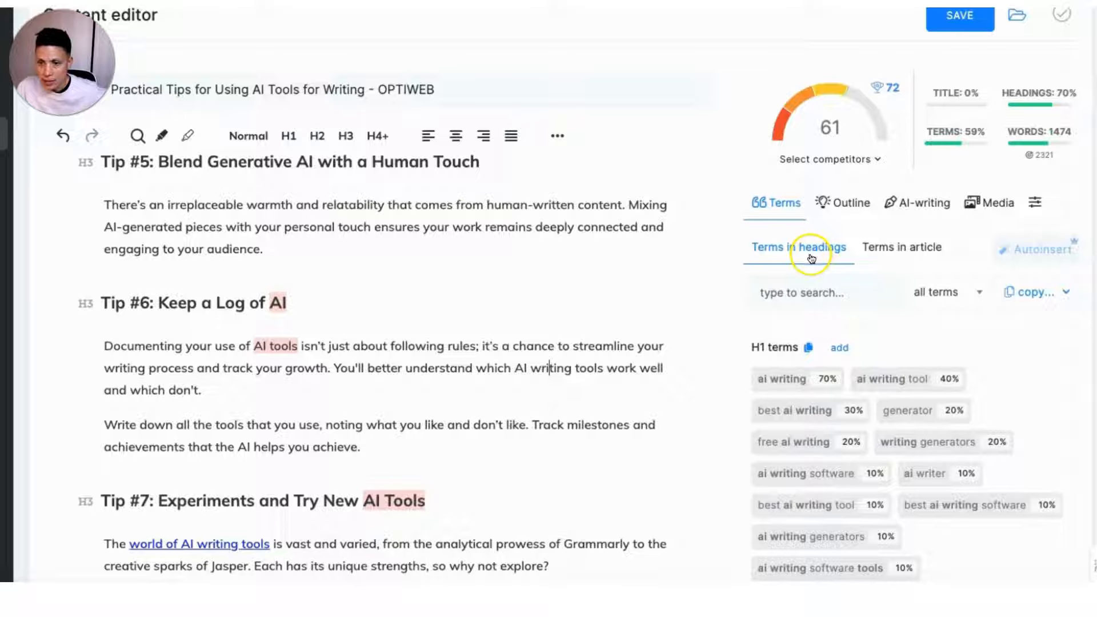
mouse_move(833, 133)
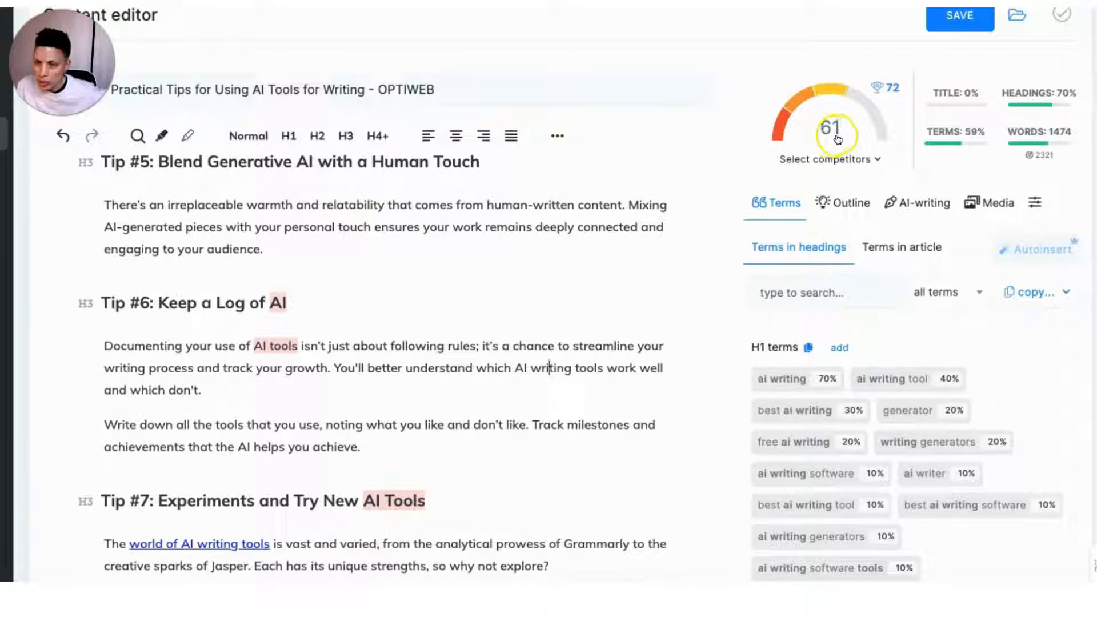
mouse_move(523, 257)
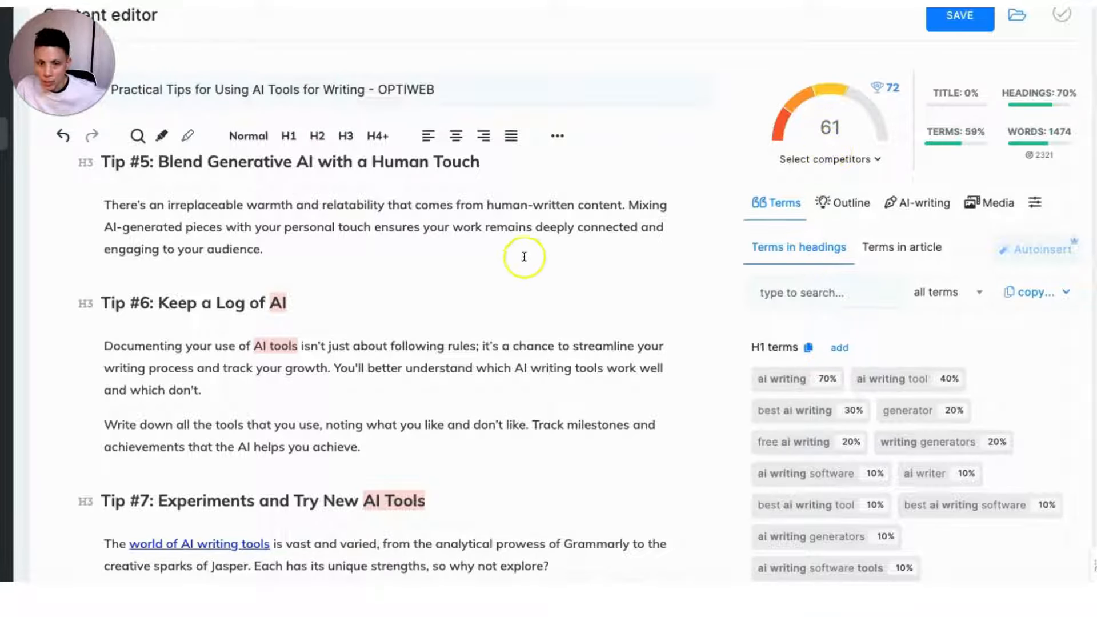
scroll("up", 3)
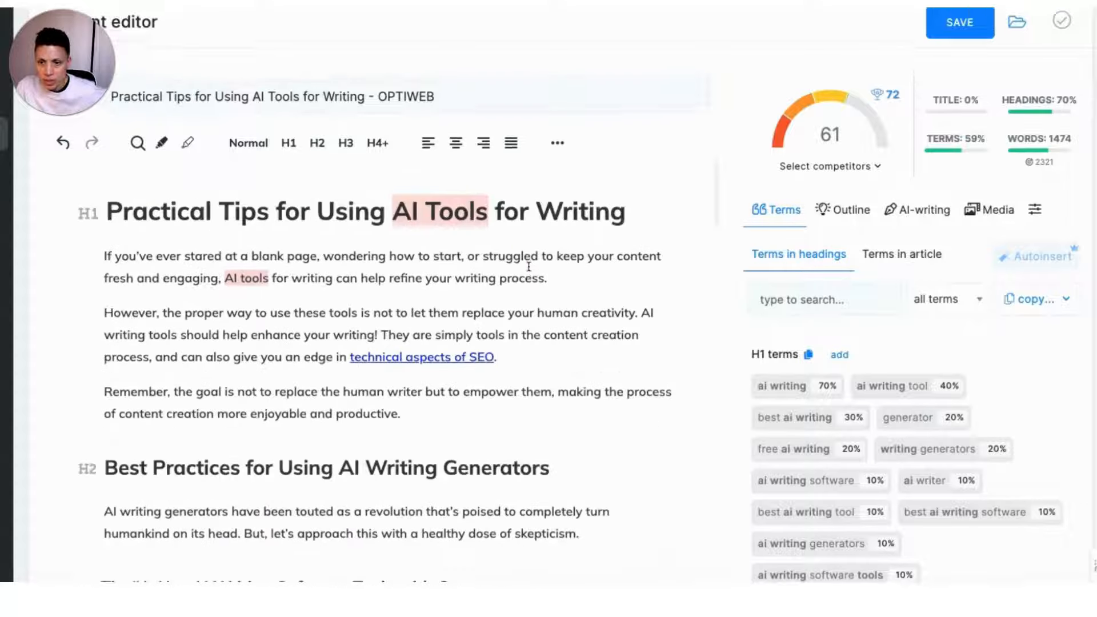
Edit the meta title and description to mention the best AI Writing Tools.
scroll("up", 3)
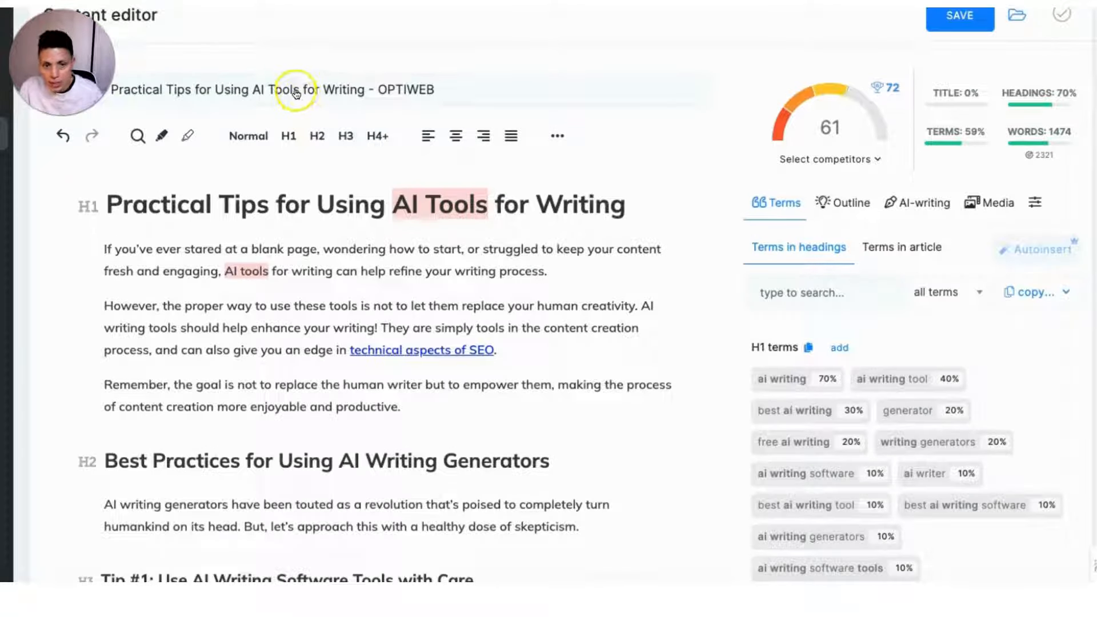
mouse_move(244, 92)
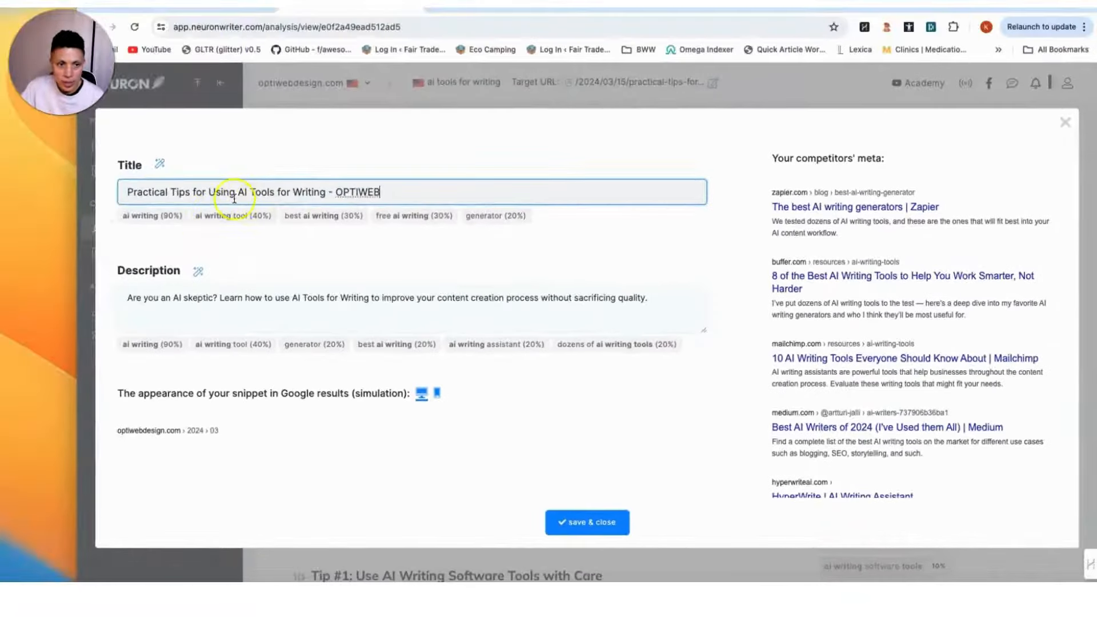
left_click(217, 298)
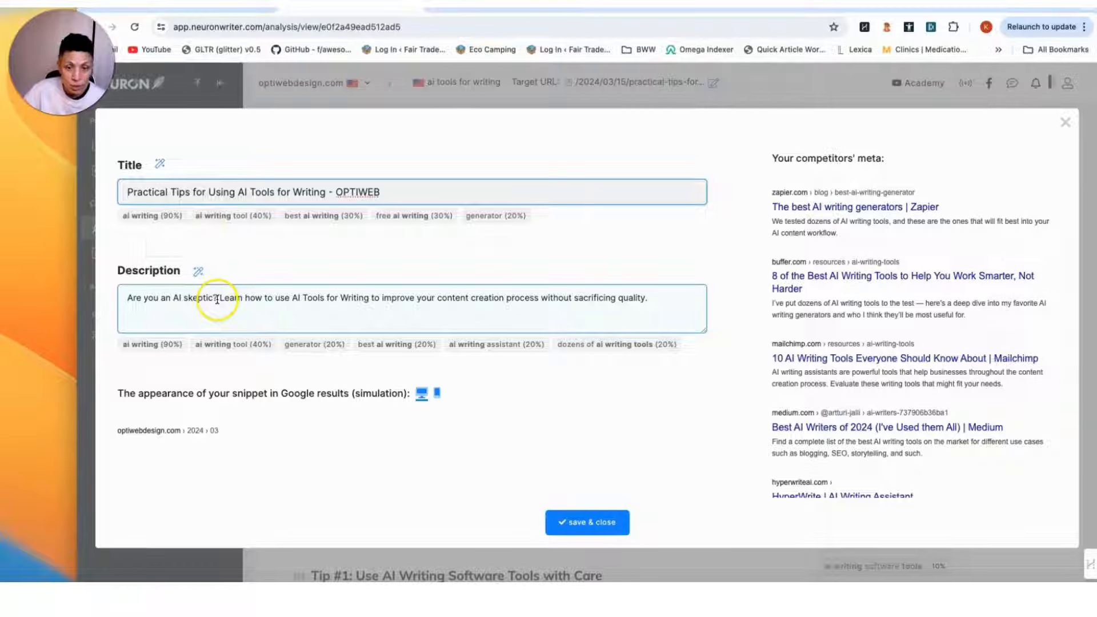
left_click(388, 192)
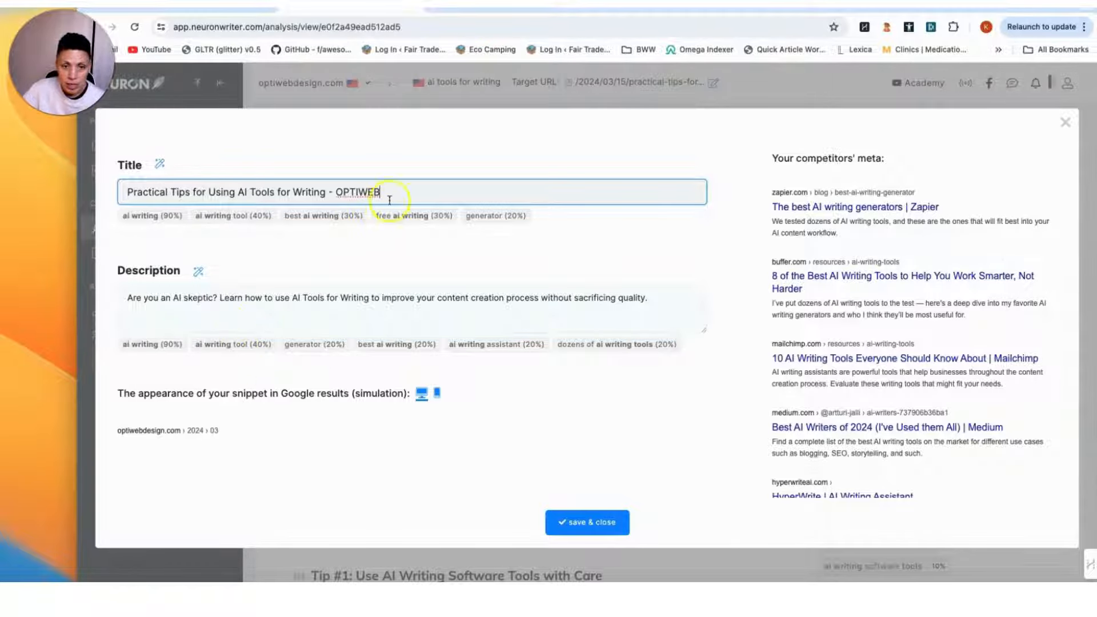
mouse_move(806, 233)
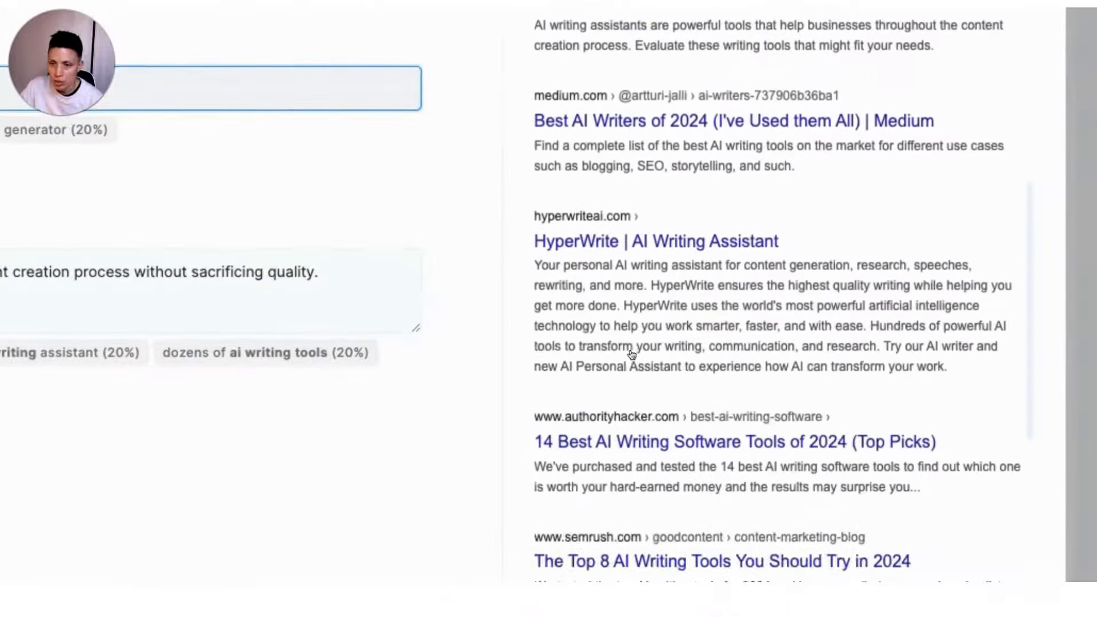
scroll("up", 3)
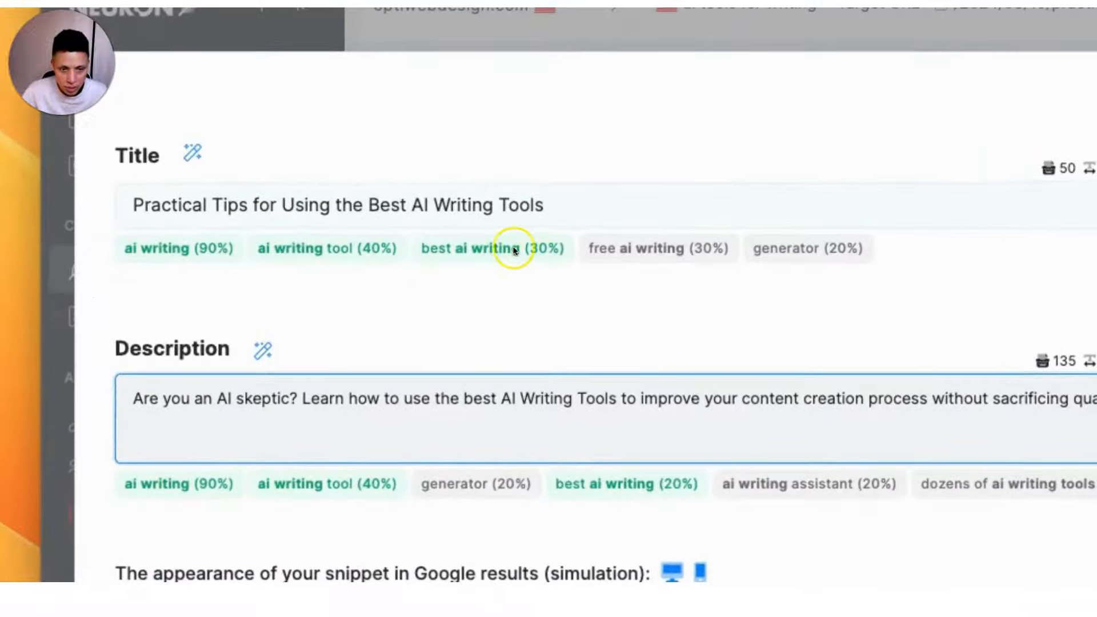
mouse_move(619, 389)
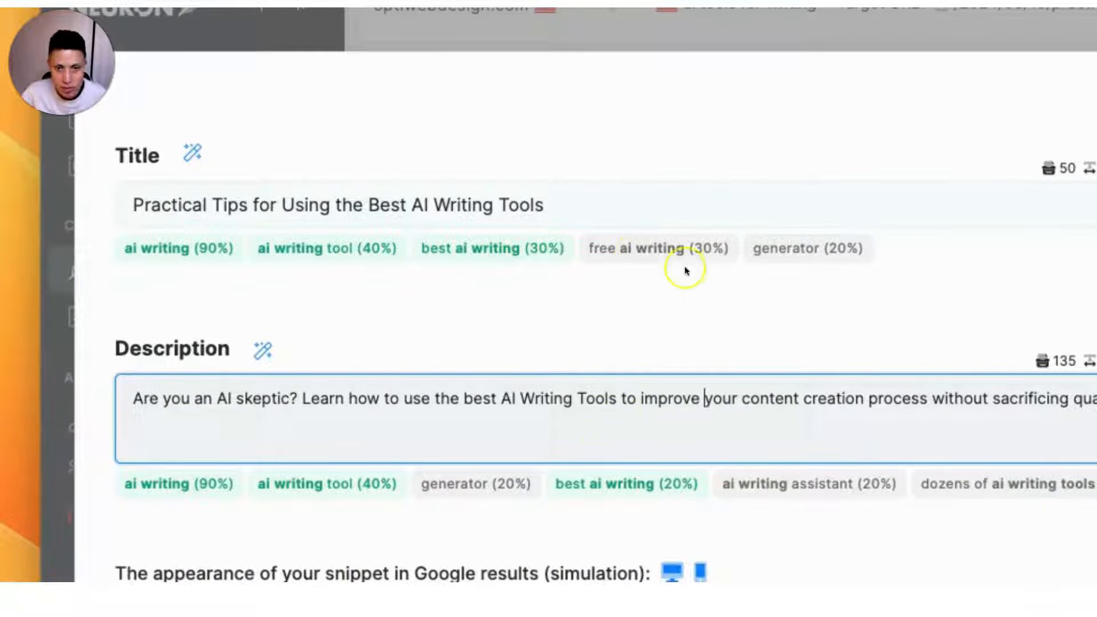
mouse_move(461, 369)
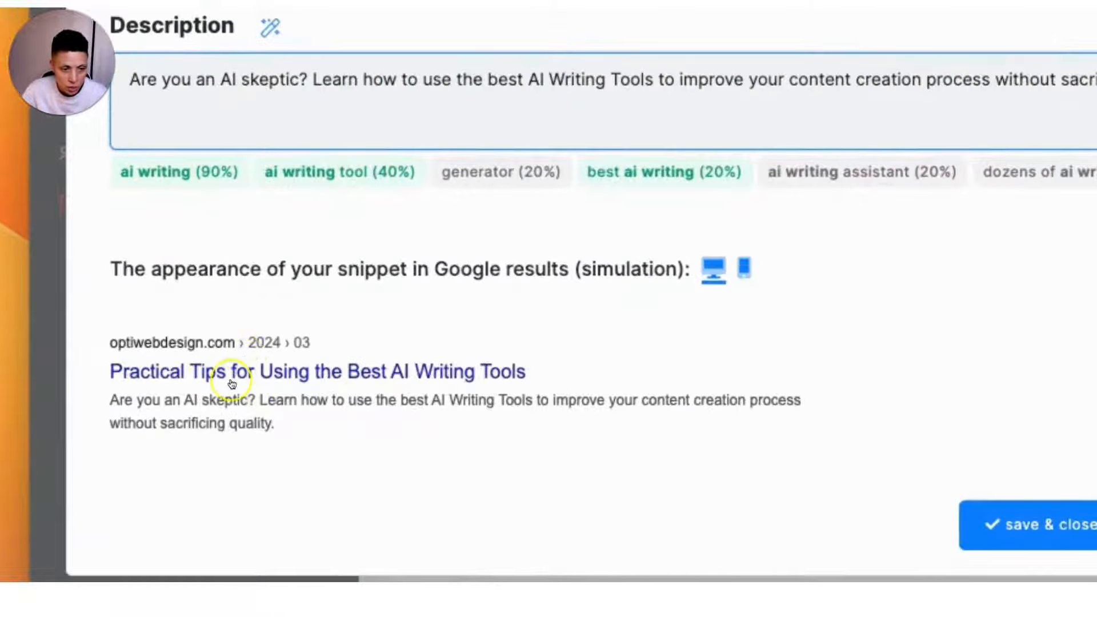
scroll("up", 3)
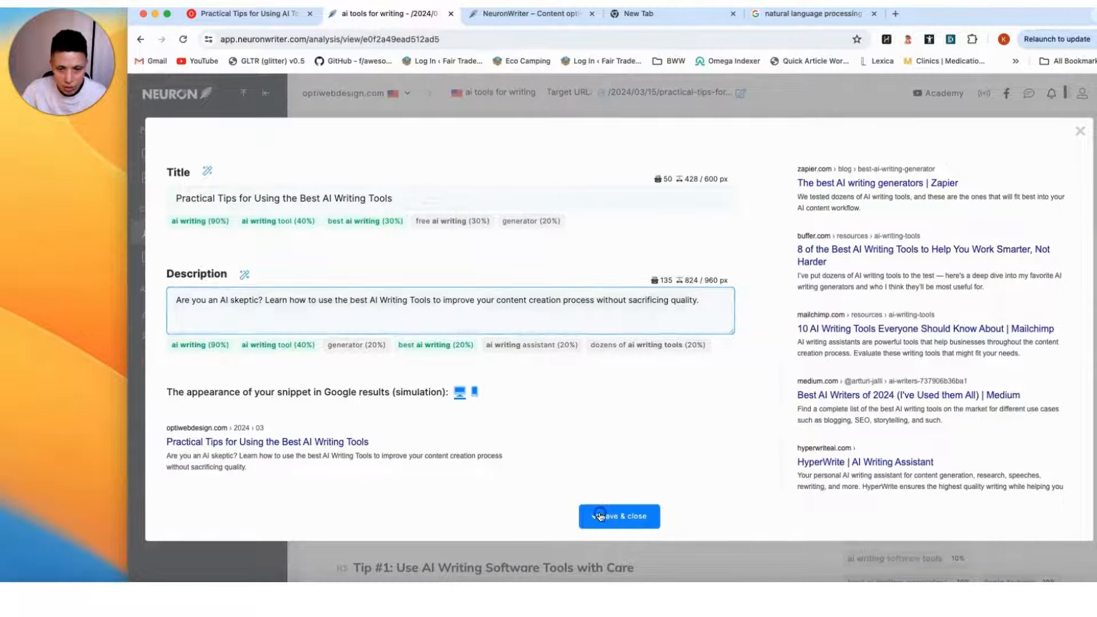
Save the new title and description, then read the over-optimization risk explanation in the checklist.
left_click(619, 515)
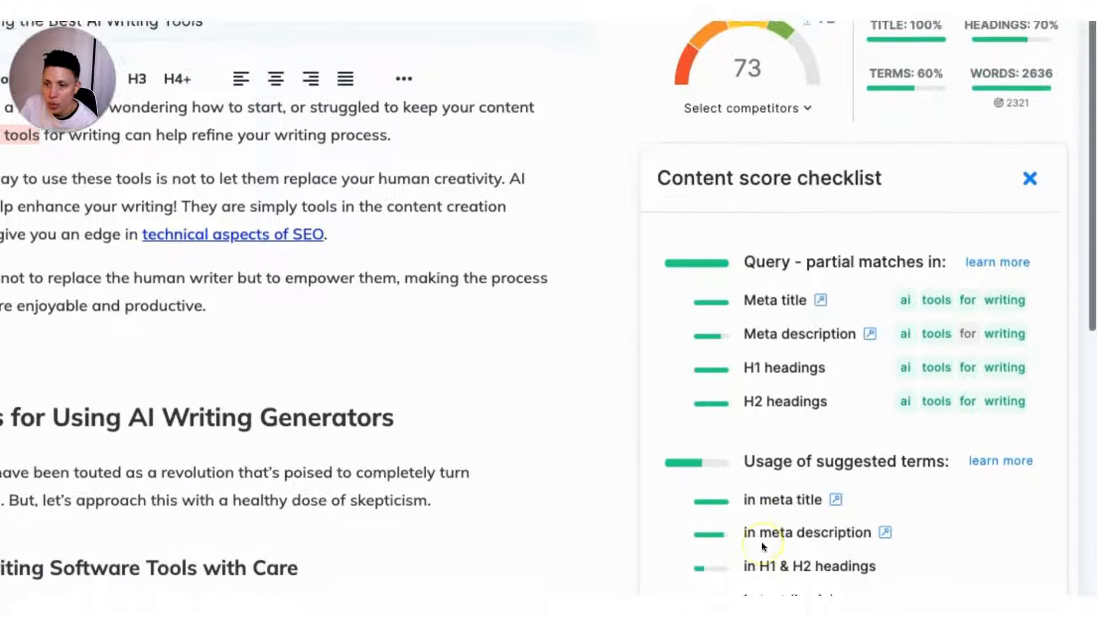
scroll("down", 3)
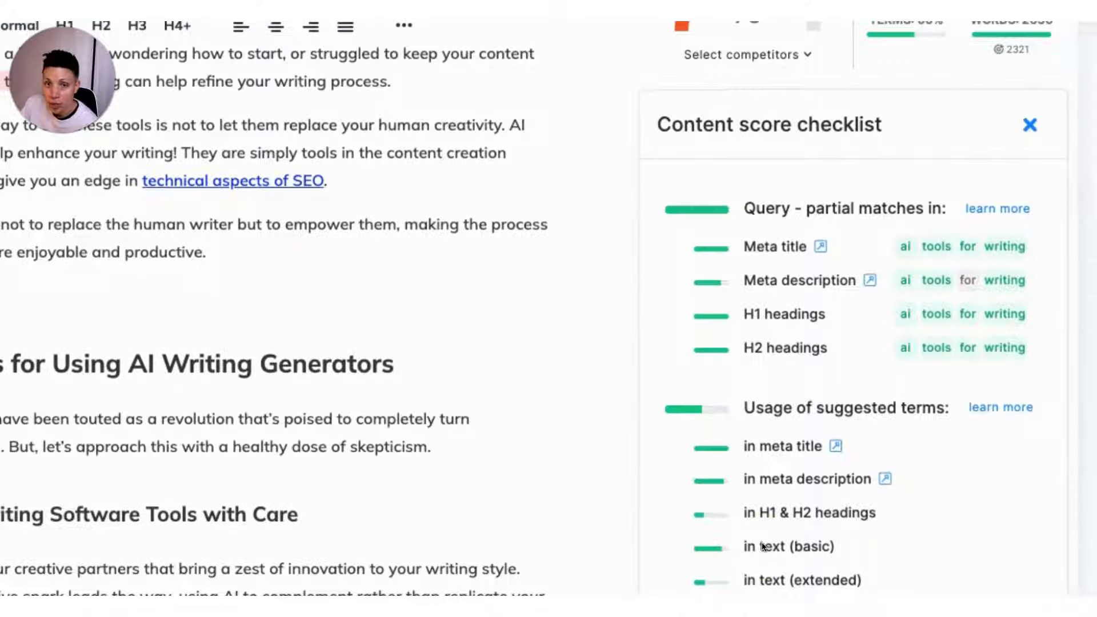
scroll("down", 3)
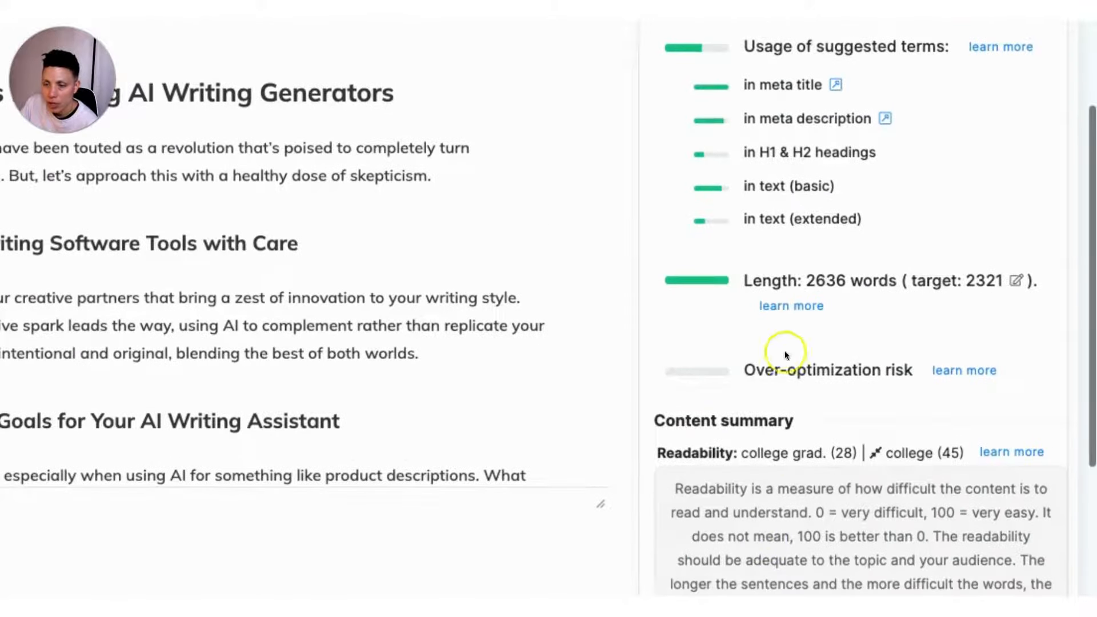
left_click(963, 371)
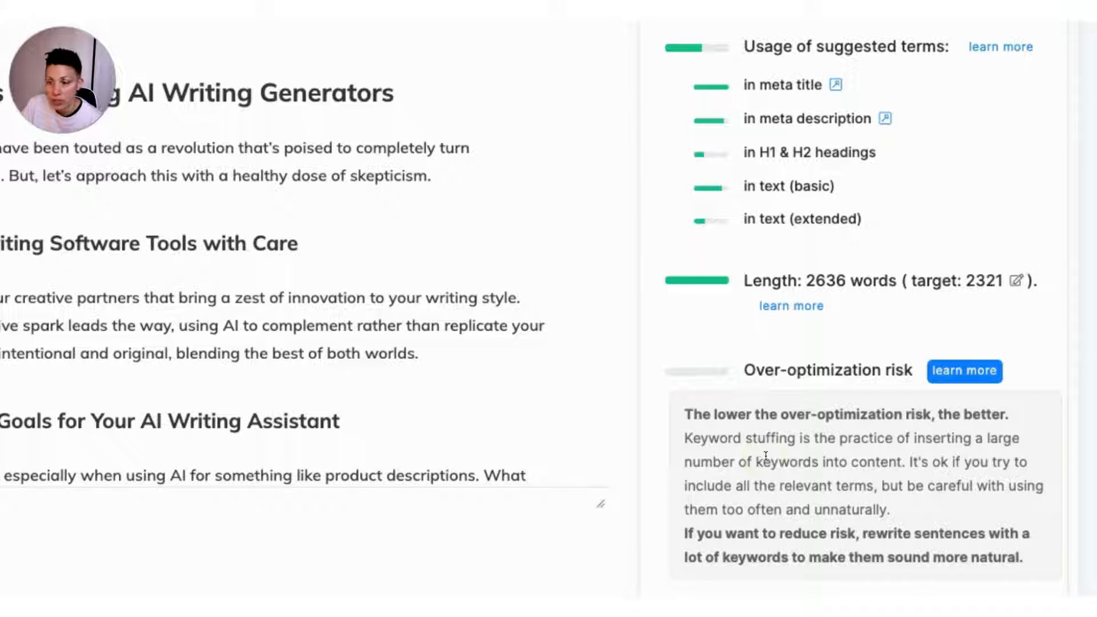
scroll("down", 3)
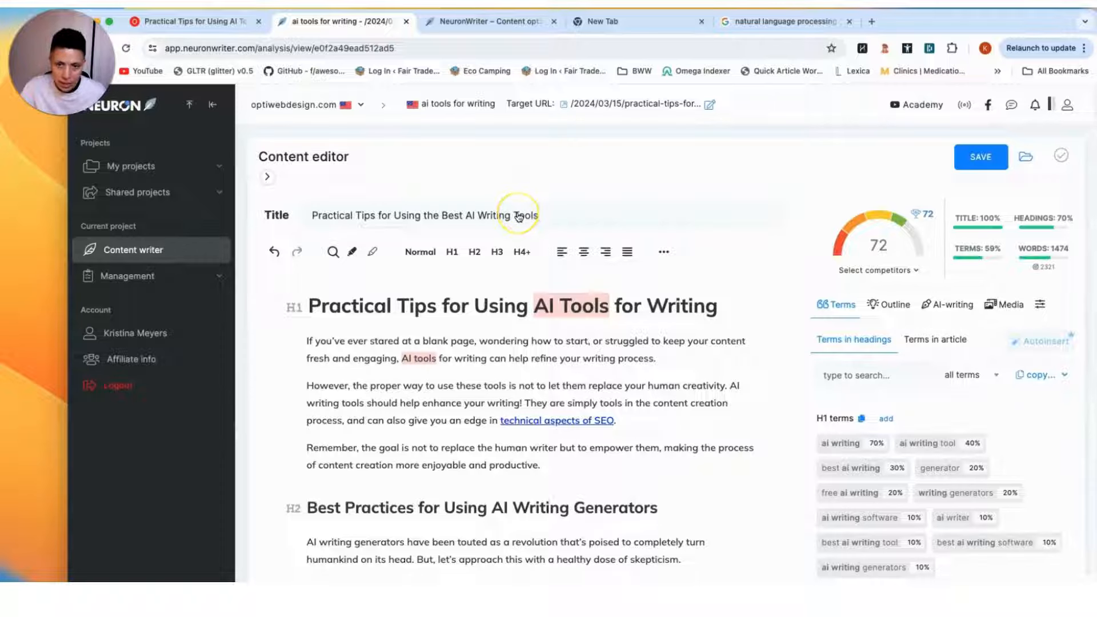
mouse_move(648, 482)
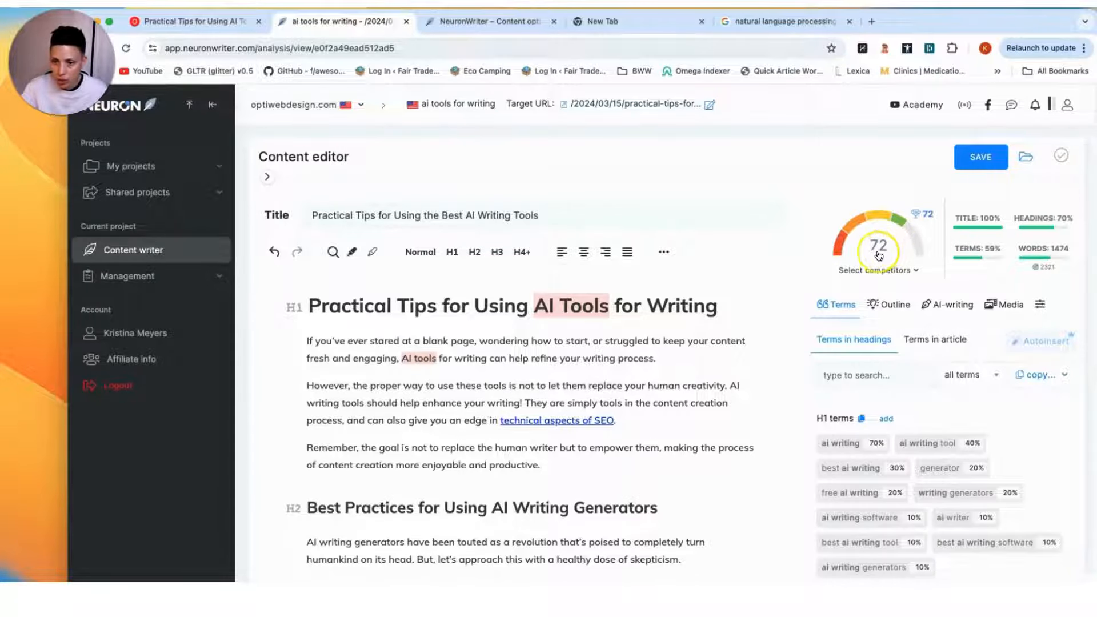
mouse_move(847, 339)
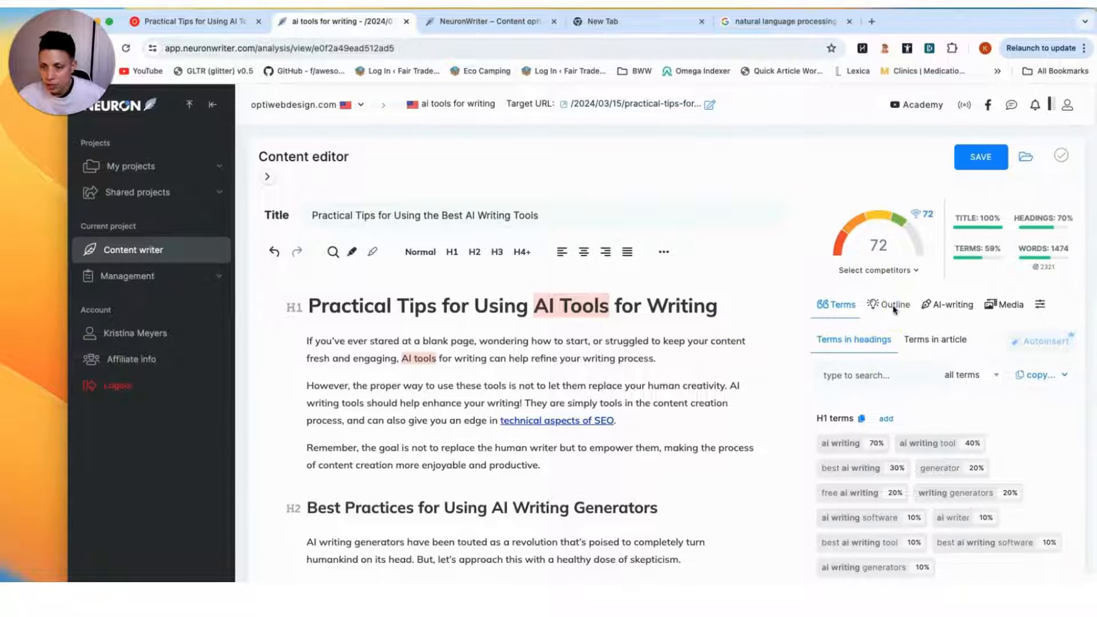
Review the zapier.com competitor's full tool-by-tool heading list in the Outline panel.
left_click(889, 304)
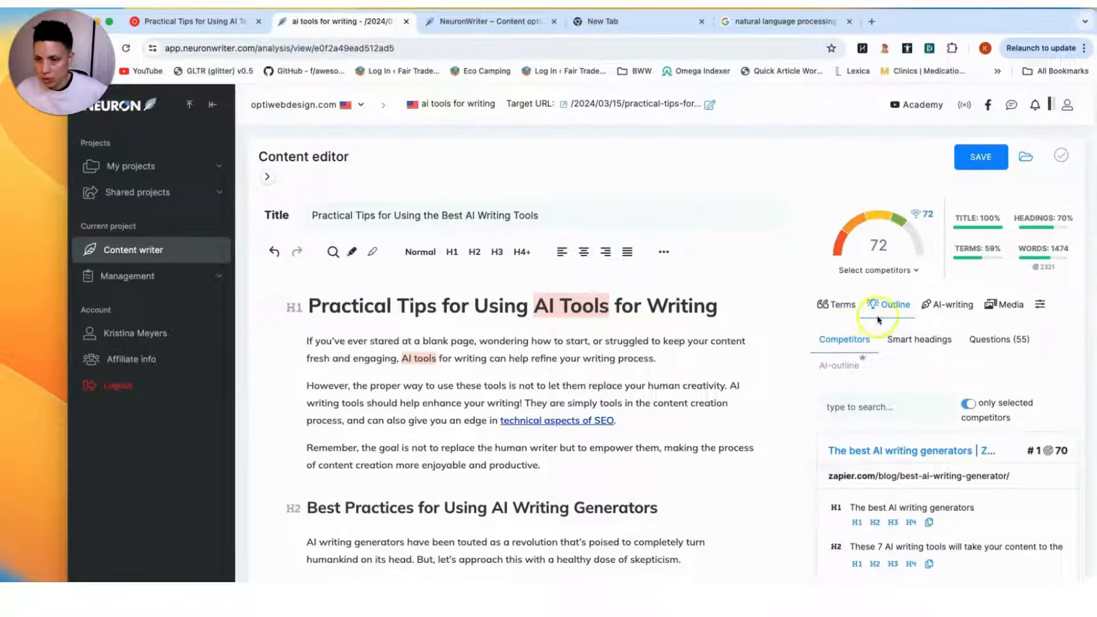
mouse_move(786, 392)
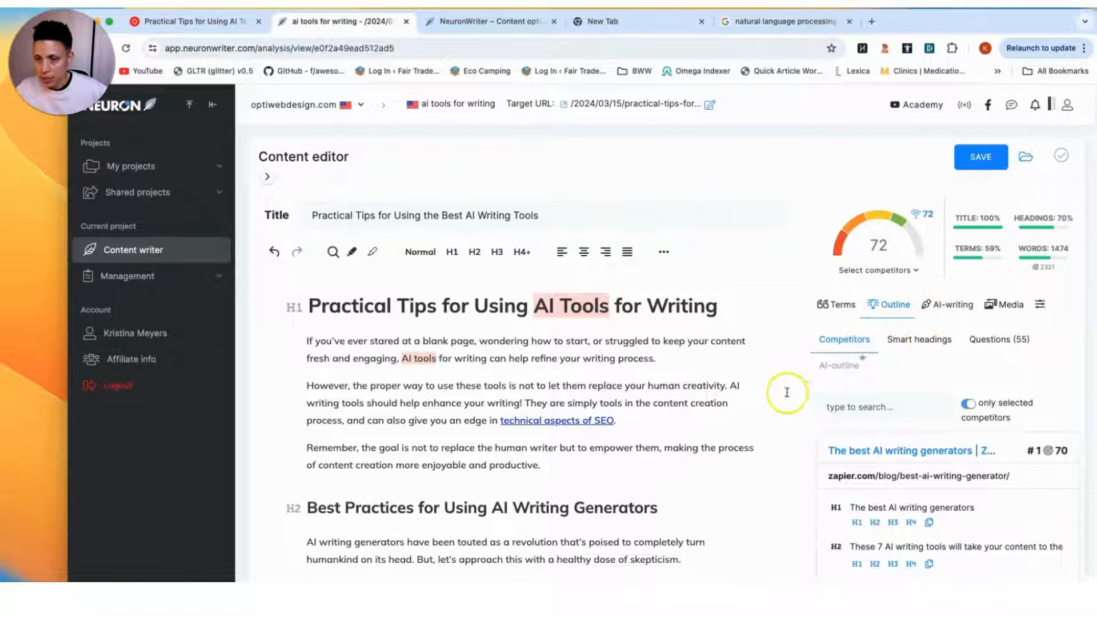
scroll("down", 3)
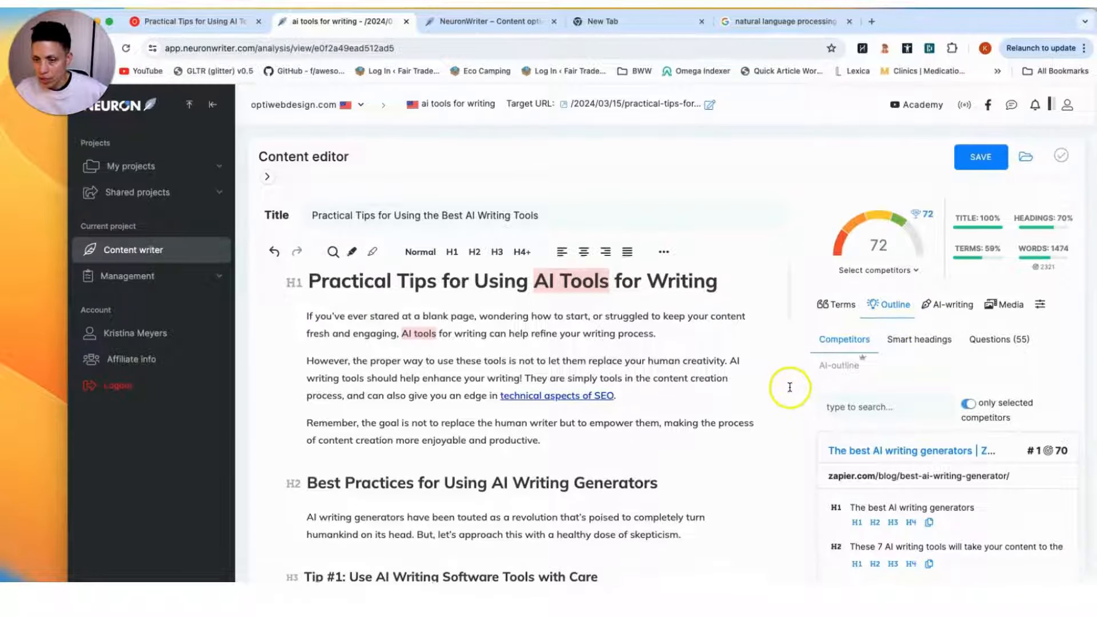
scroll("down", 3)
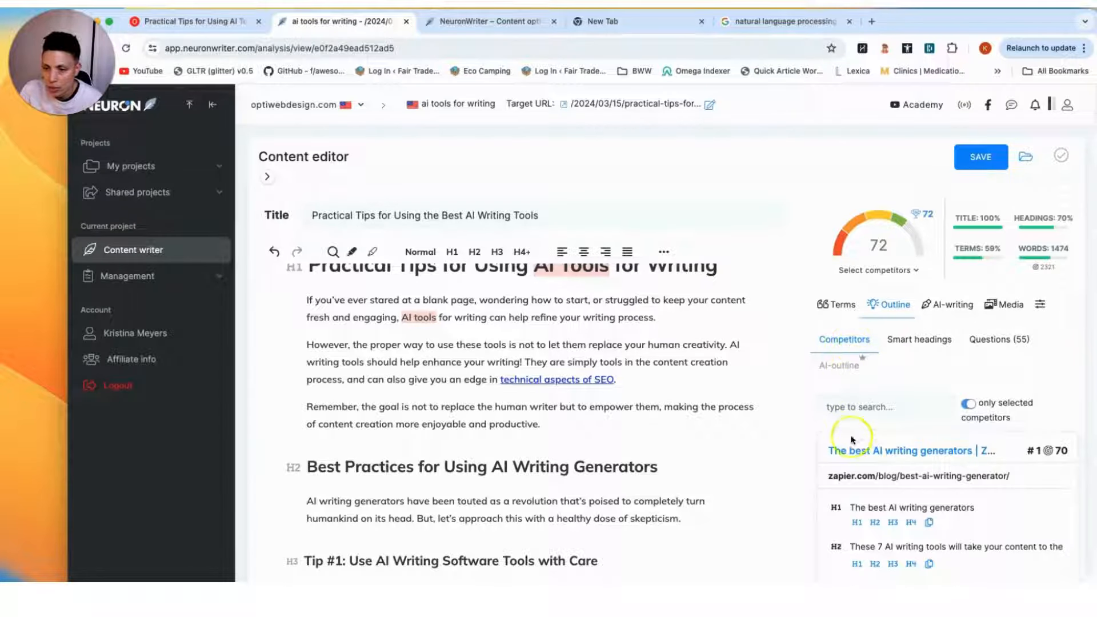
scroll("down", 3)
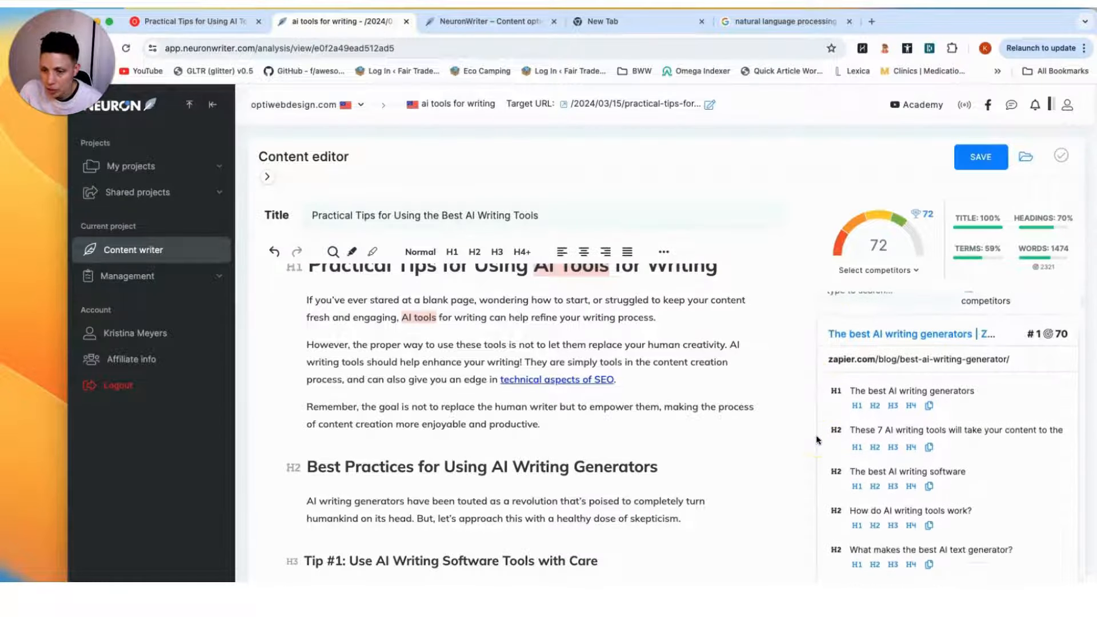
scroll("up", 3)
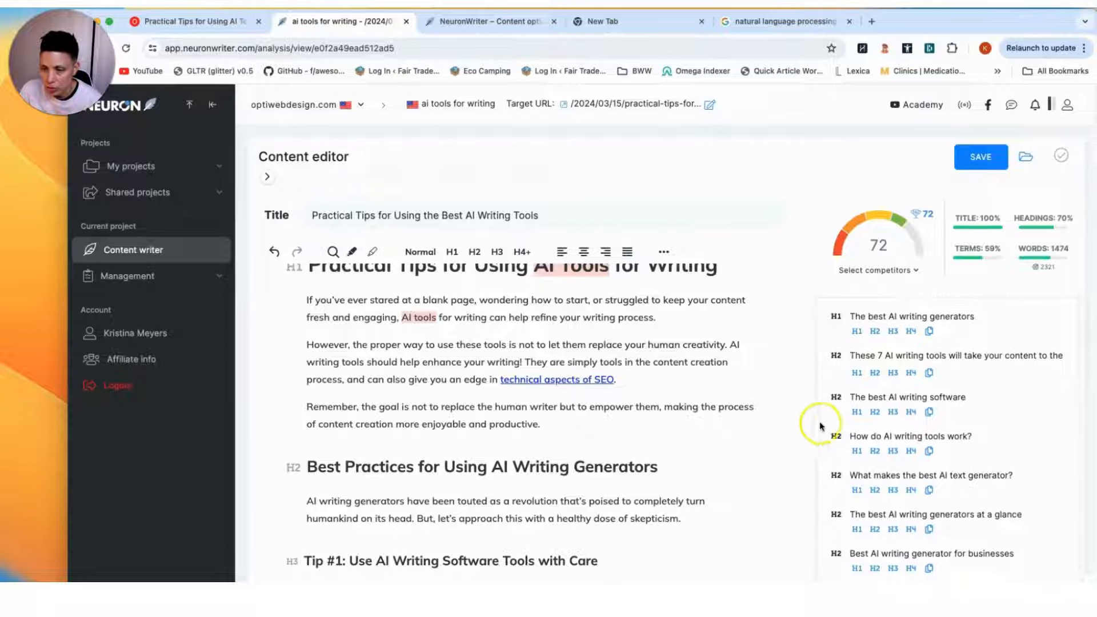
mouse_move(834, 331)
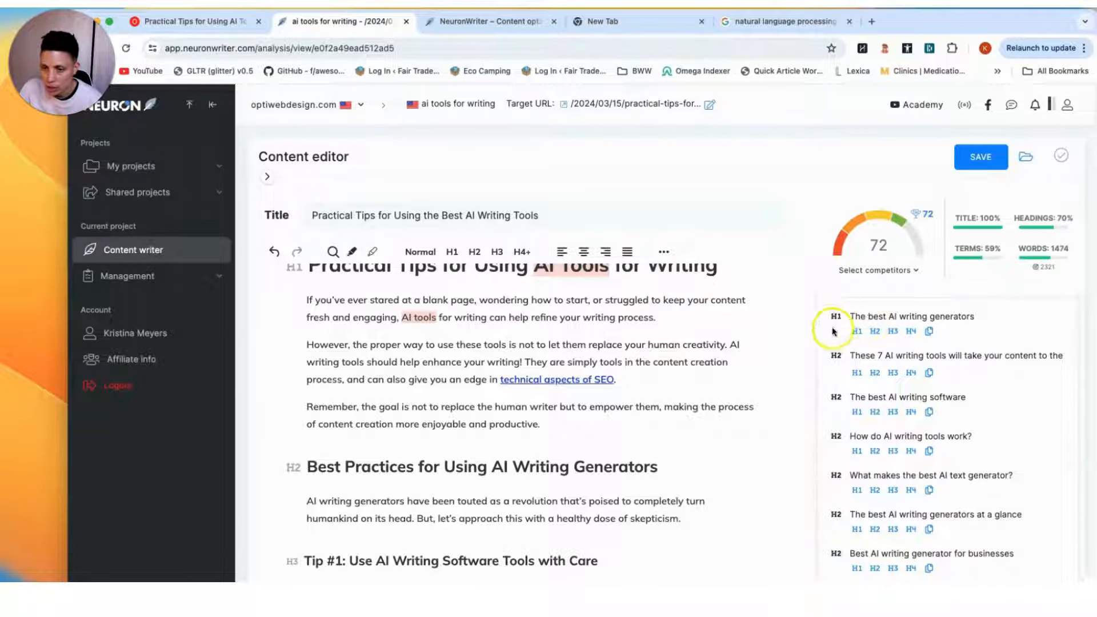
scroll("down", 3)
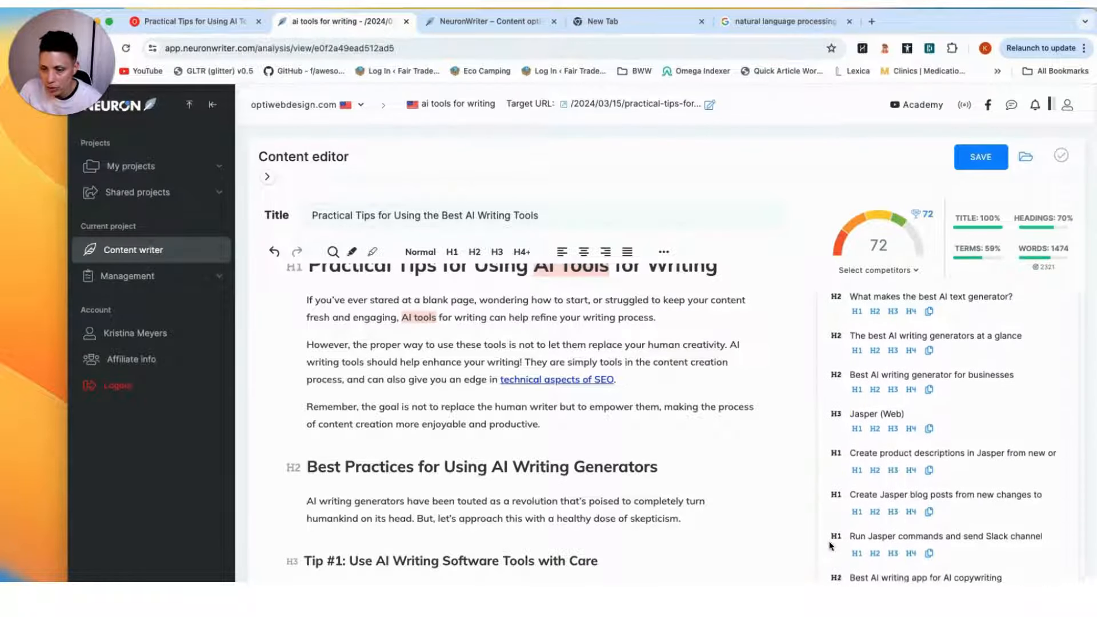
scroll("down", 3)
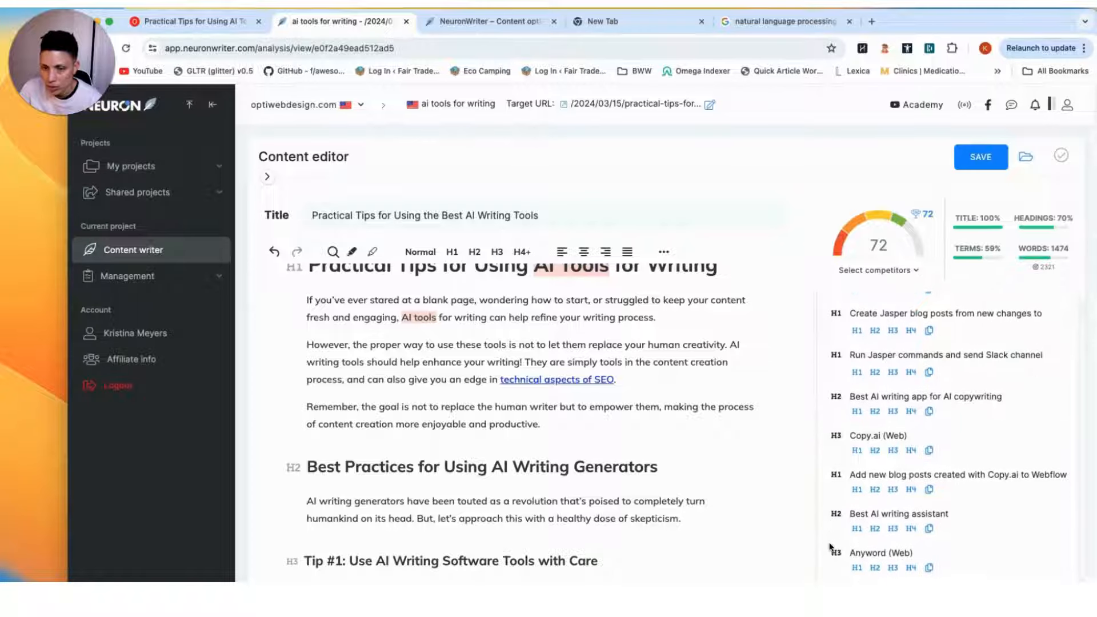
scroll("down", 3)
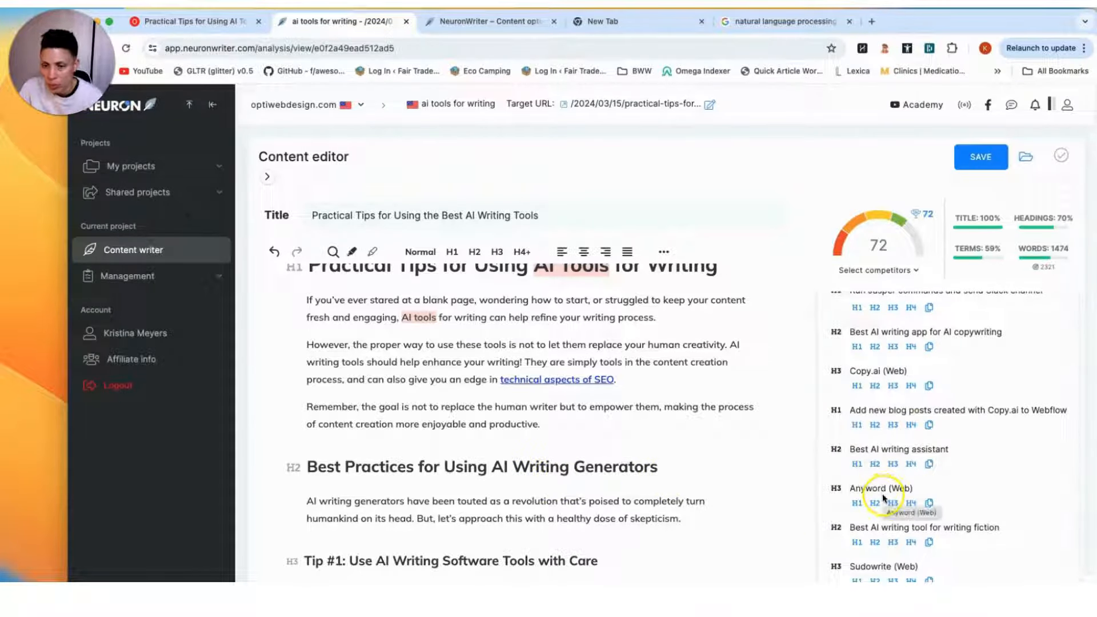
left_click(894, 304)
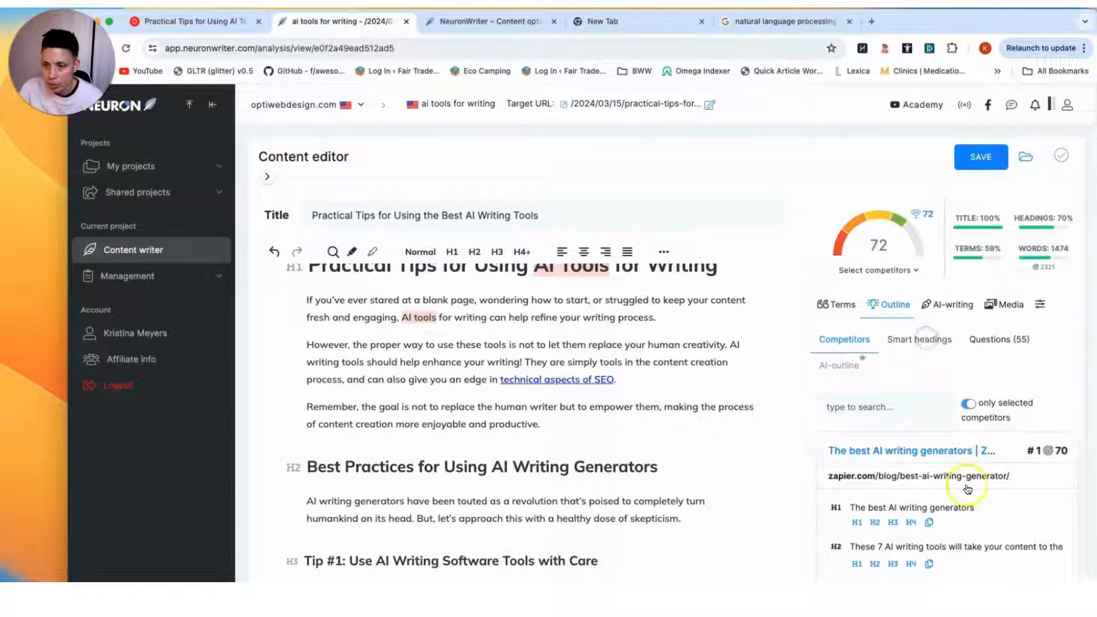
Review smart heading suggestions and the 55 questions, checking the Google results briefly.
left_click(919, 340)
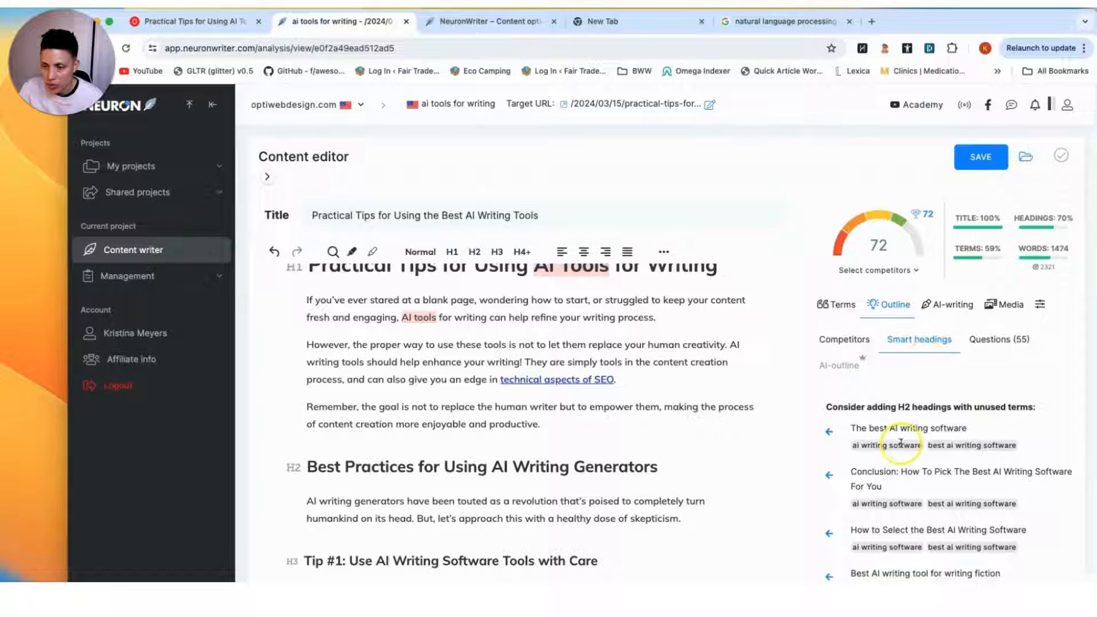
mouse_move(847, 514)
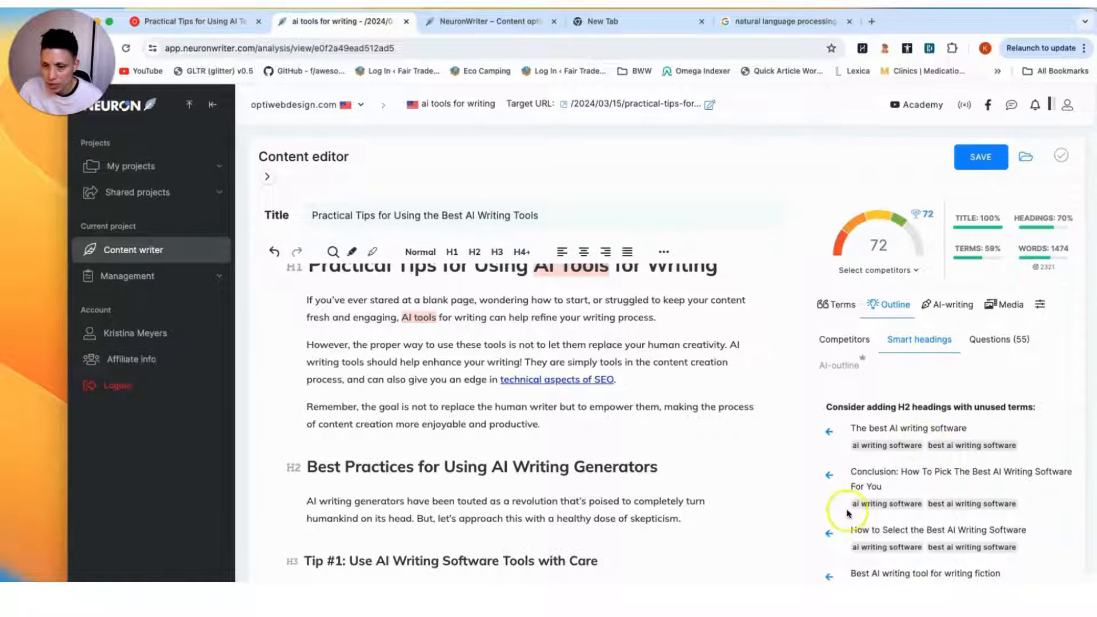
left_click(998, 339)
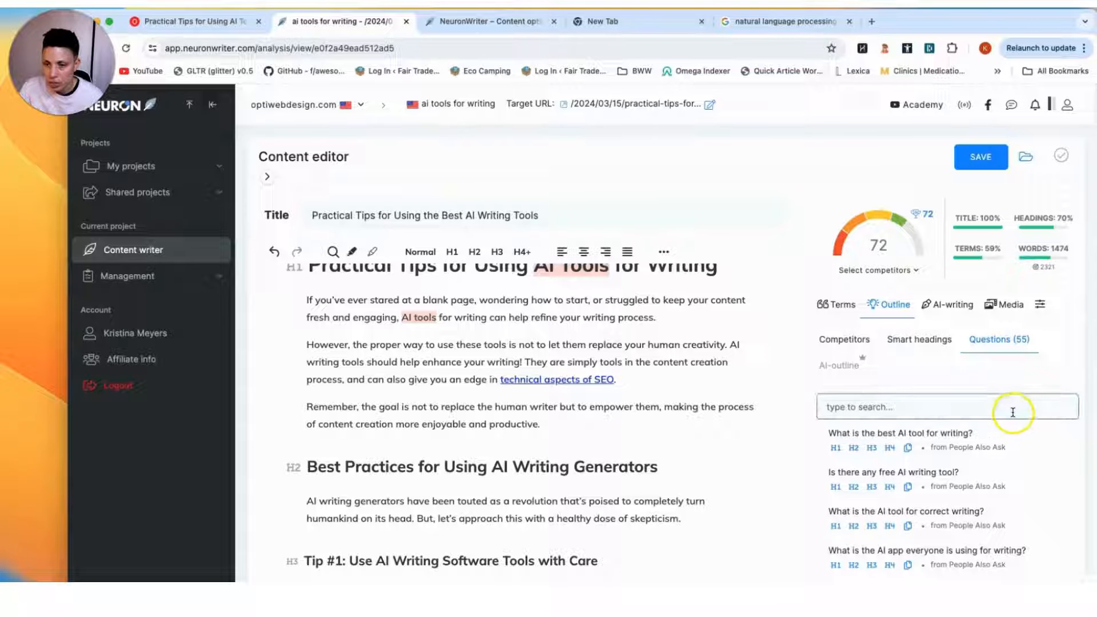
left_click(782, 20)
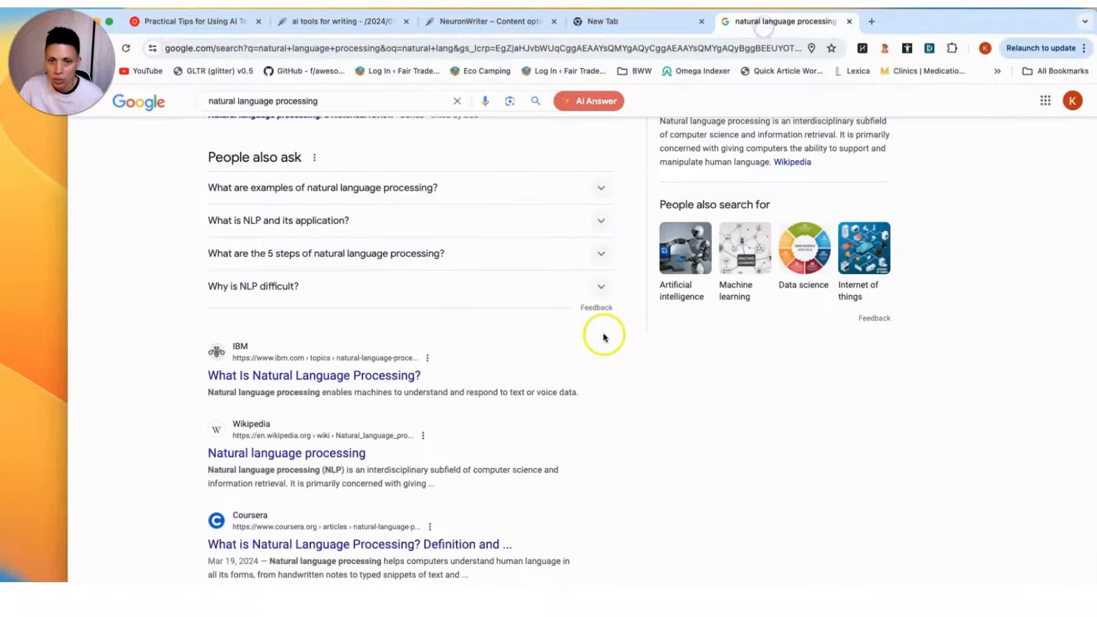
scroll("up", 3)
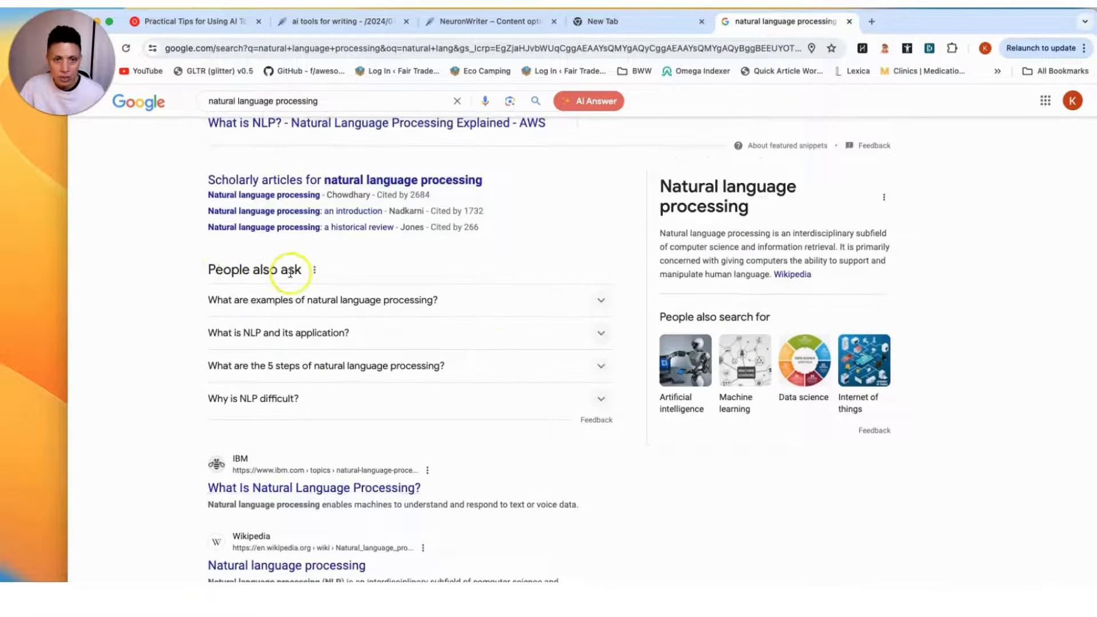
left_click(341, 20)
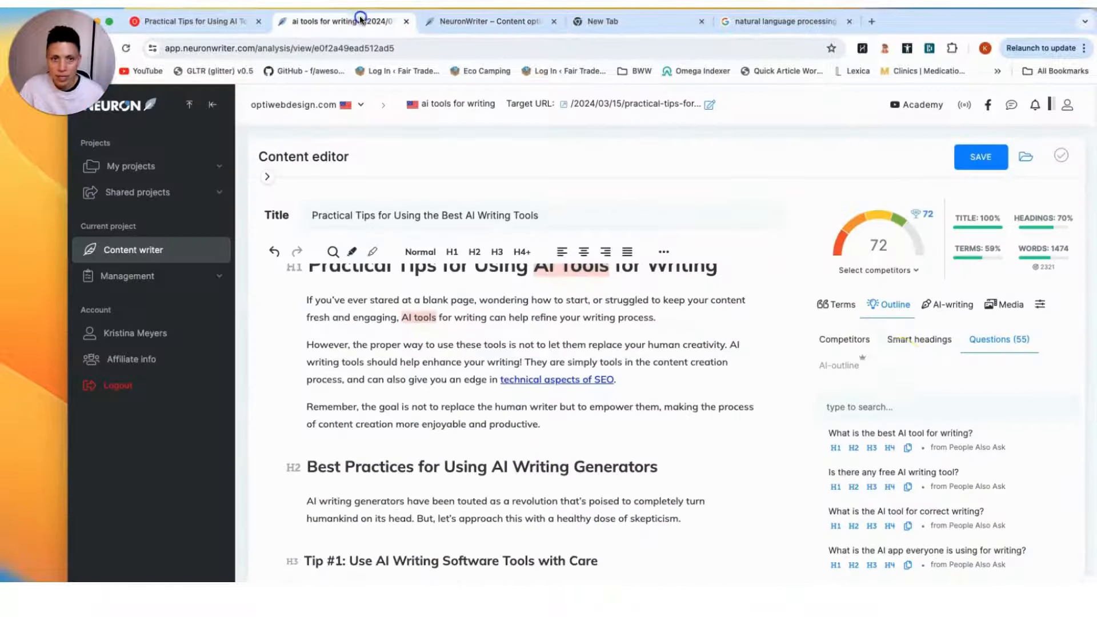
Scroll down to the FAQs section of the article.
scroll("down", 3)
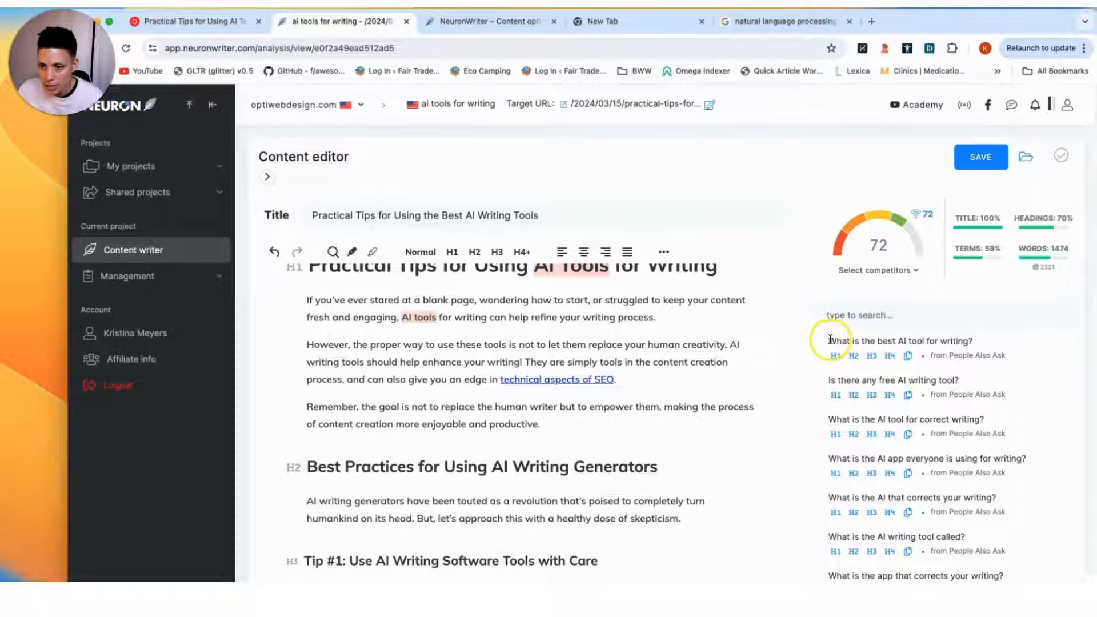
scroll("down", 3)
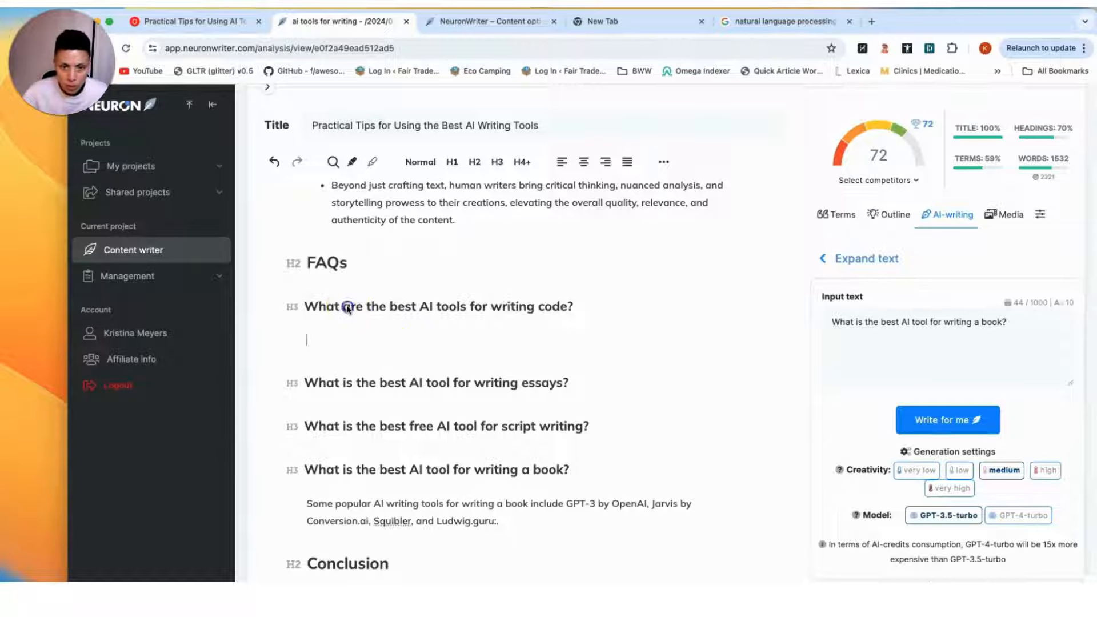
Send the coding-tools FAQ question to AI-writing with Expand text and show generation settings.
triple_click(438, 306)
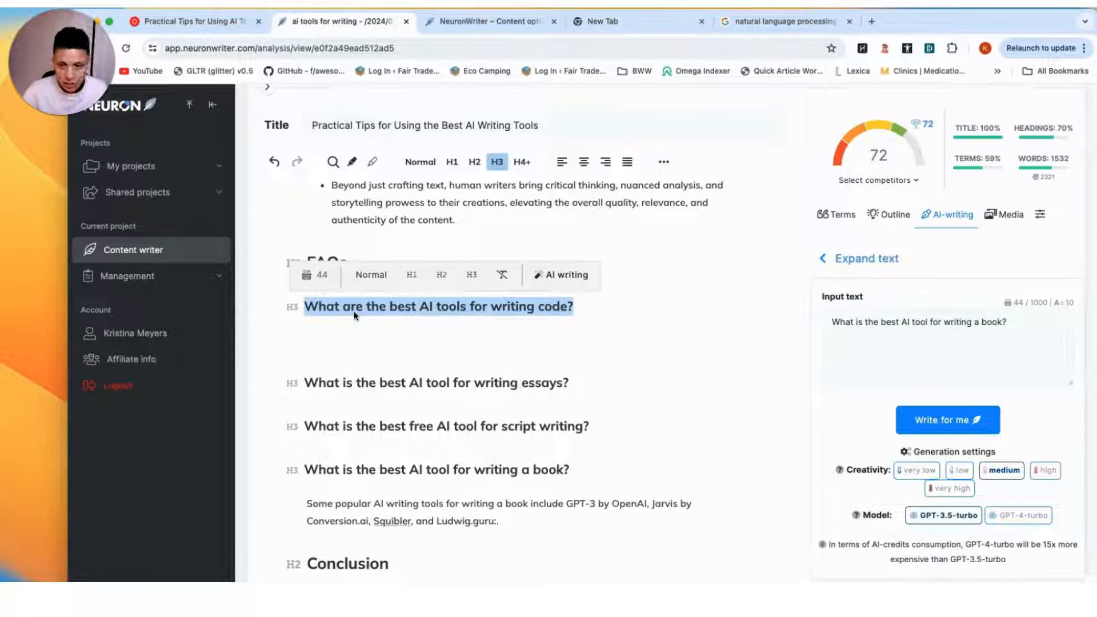
left_click(868, 297)
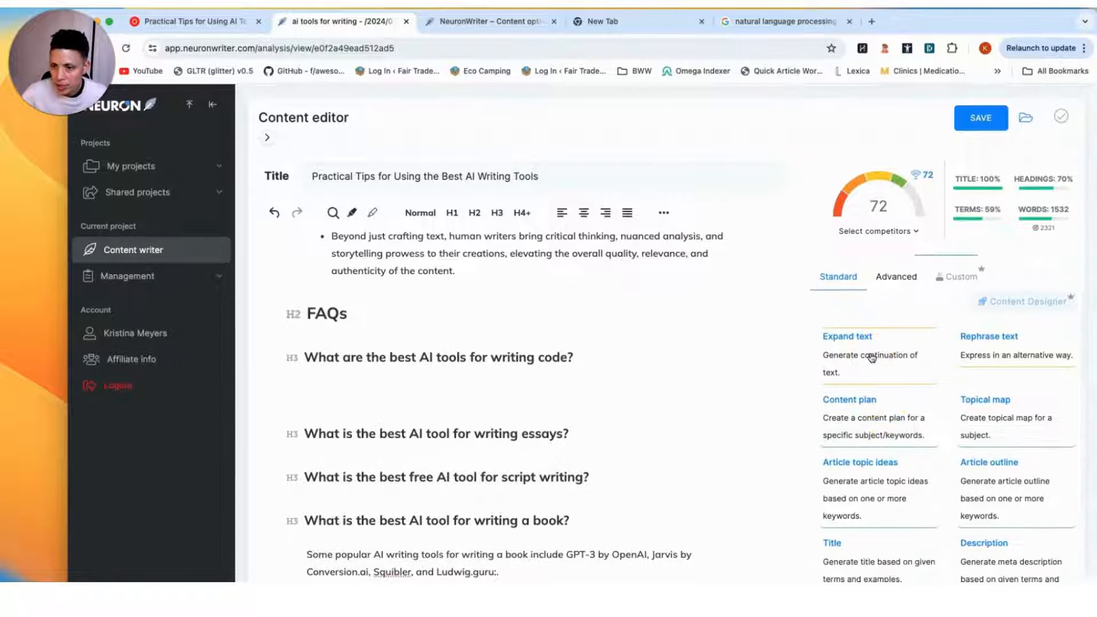
left_click(847, 336)
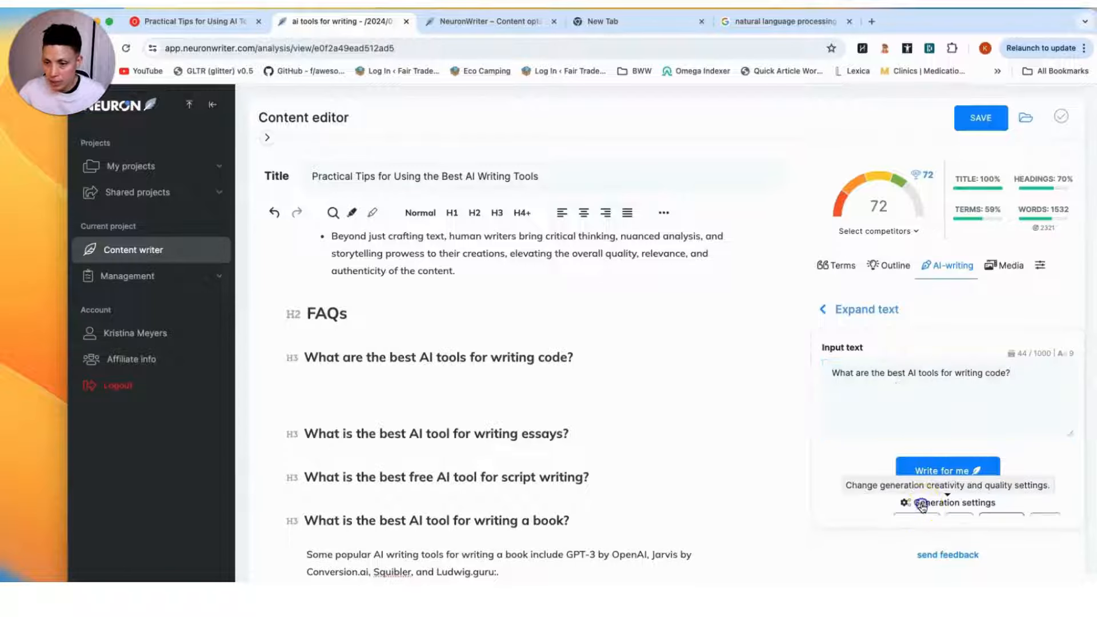
left_click(946, 503)
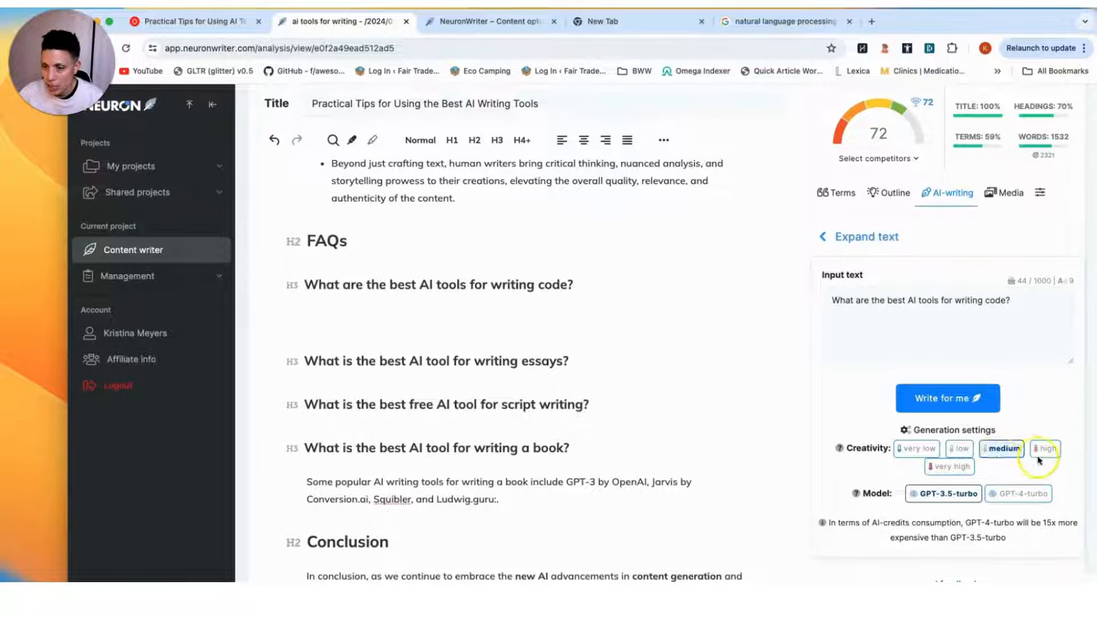
Set creativity to high and model to GPT-4-turbo, then generate the answer with Write for me.
left_click(1043, 448)
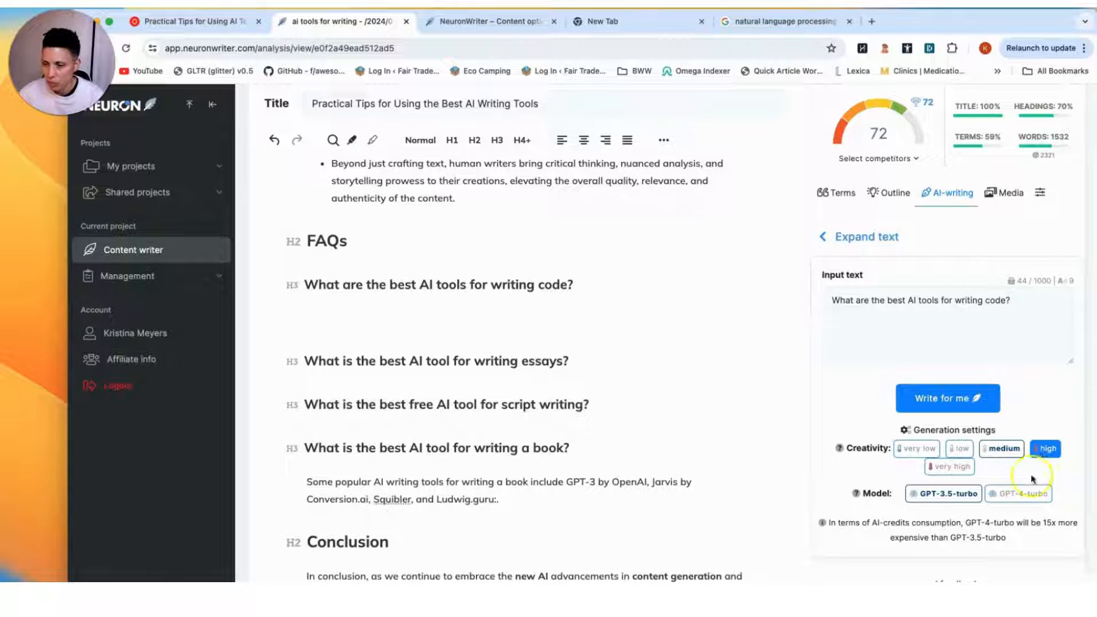
left_click(944, 494)
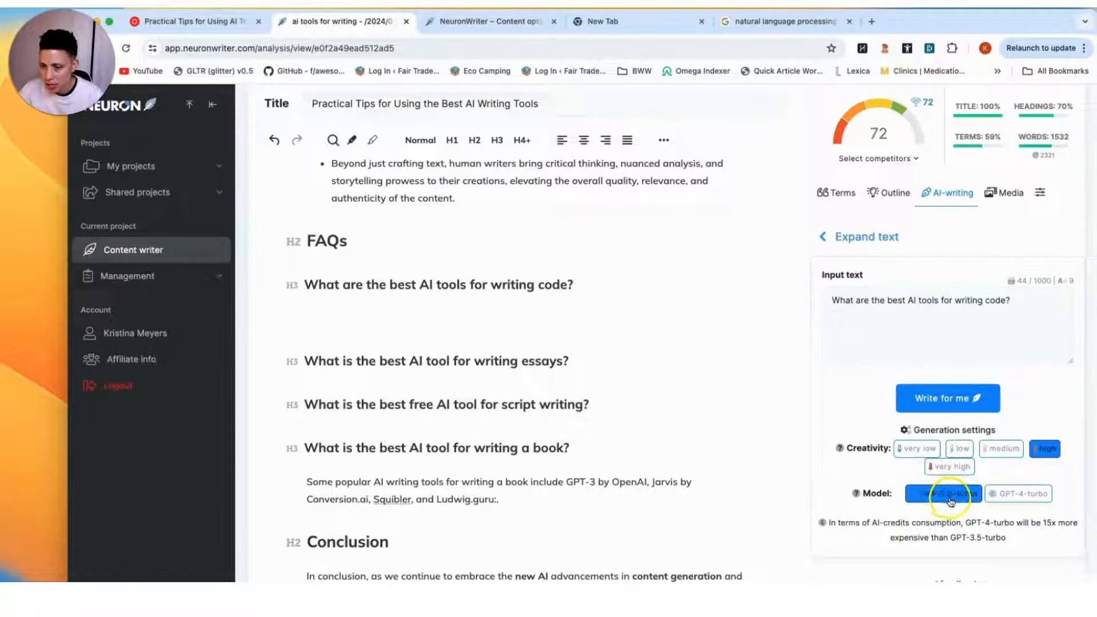
left_click(1017, 493)
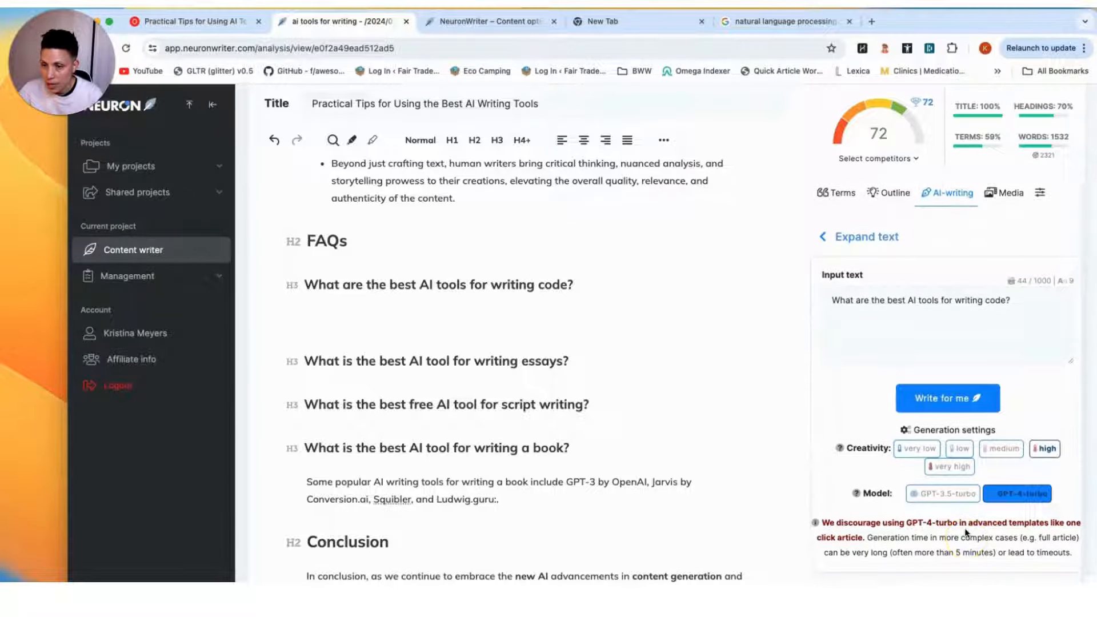
mouse_move(583, 419)
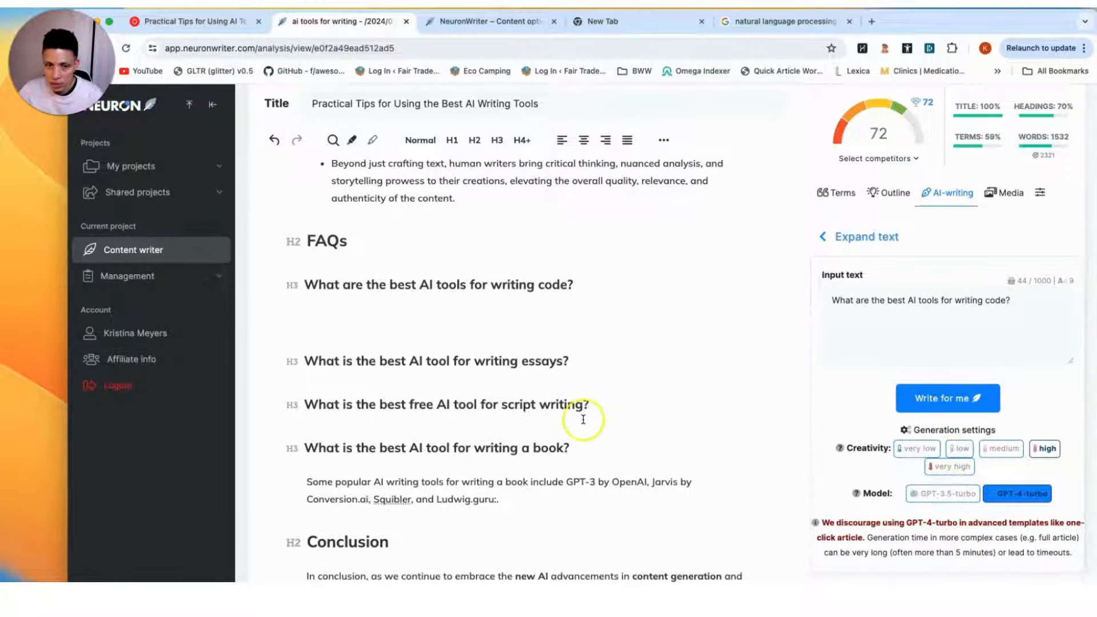
left_click(340, 320)
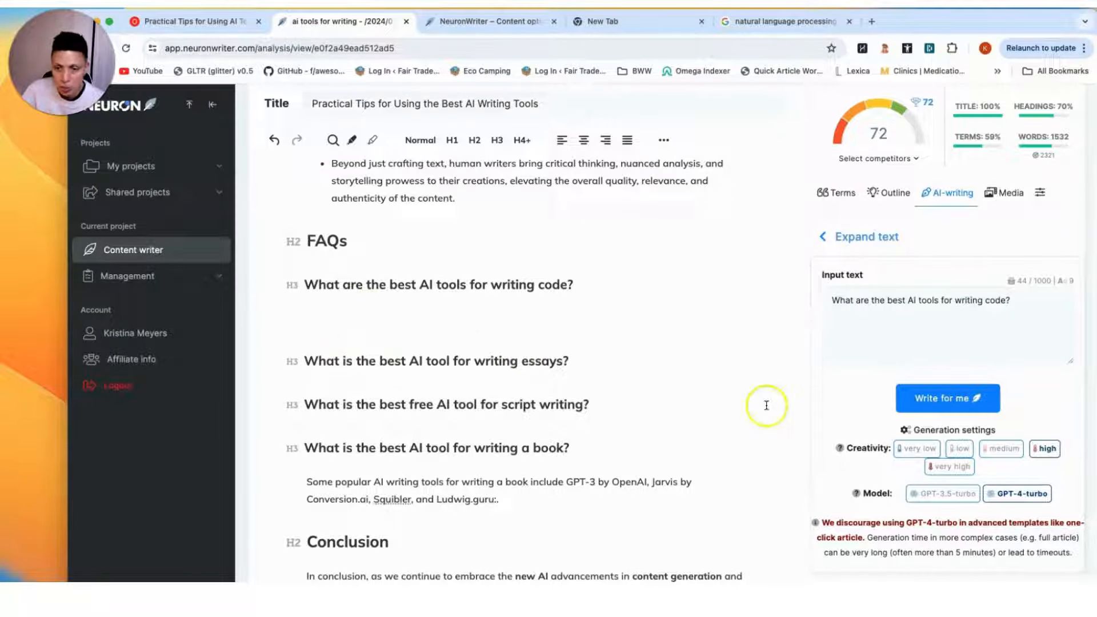
left_click(946, 397)
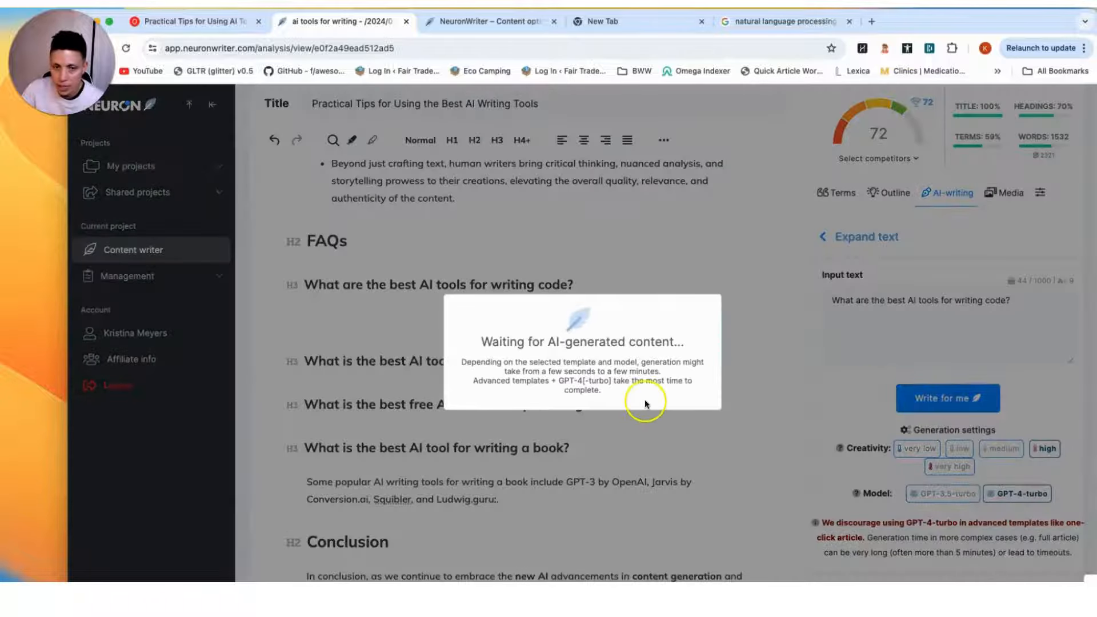
mouse_move(245, 386)
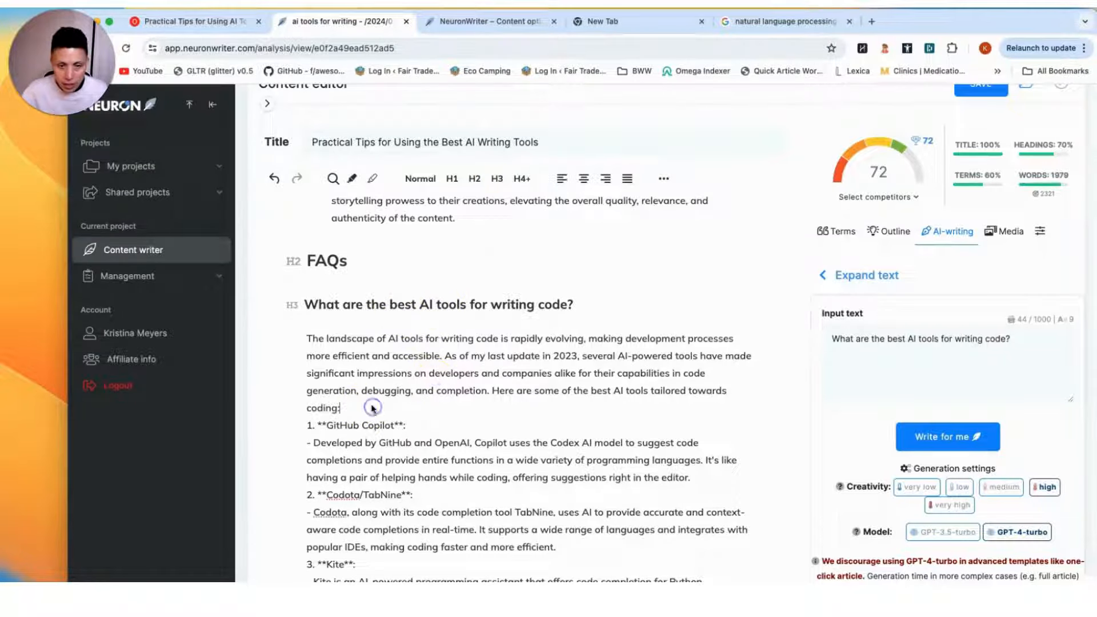
Review the inserted AI answer listing GitHub Copilot, TabNine and Kite under the coding FAQ.
scroll("down", 3)
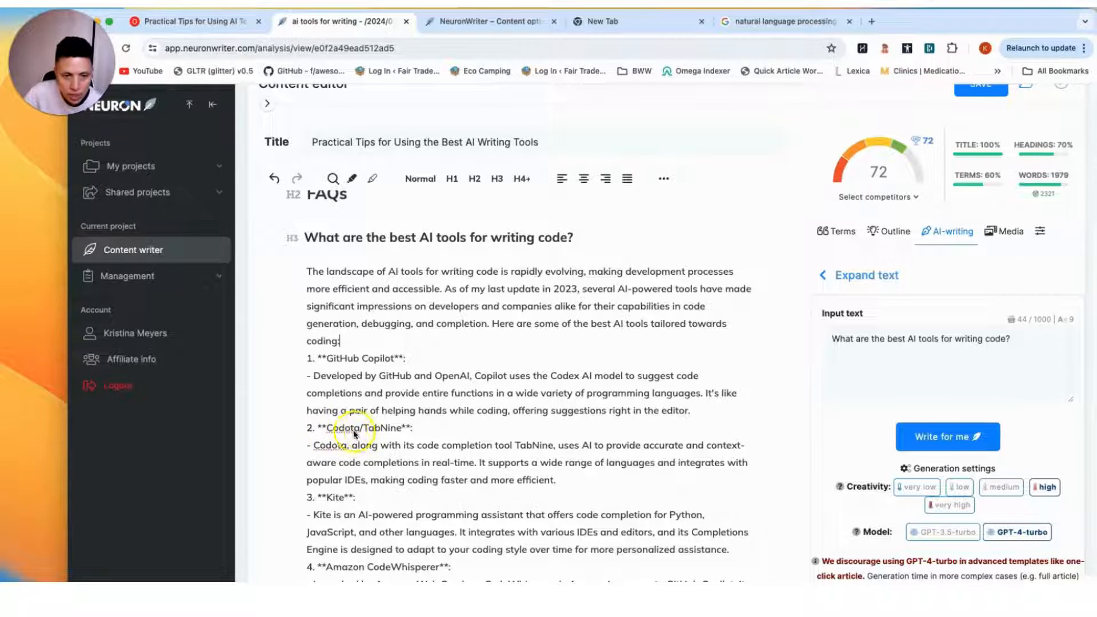
scroll("up", 3)
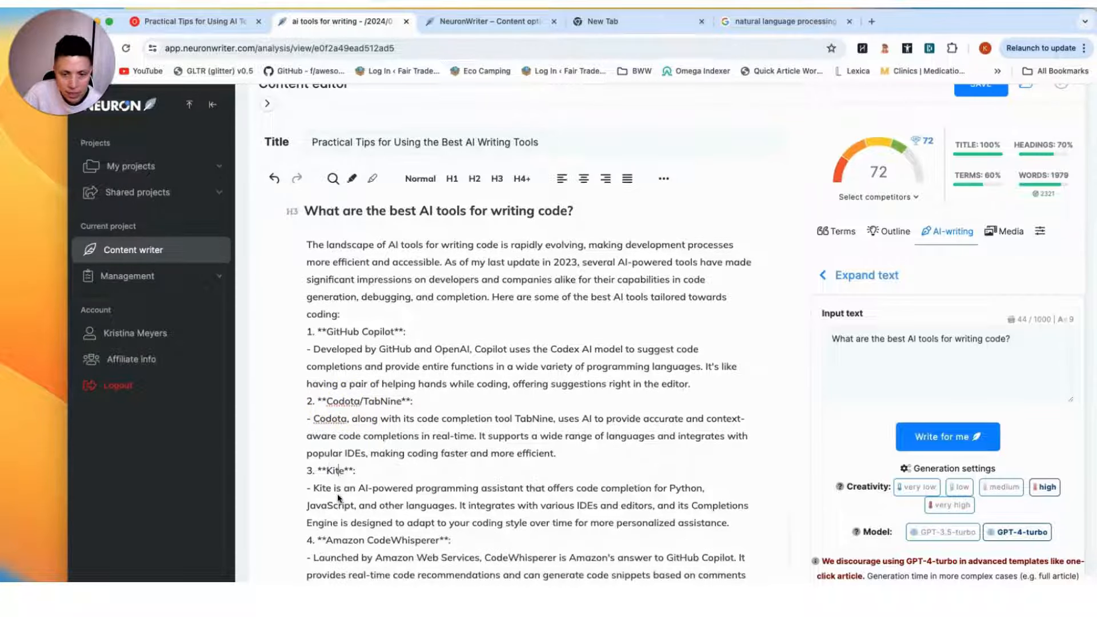
scroll("up", 3)
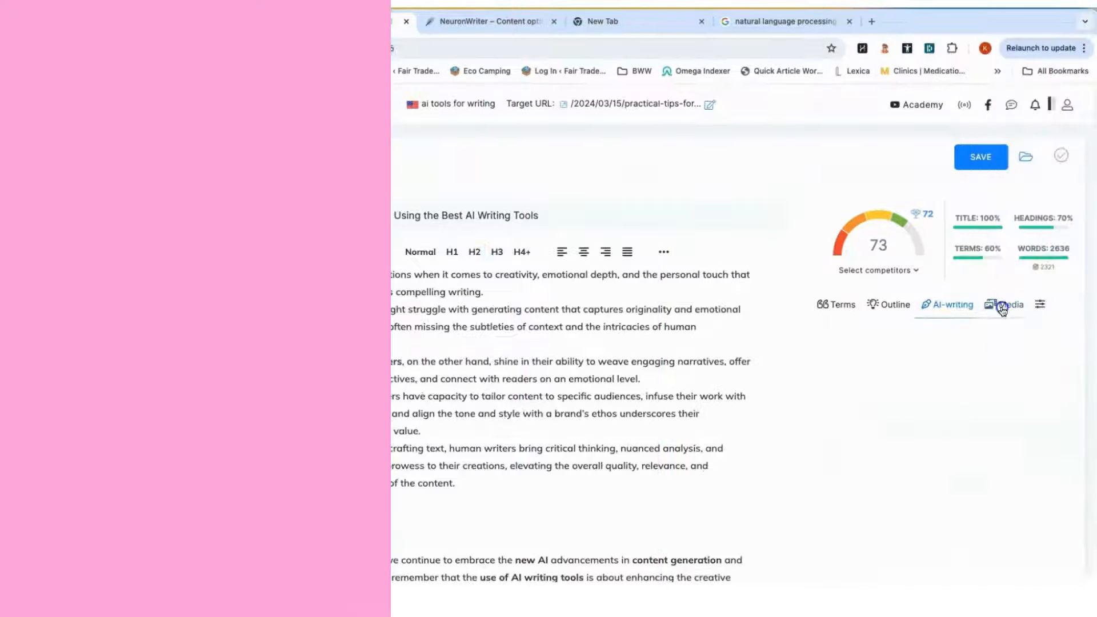
Fetch YouTube video ideas for 'ai tools for writing' in the Media panel.
left_click(1008, 304)
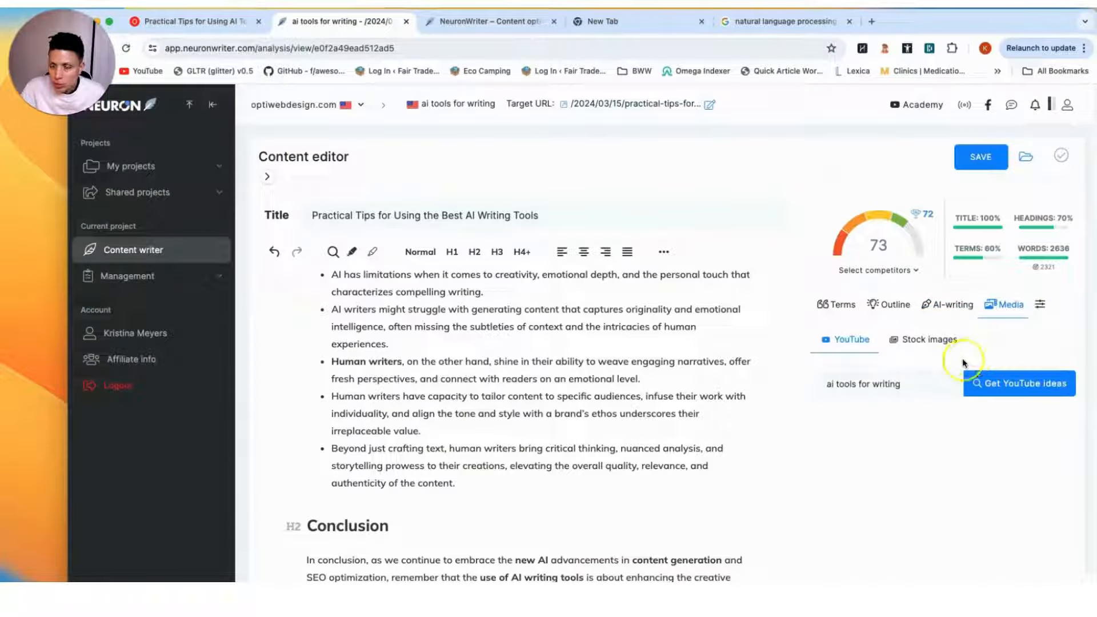
mouse_move(807, 400)
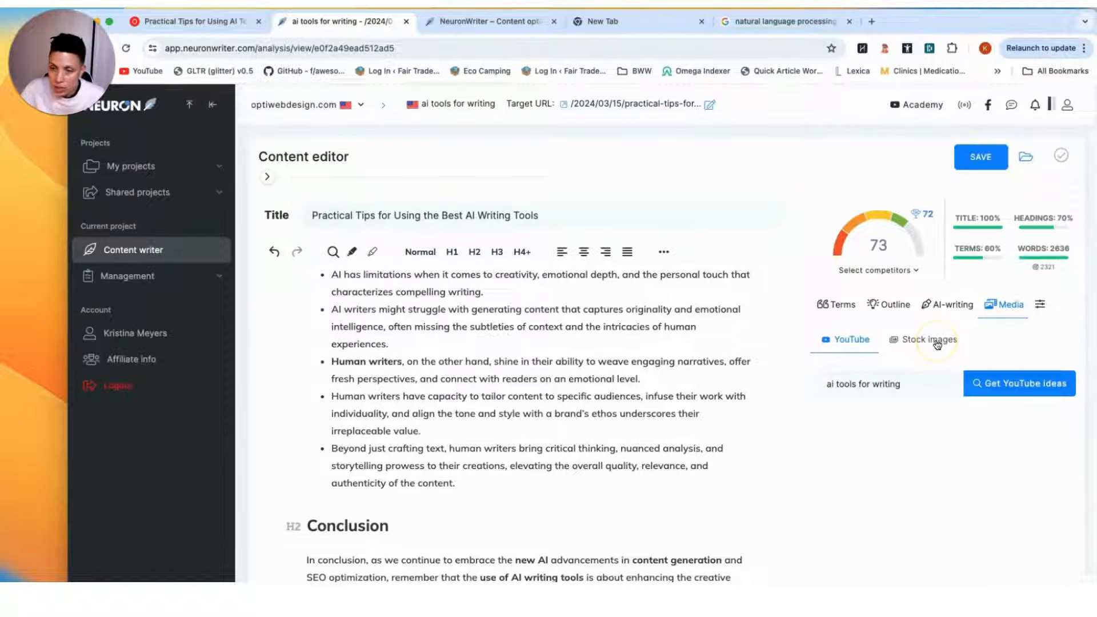
left_click(885, 384)
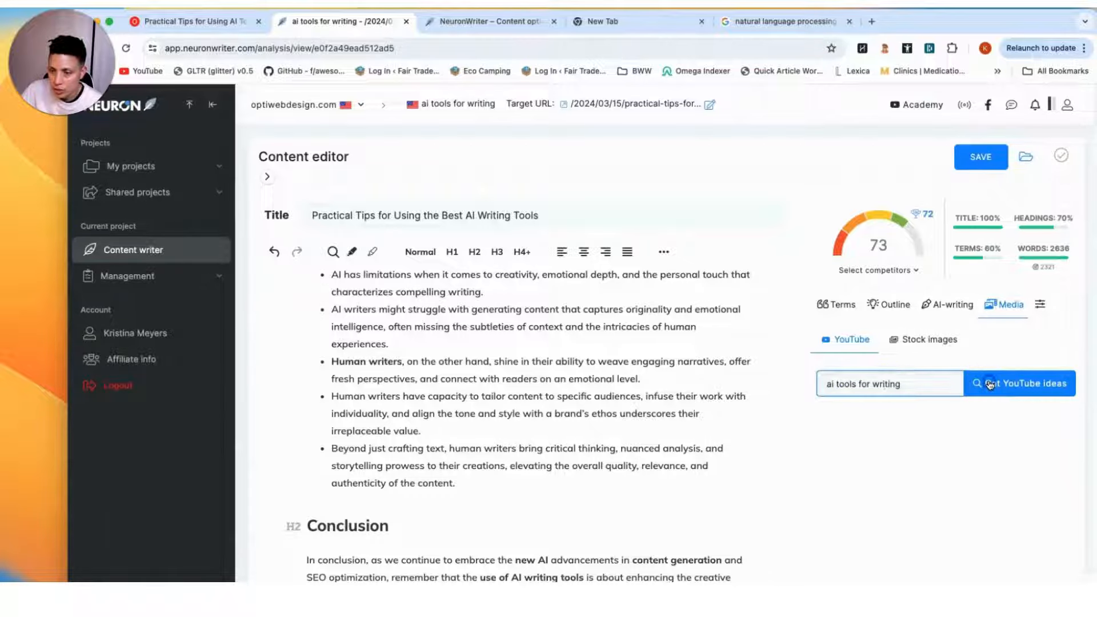
left_click(1019, 384)
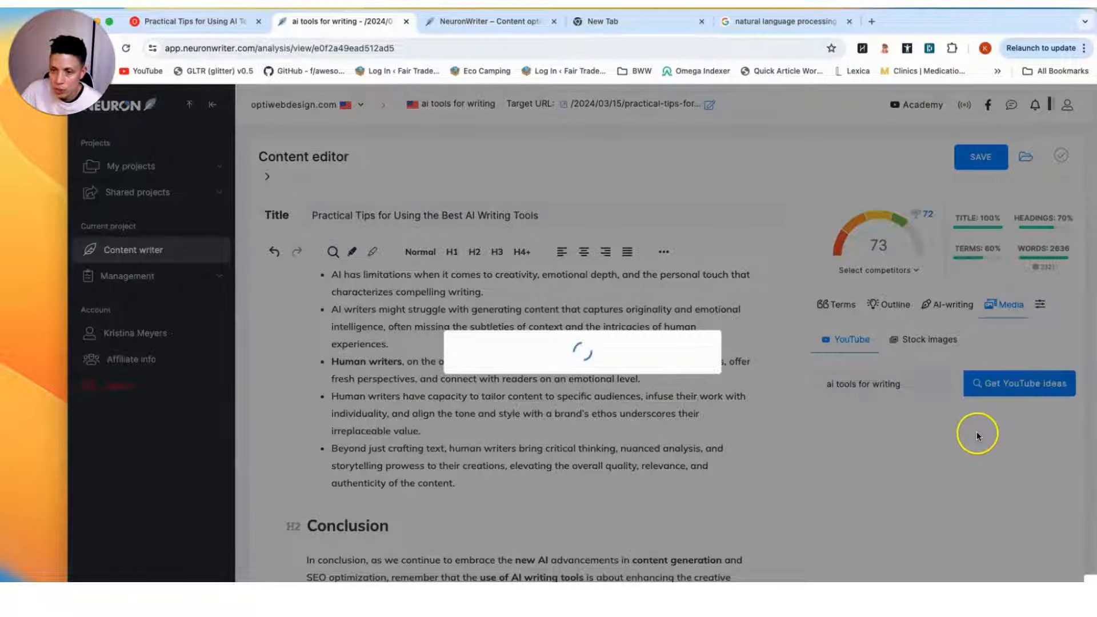
left_click(1019, 384)
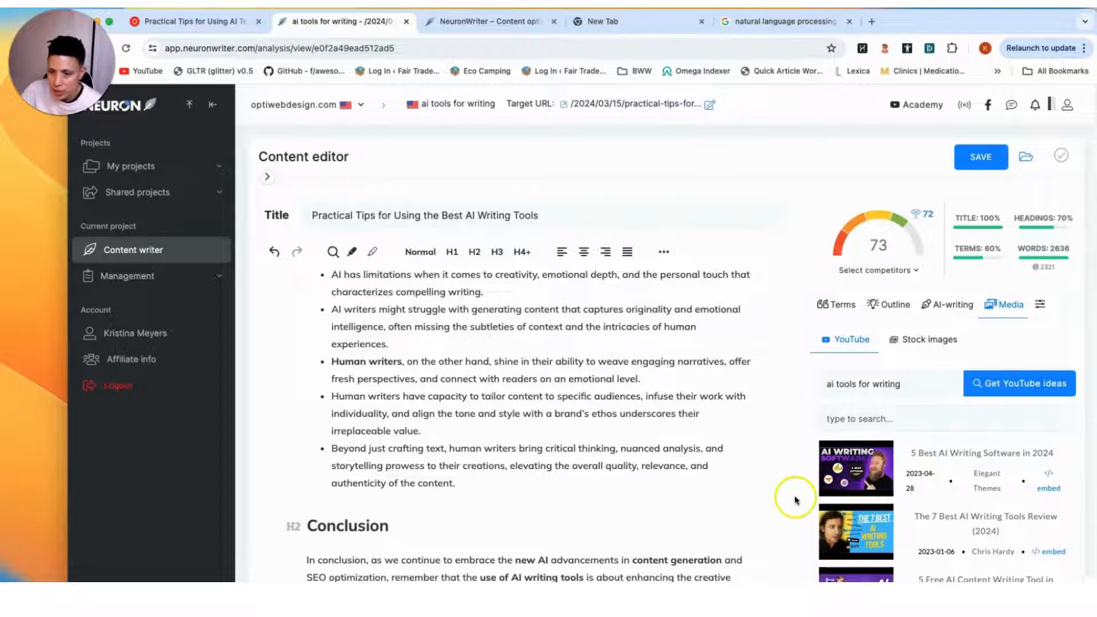
scroll("down", 3)
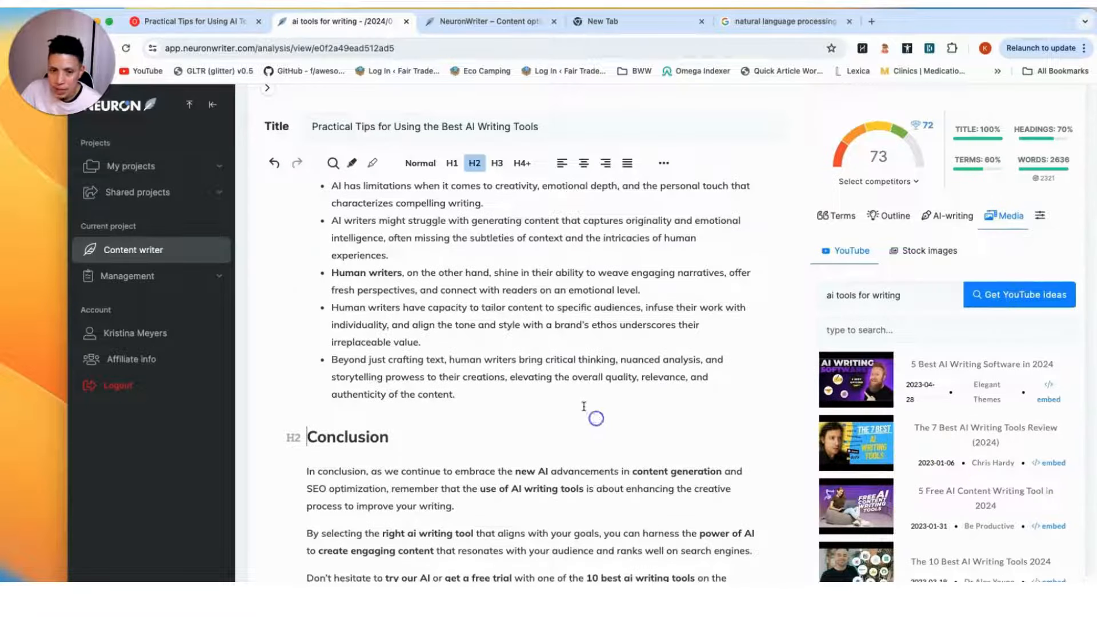
scroll("up", 3)
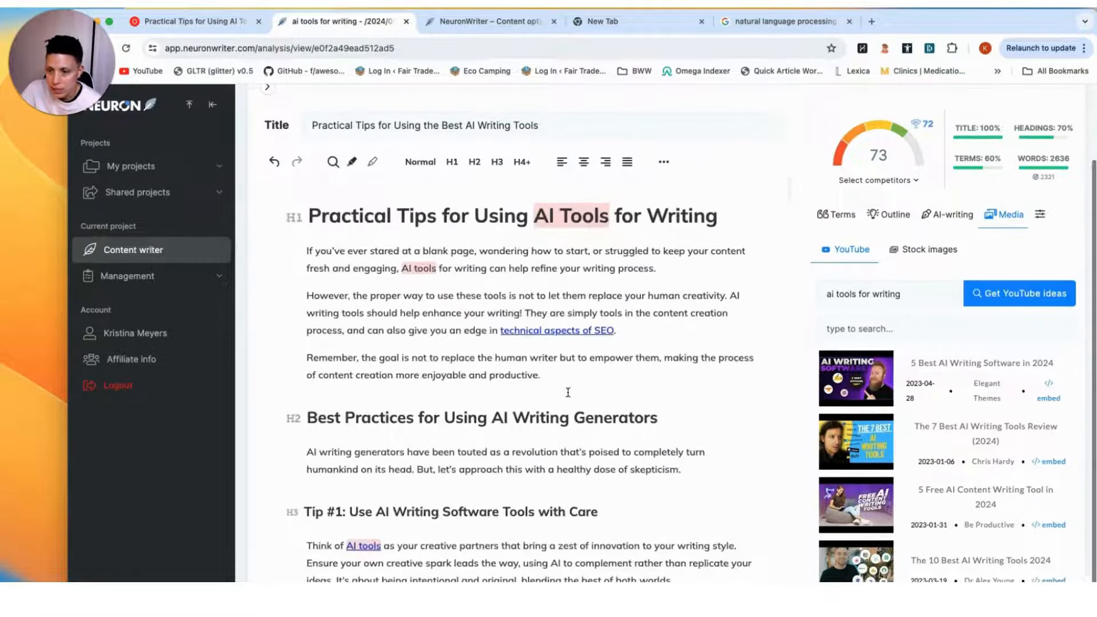
scroll("down", 3)
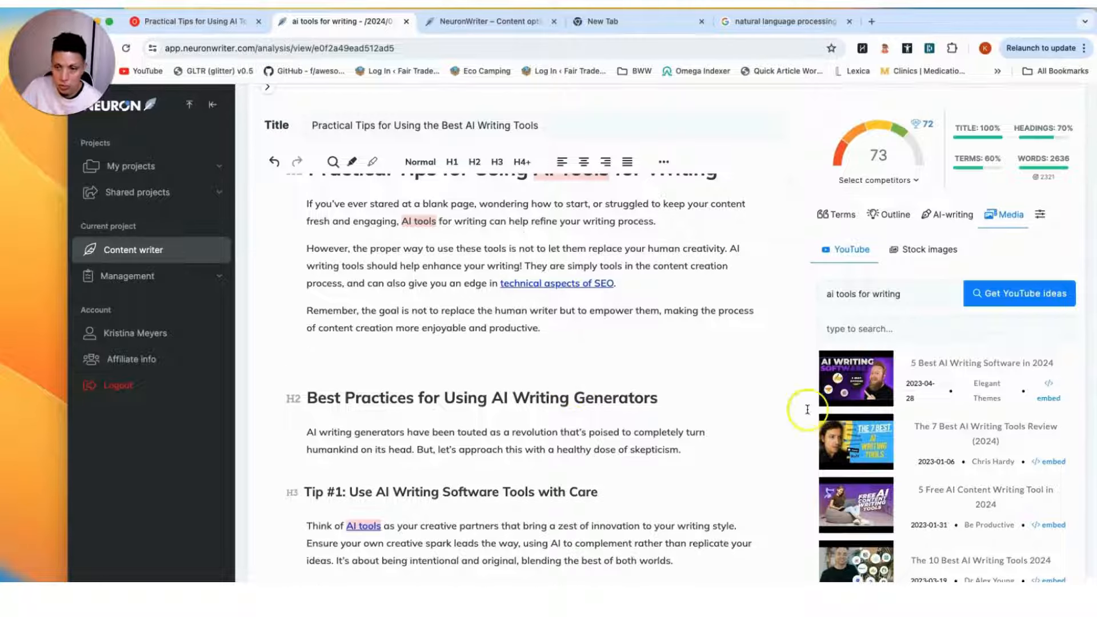
Insert a suggested video's iframe embed code into the article.
left_click(1049, 391)
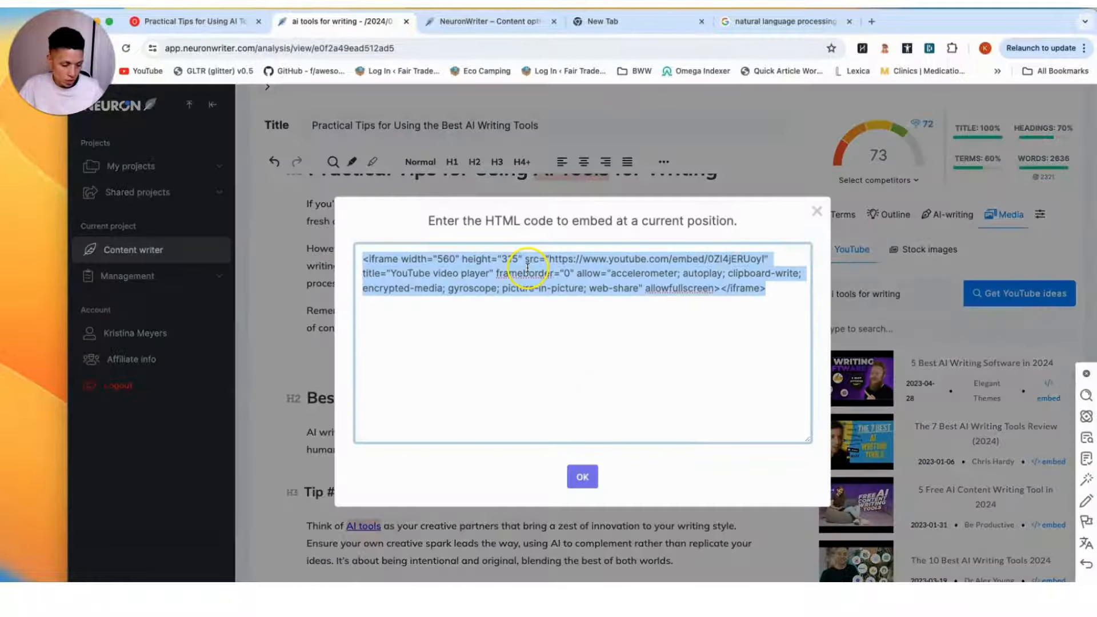
left_click(582, 476)
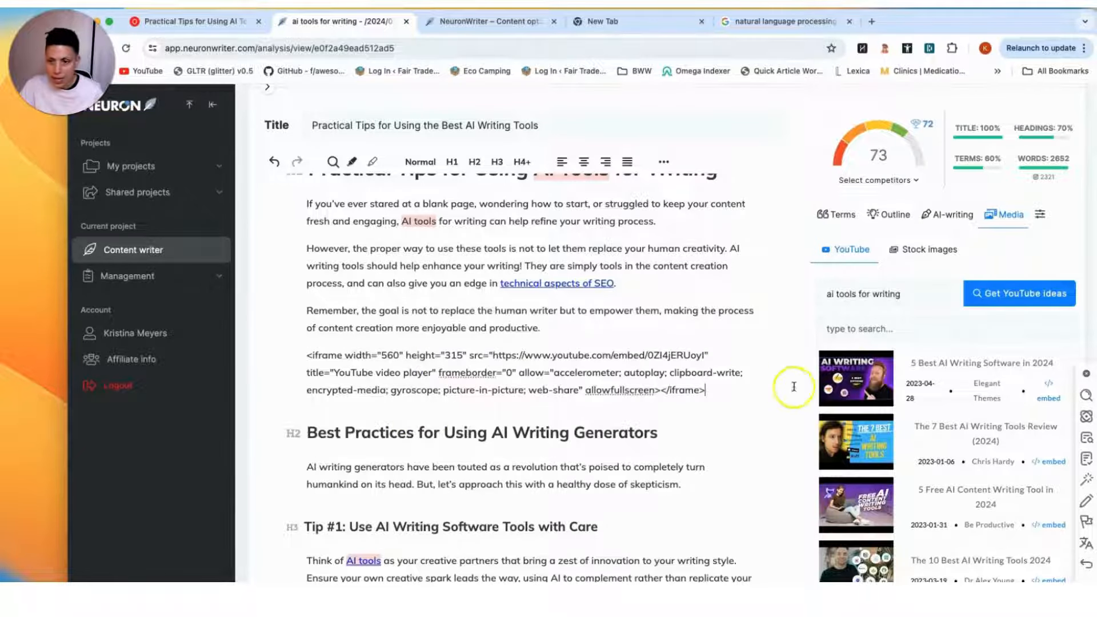
Search stock images for 'ai tools for writing', remove the pasted embed code, and view an Unsplash photo's details.
left_click(928, 250)
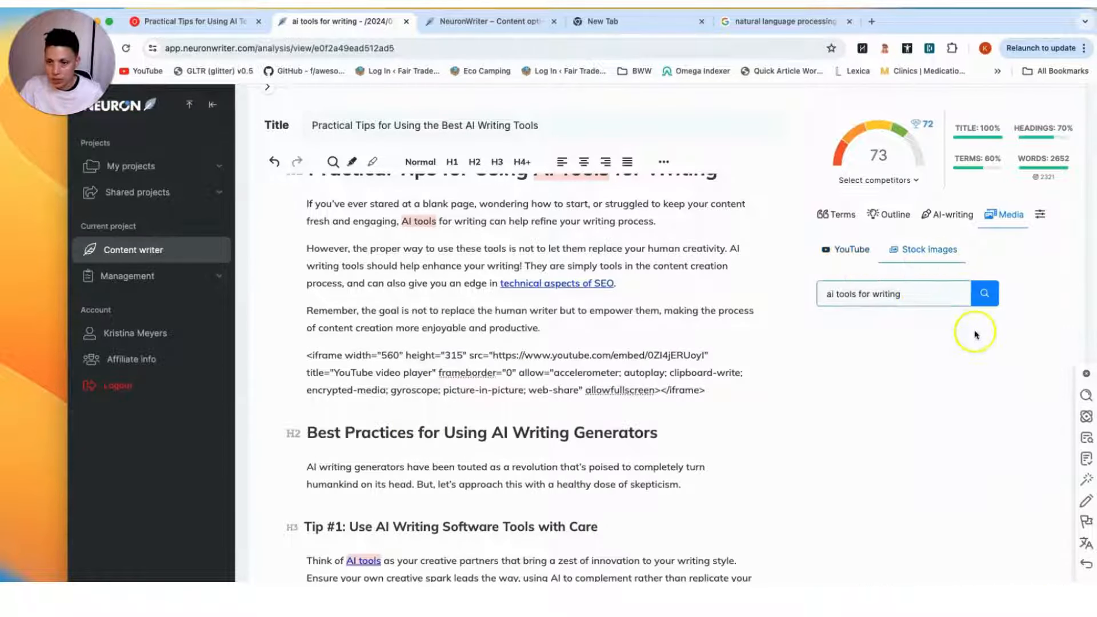
left_click(984, 294)
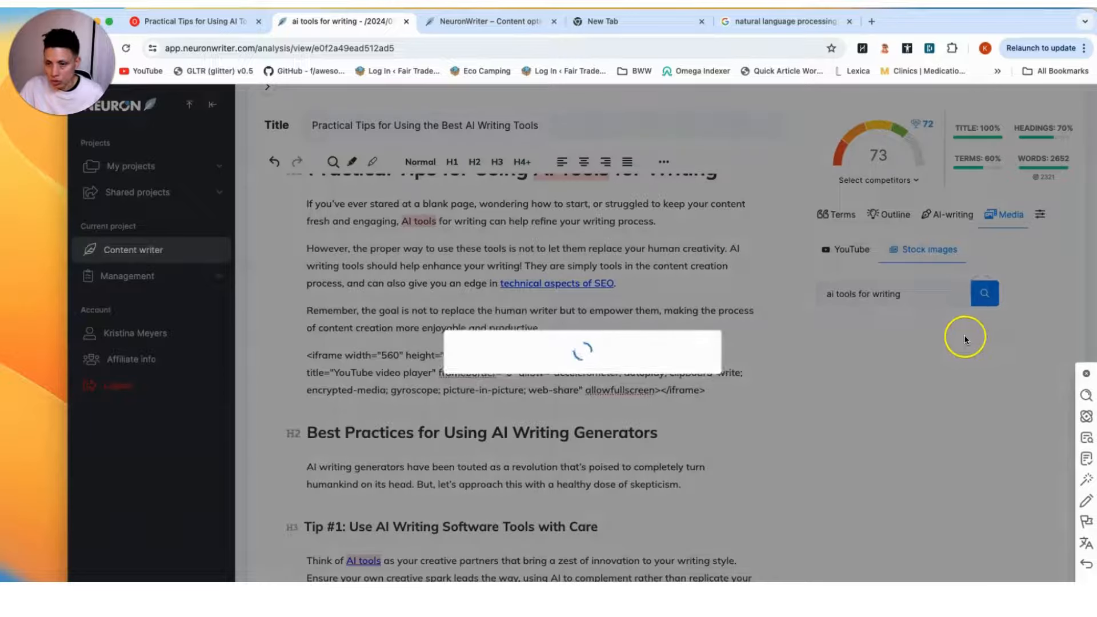
left_click(984, 293)
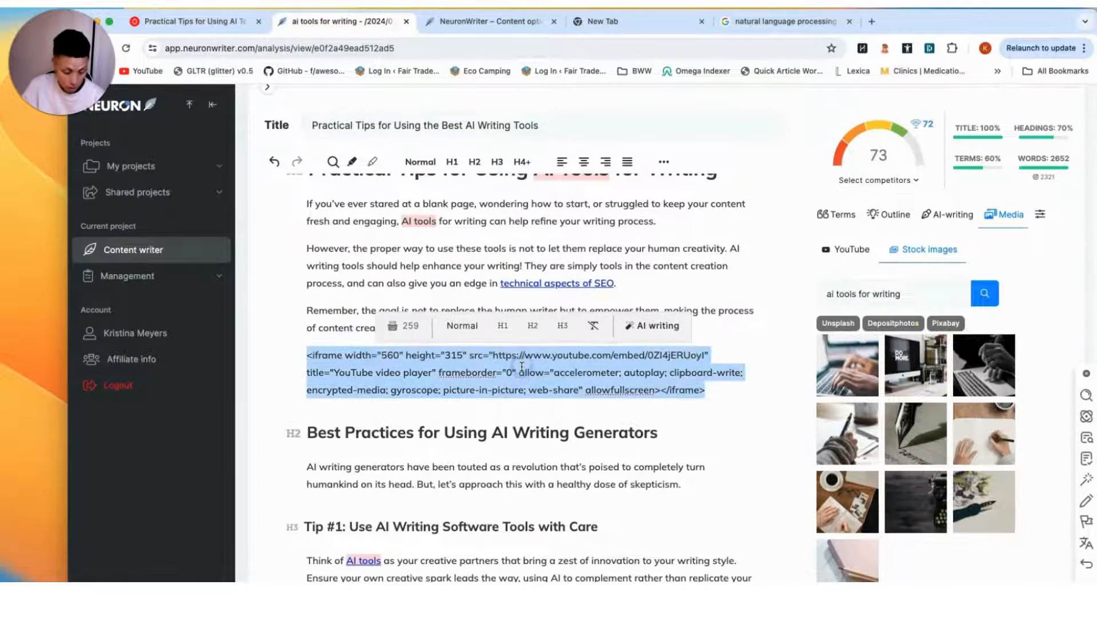
left_click(846, 366)
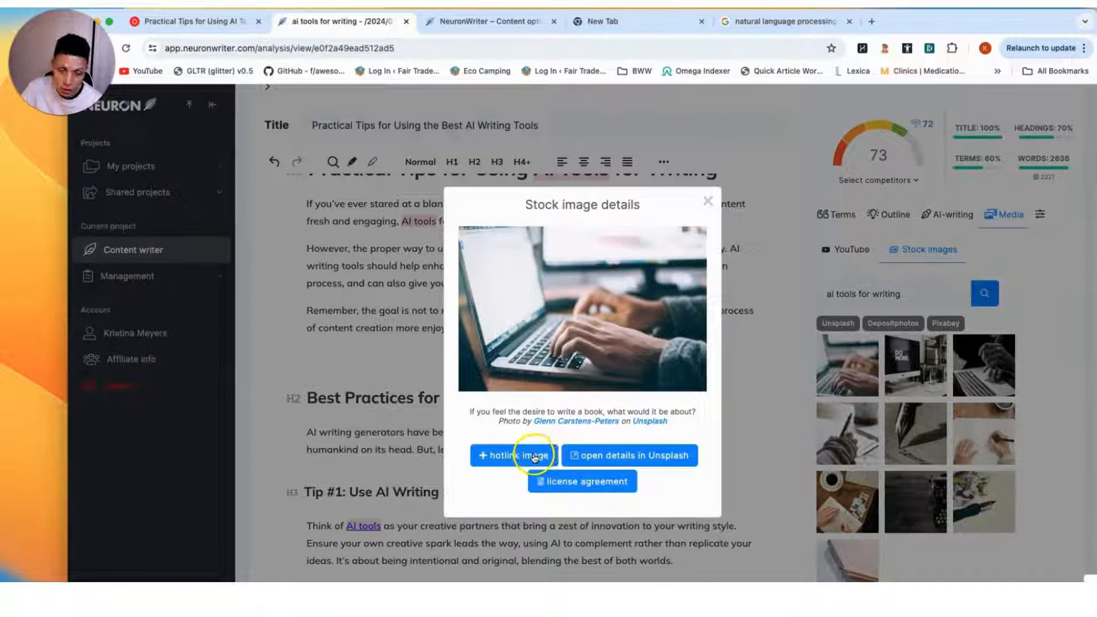
mouse_move(629, 392)
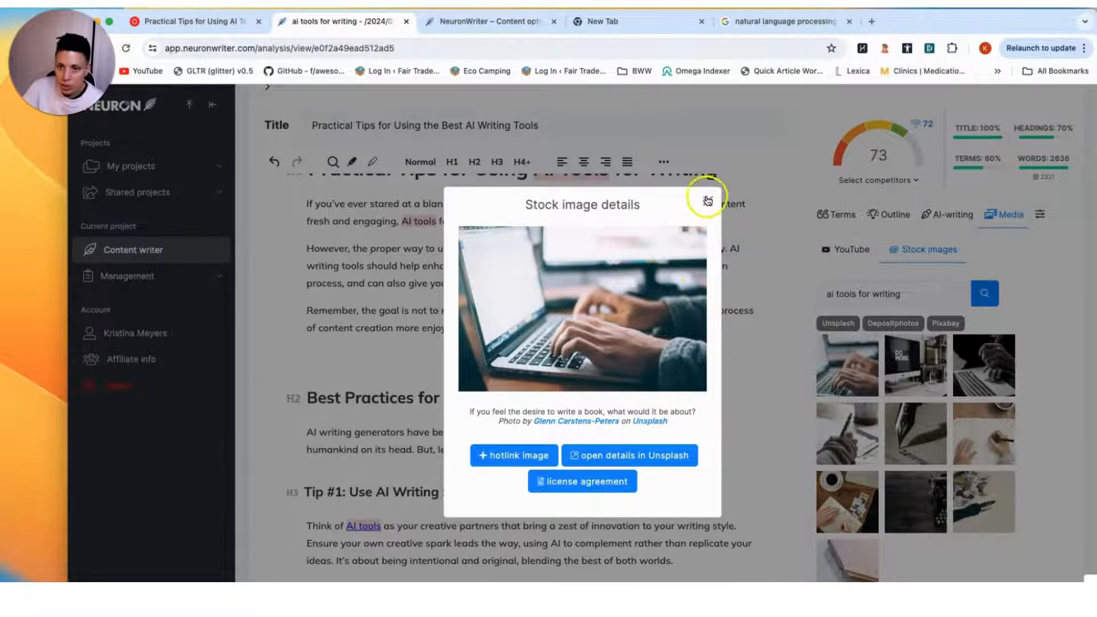
left_click(707, 201)
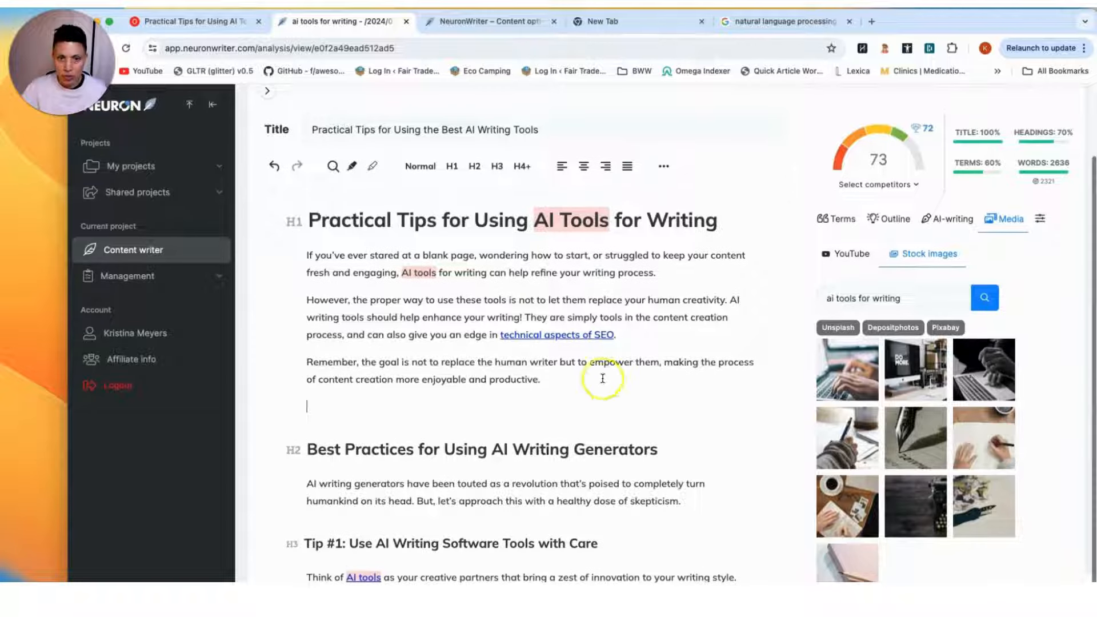
mouse_move(597, 415)
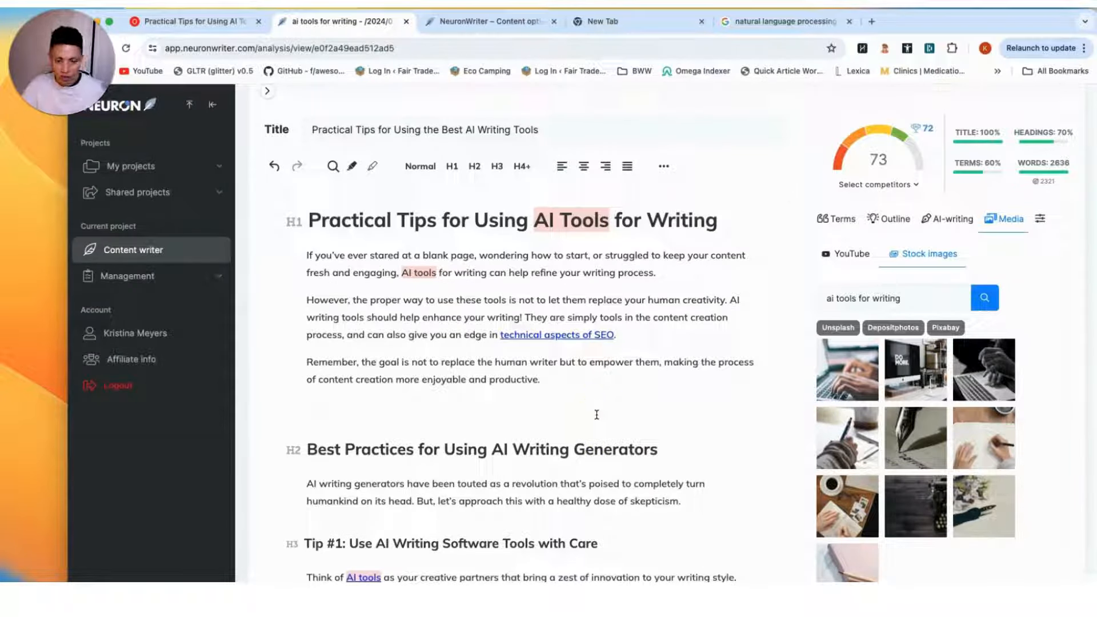
left_click(306, 407)
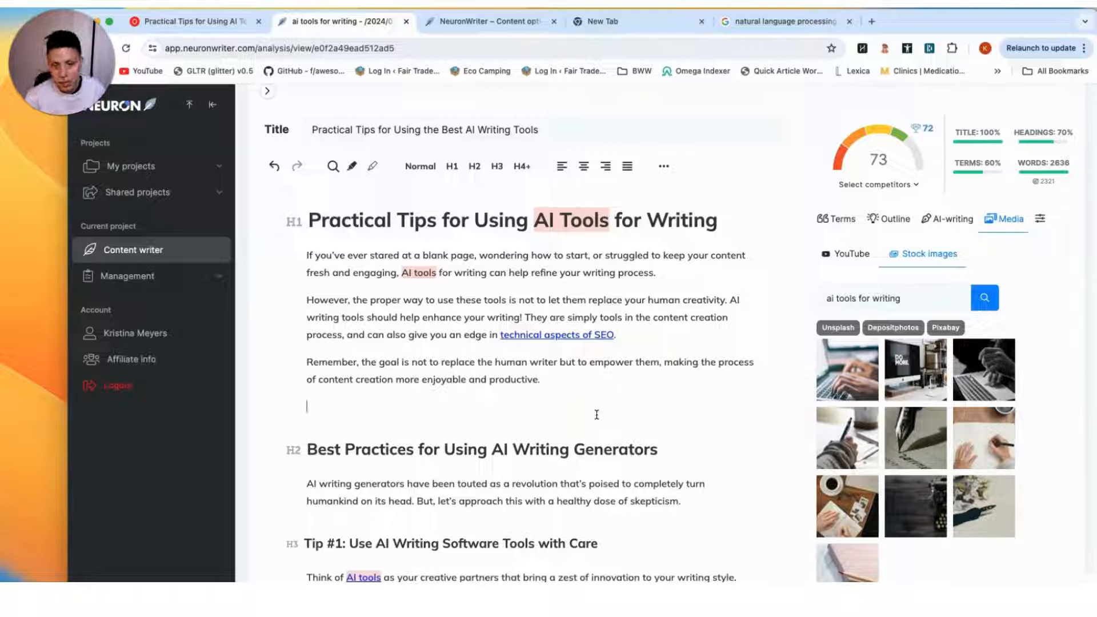